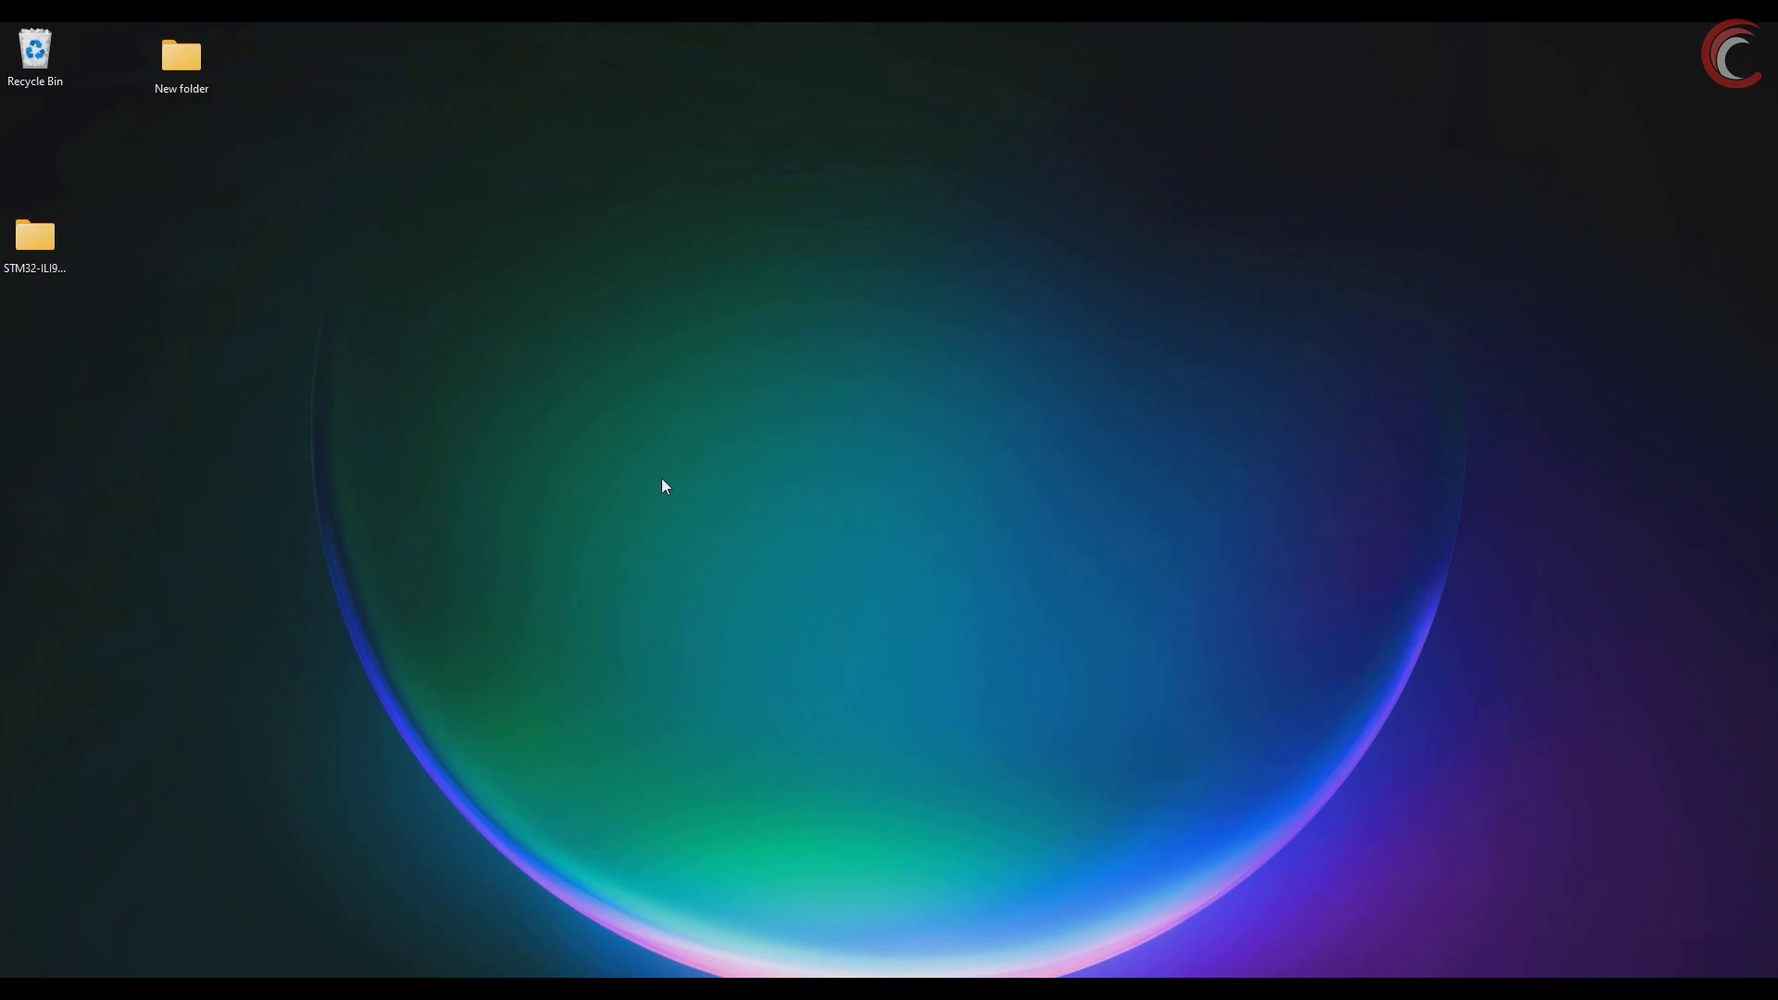
pyautogui.moveTo(660, 456)
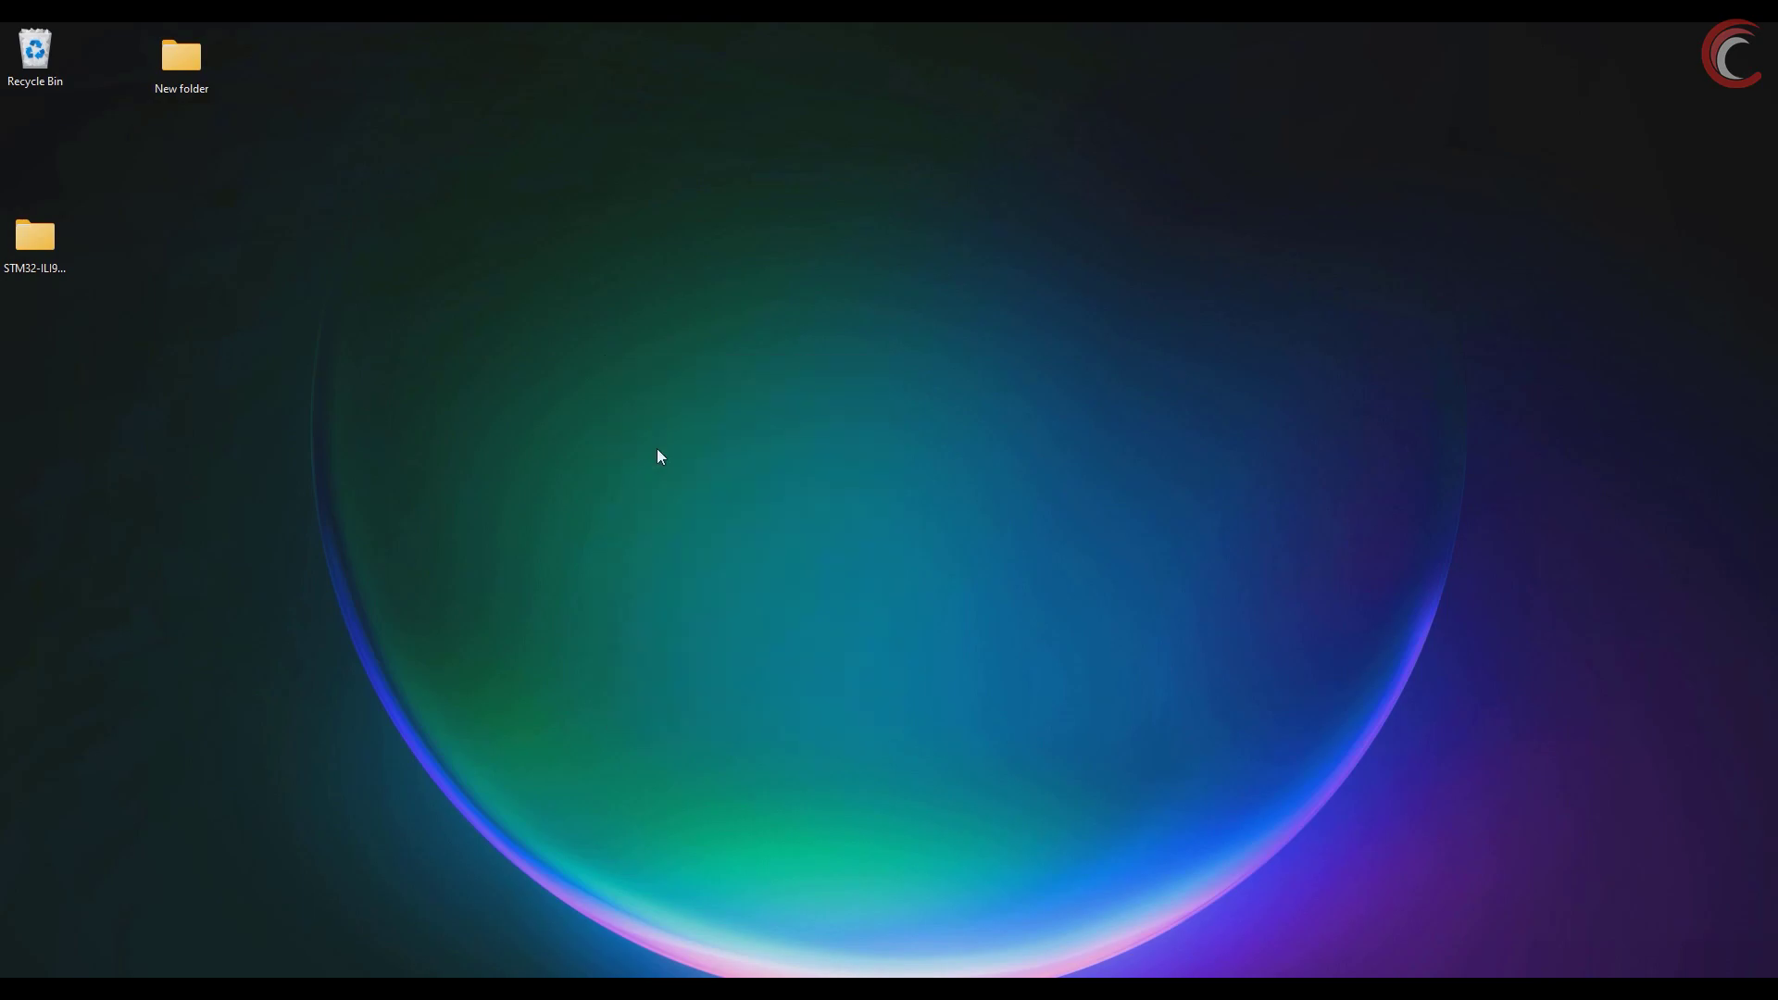
pyautogui.moveTo(635, 533)
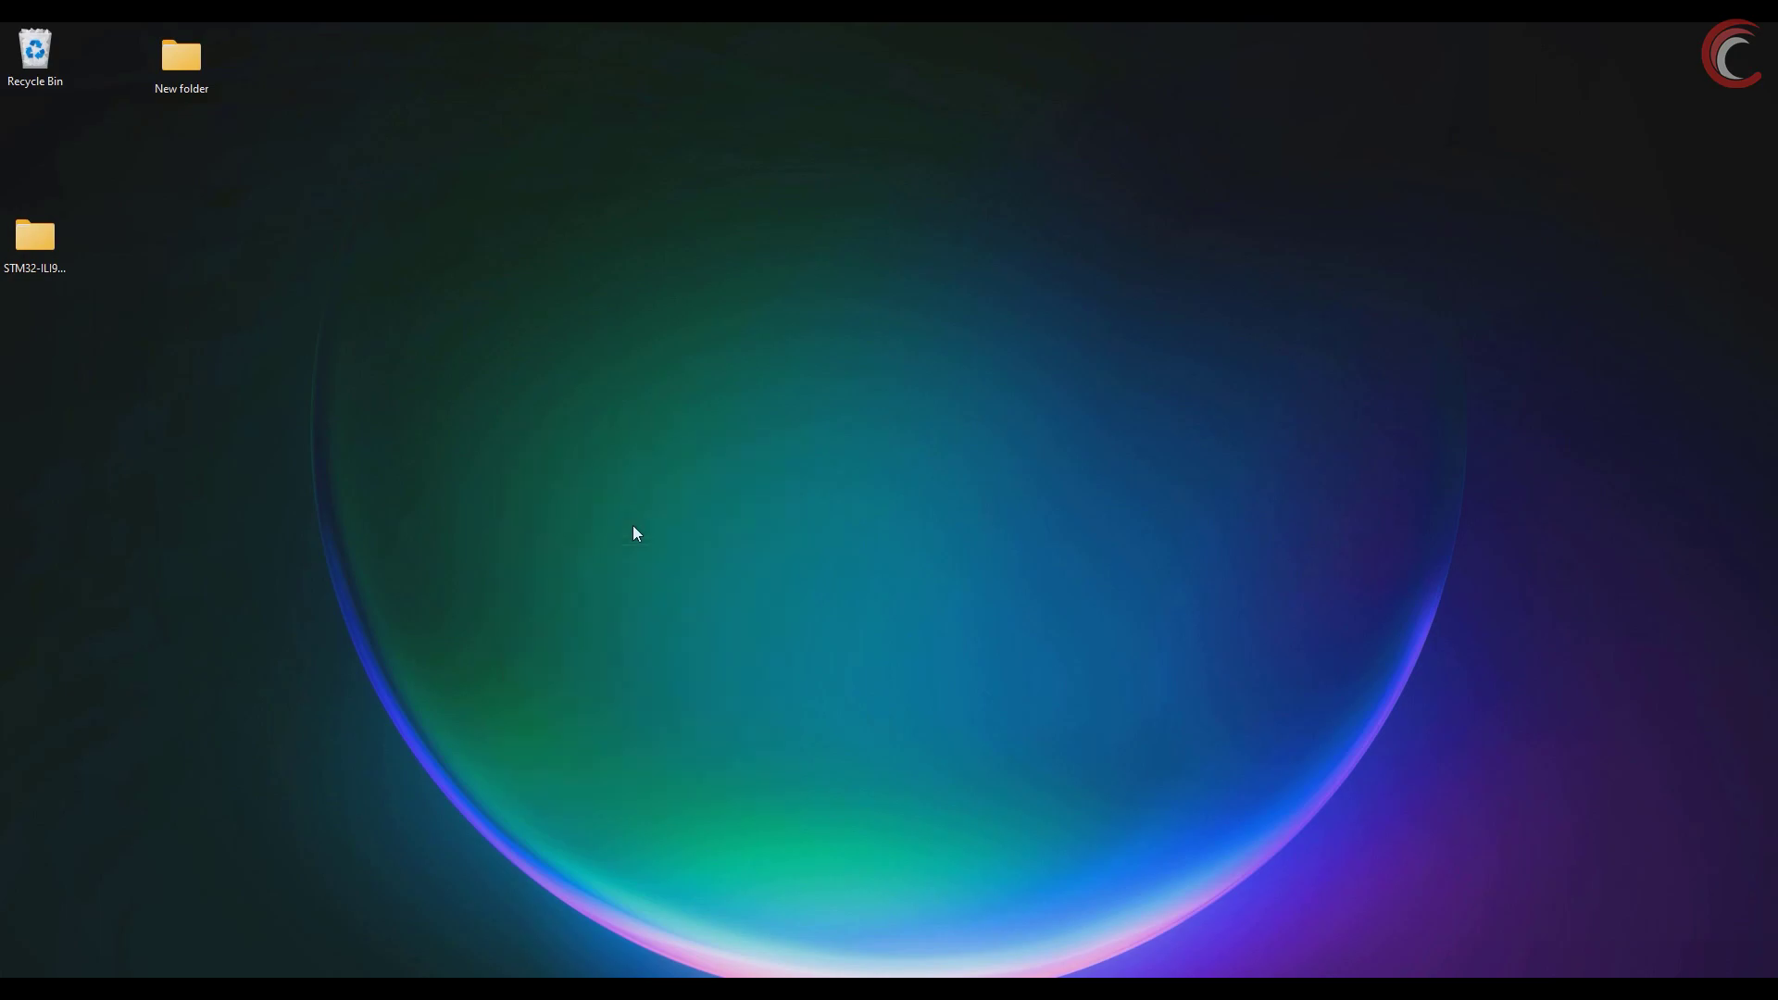
pyautogui.moveTo(584, 504)
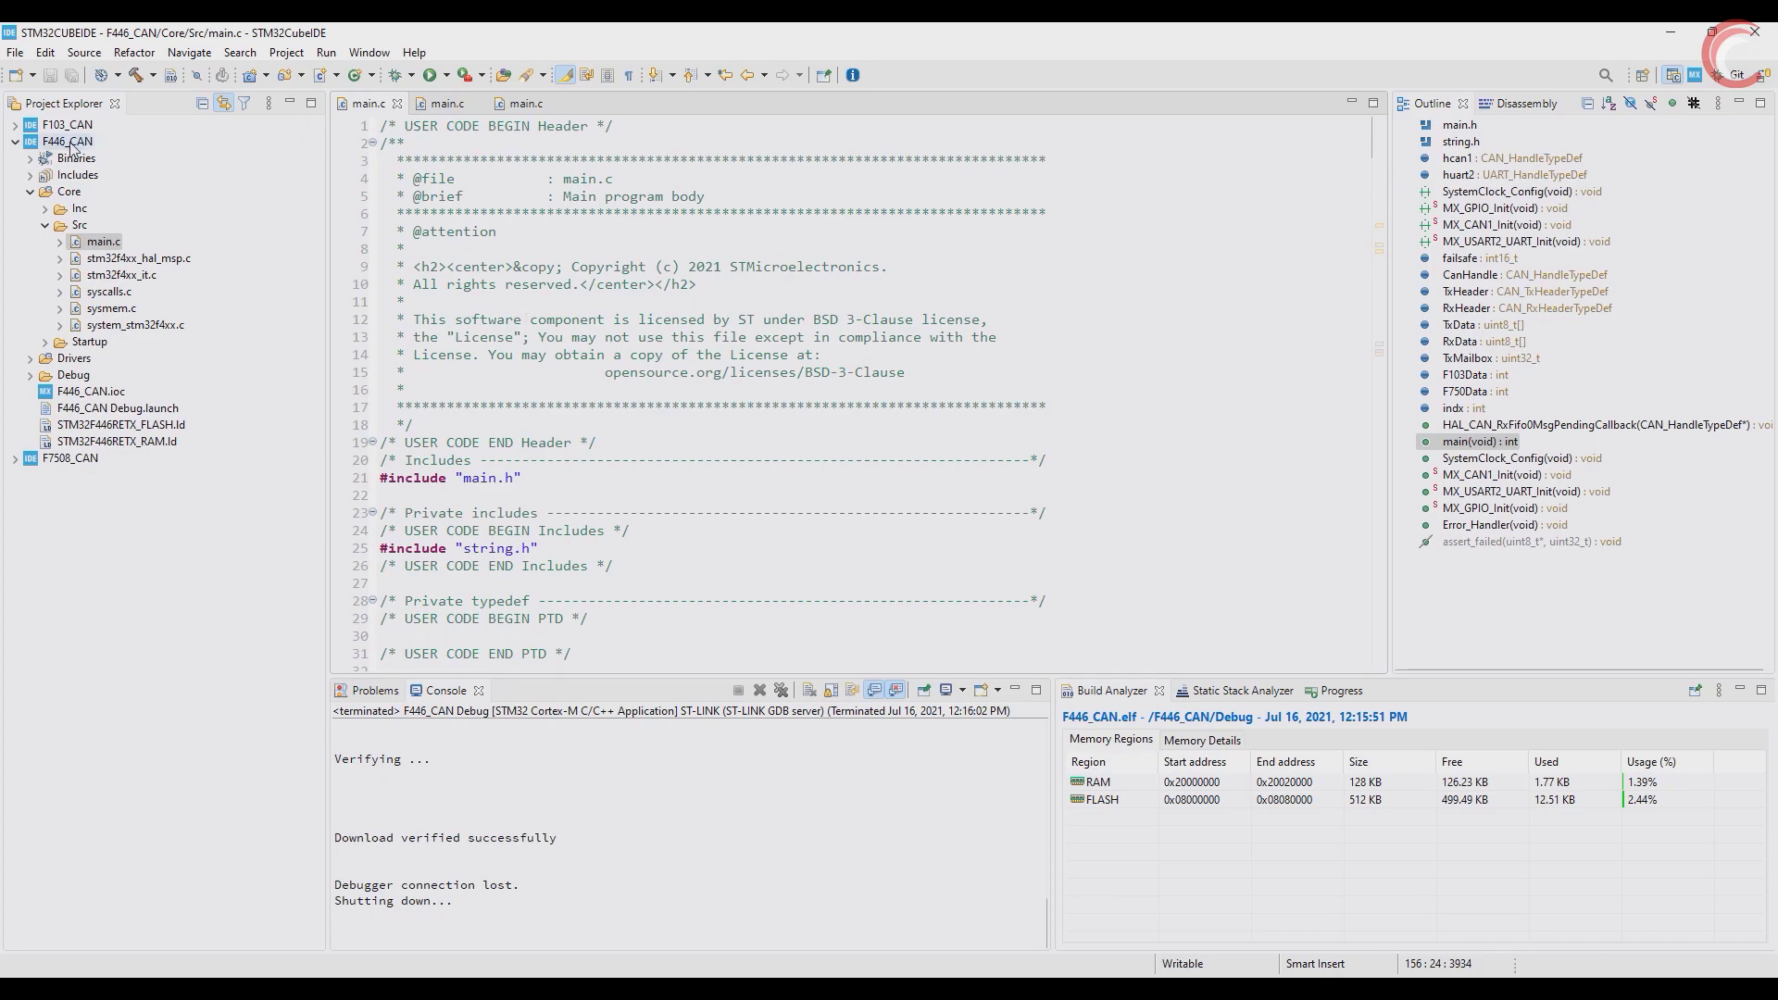
pyautogui.click(66, 125)
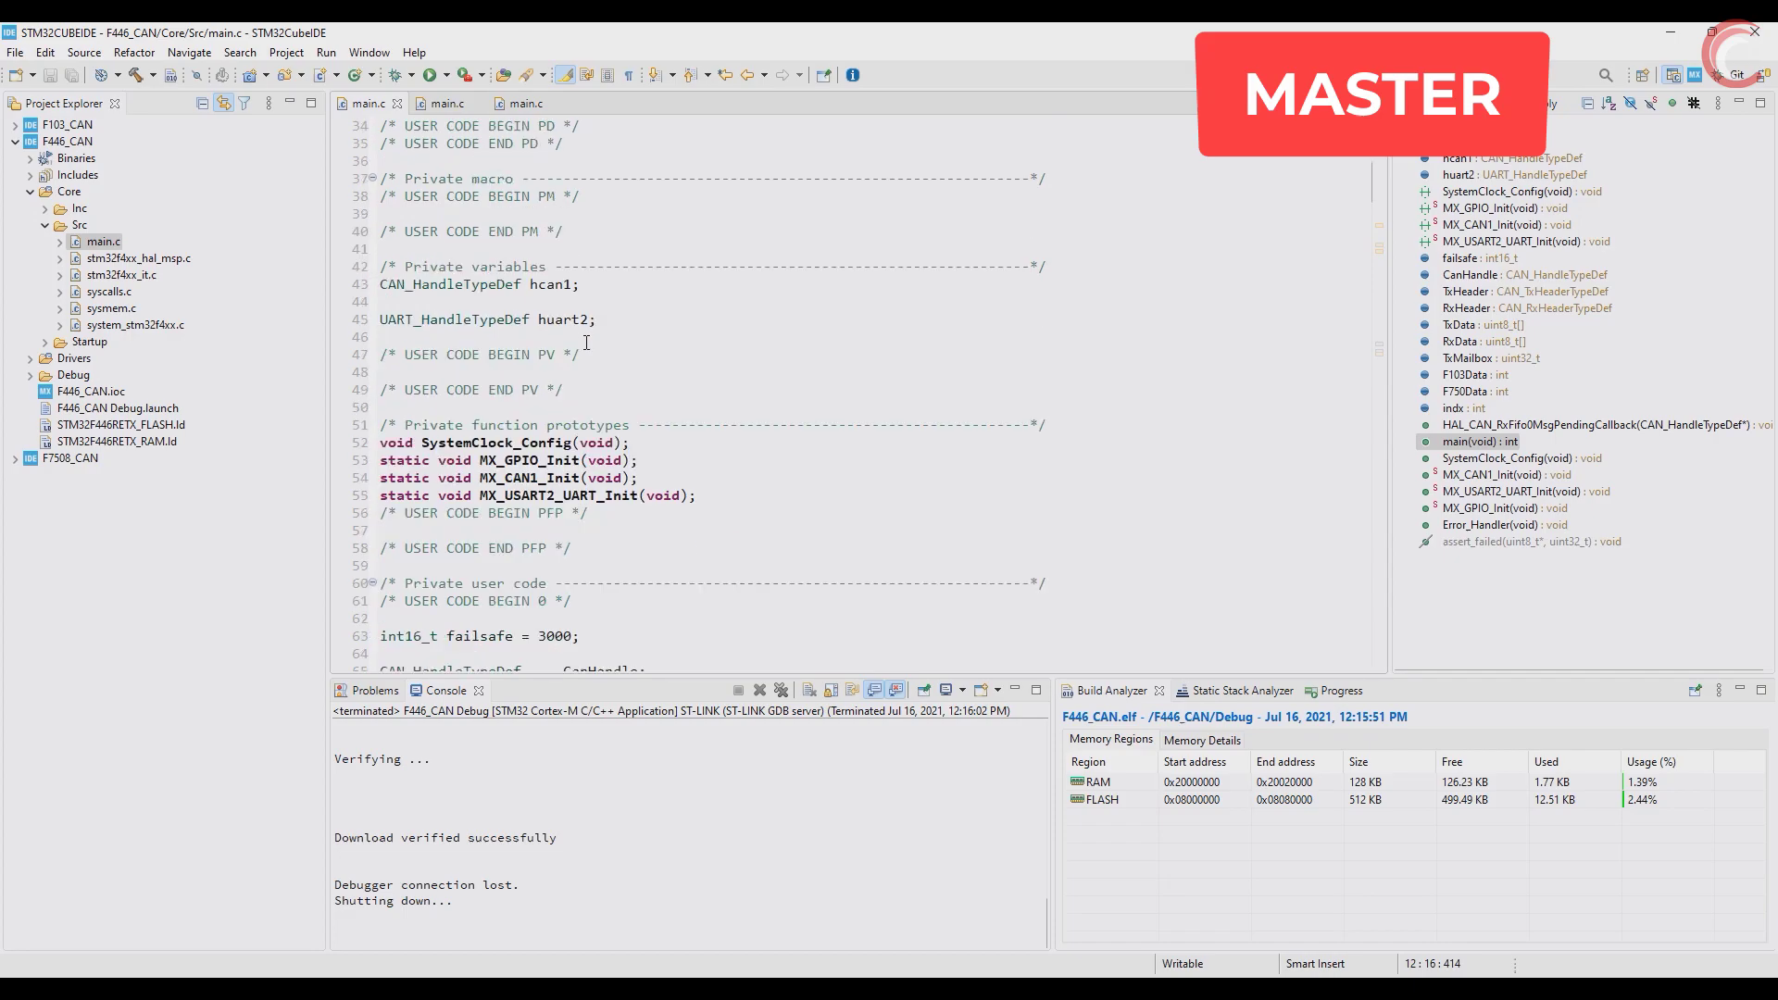
pyautogui.scroll(-3)
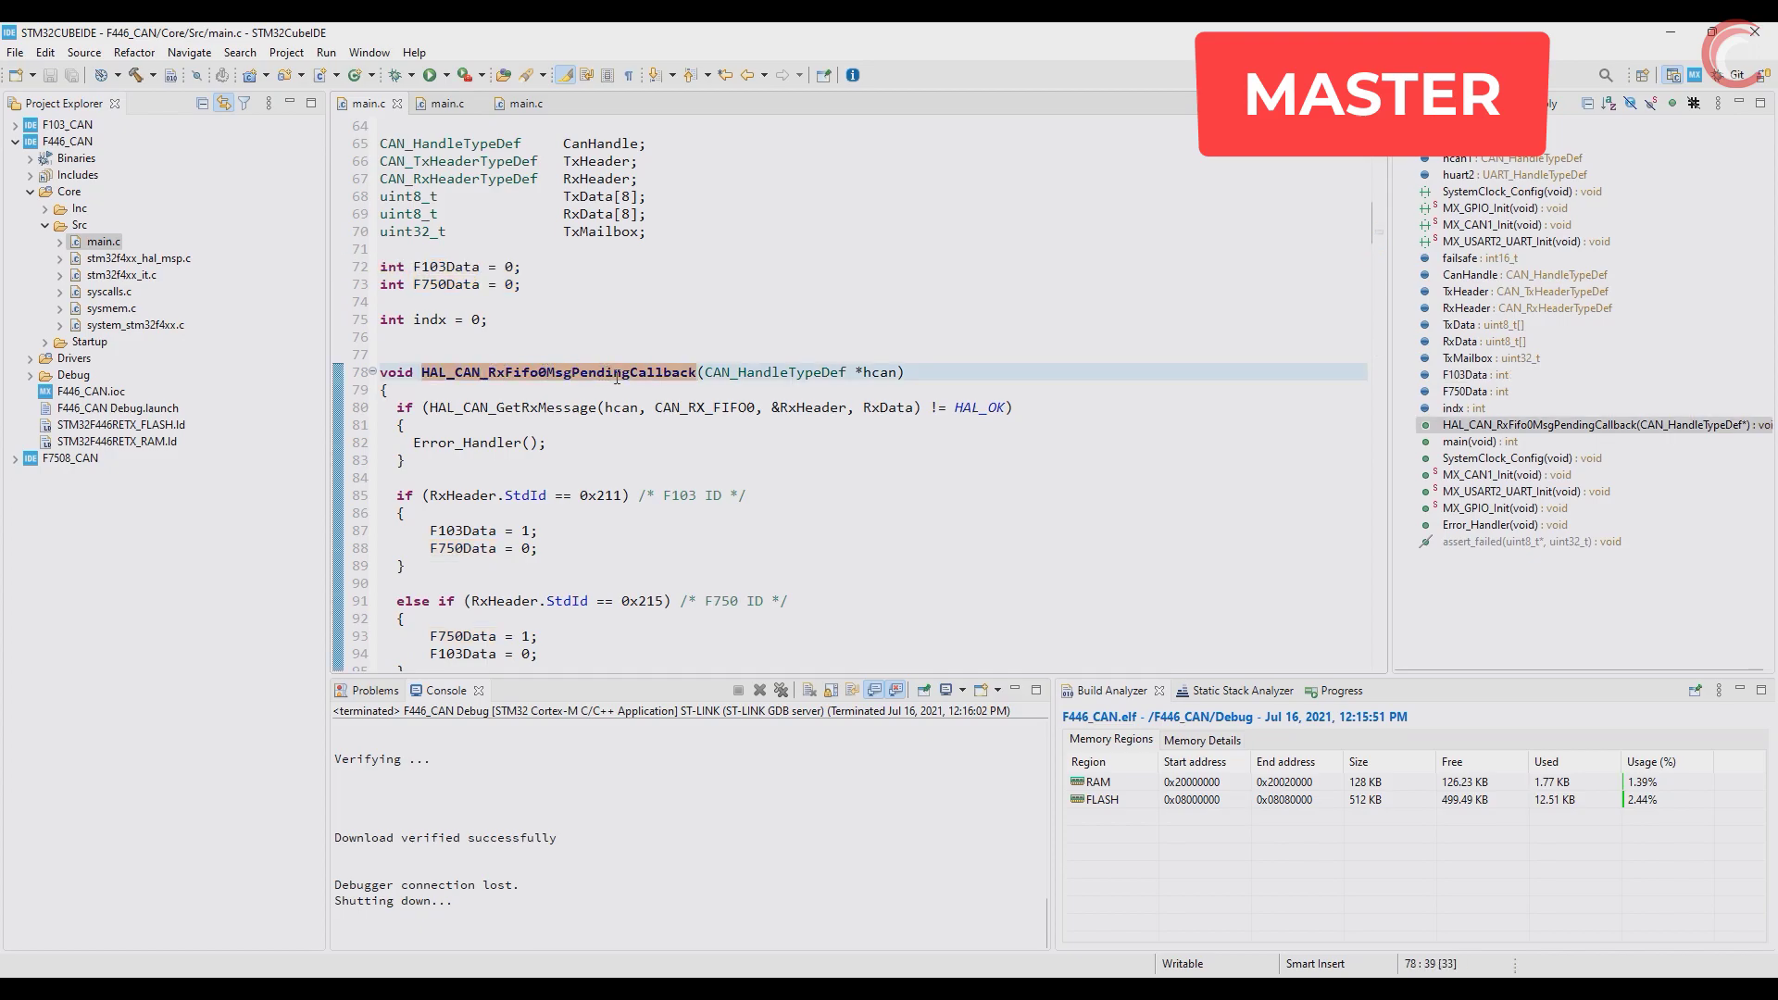
pyautogui.moveTo(648, 544)
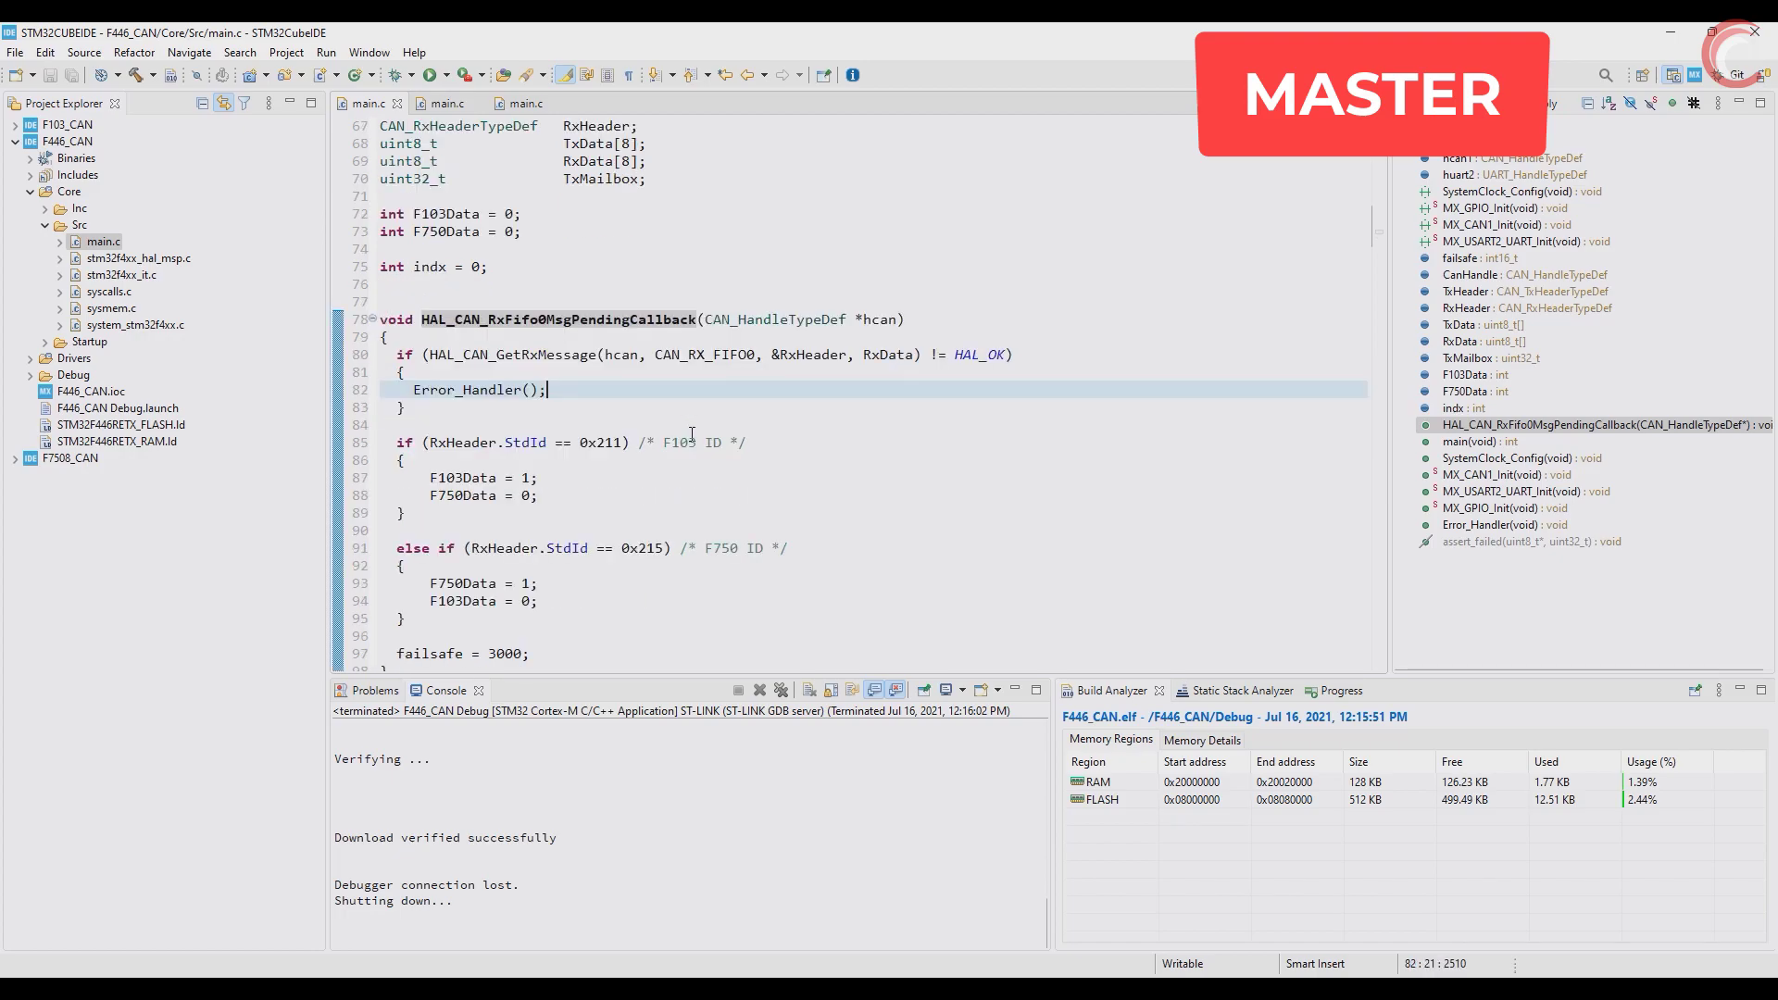
pyautogui.scroll(-3)
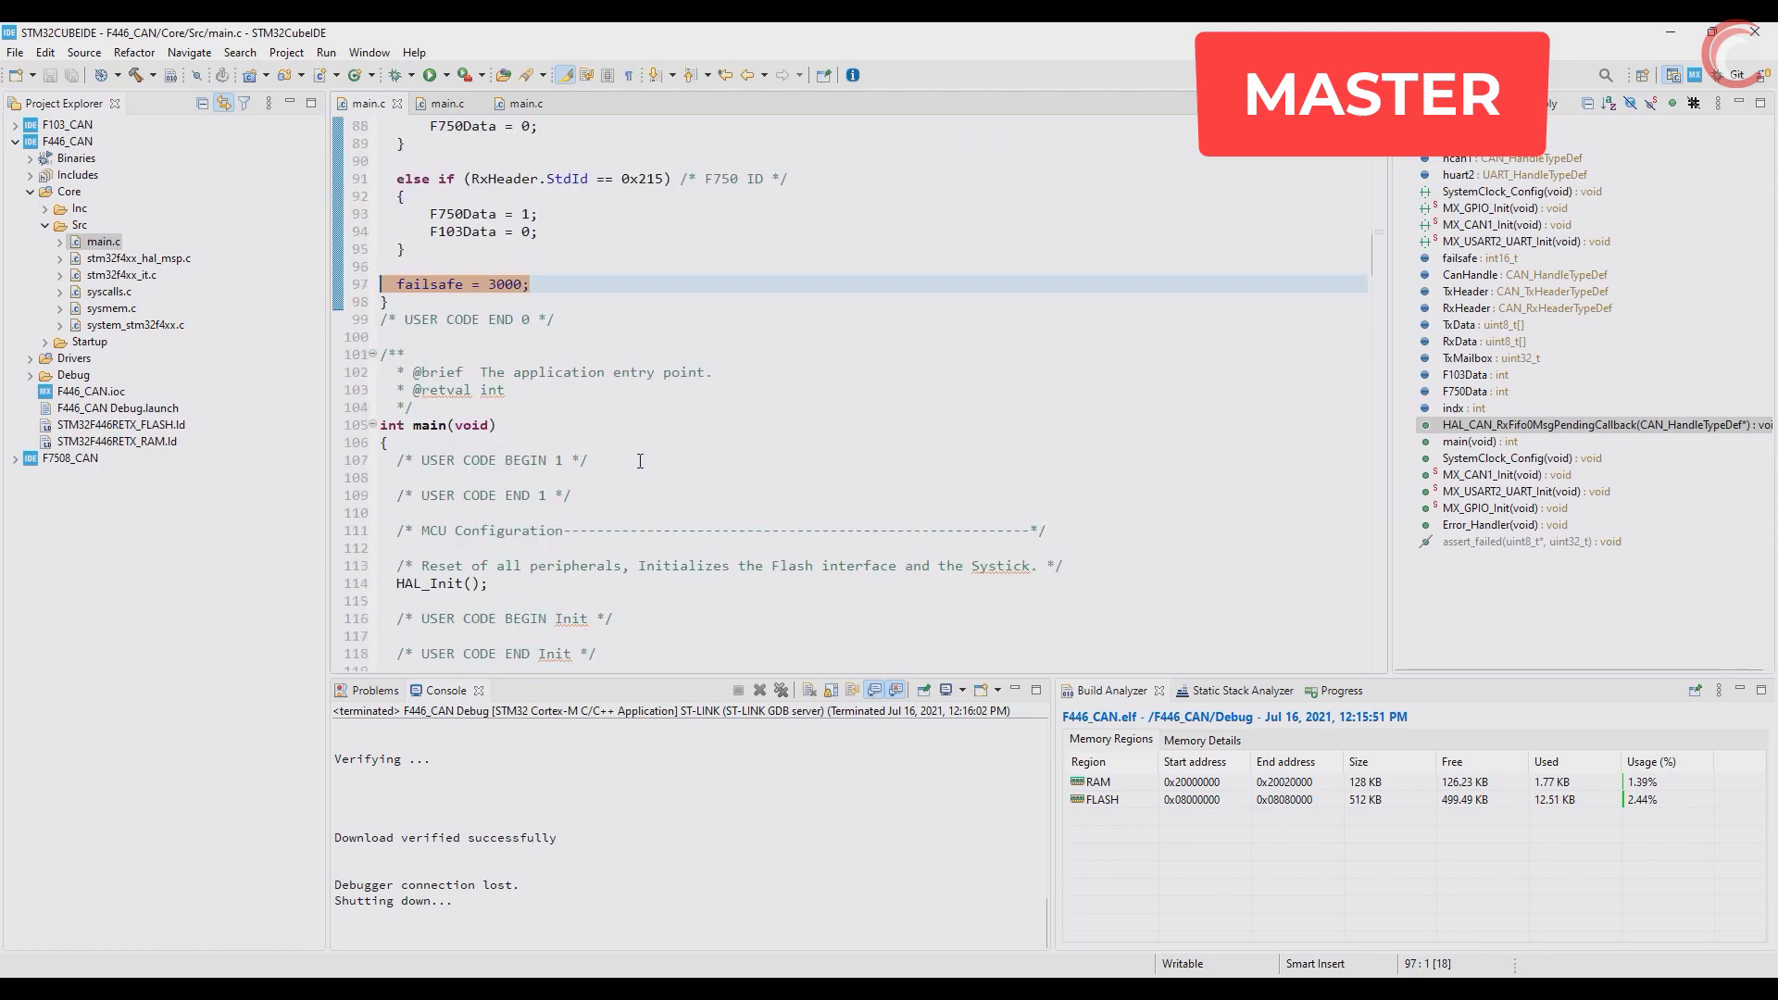
pyautogui.scroll(-3)
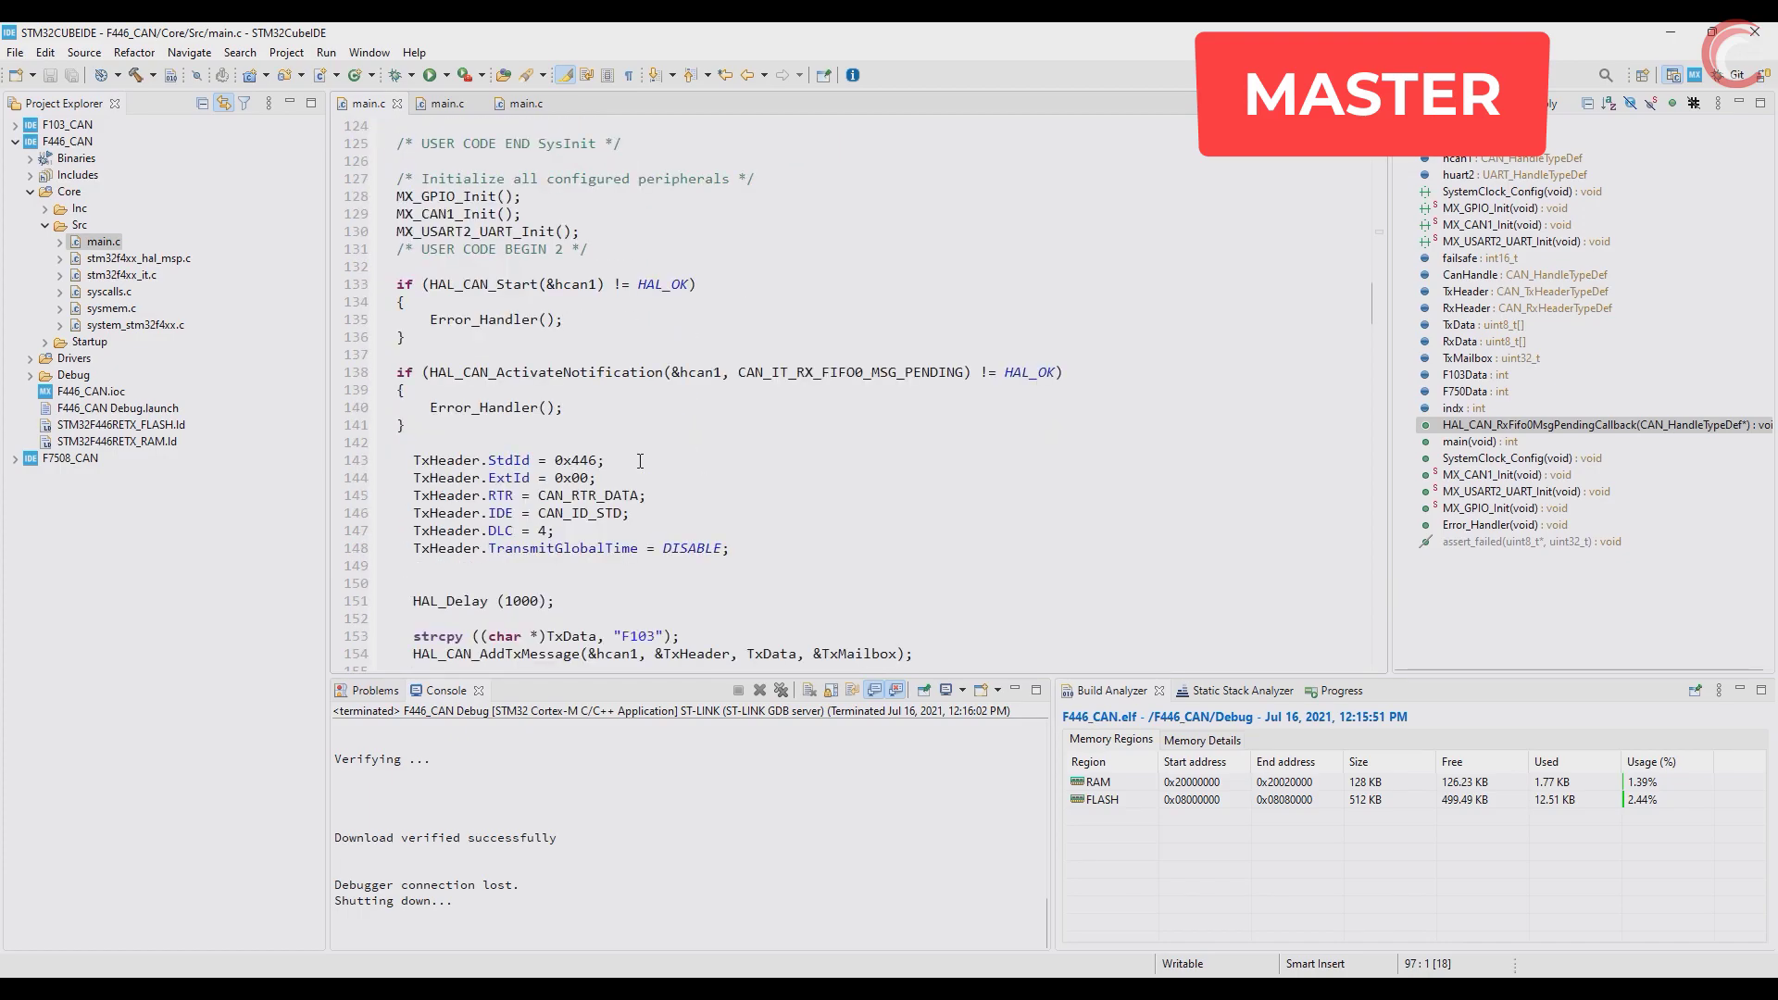
pyautogui.moveTo(391, 283); pyautogui.dragTo(607, 461)
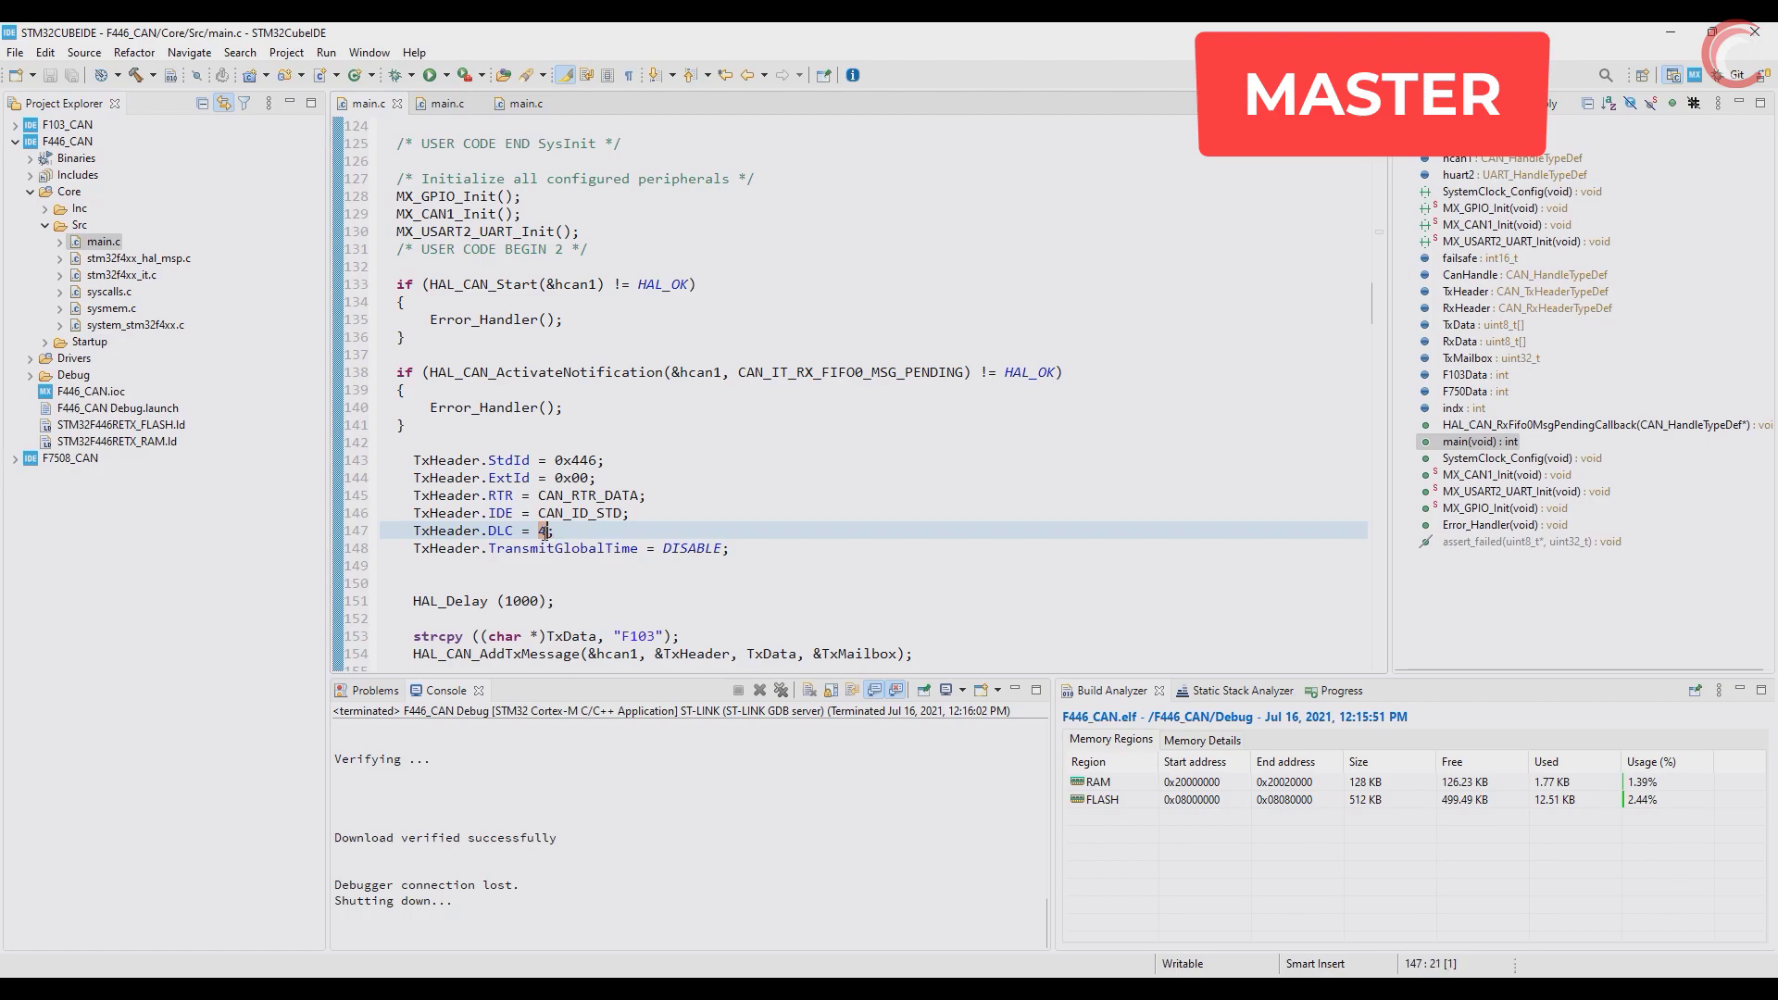
pyautogui.moveTo(600, 531)
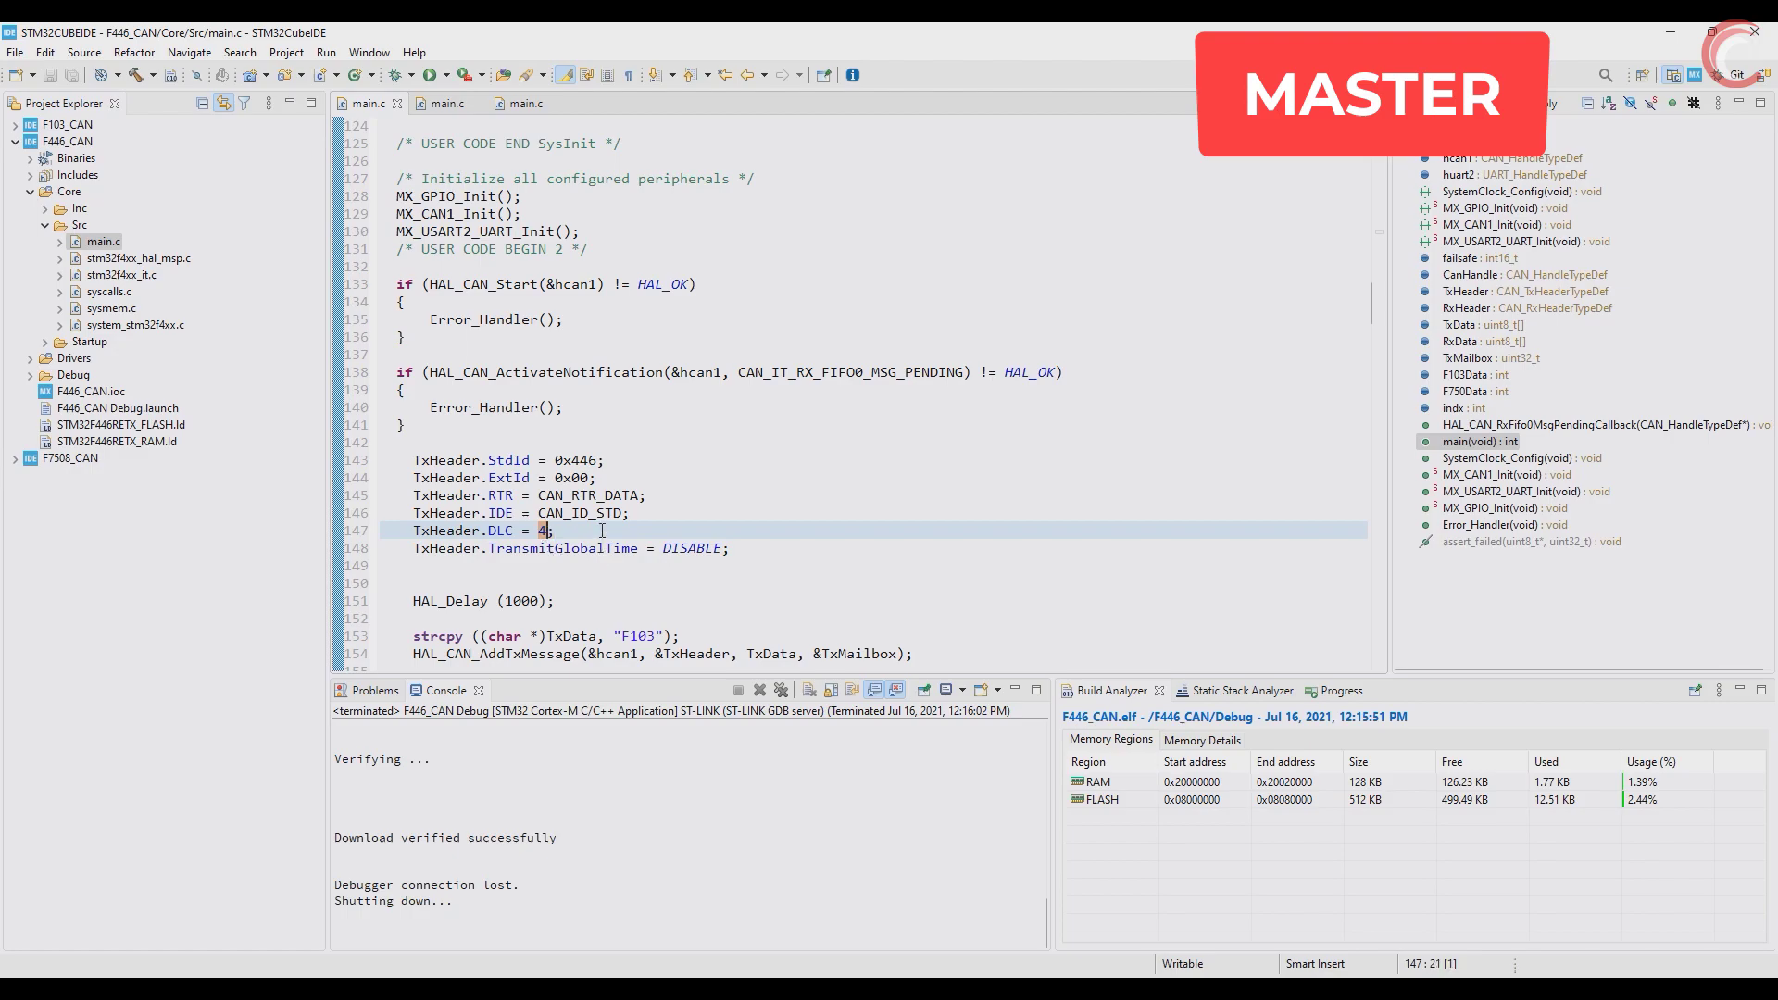
pyautogui.moveTo(635, 481)
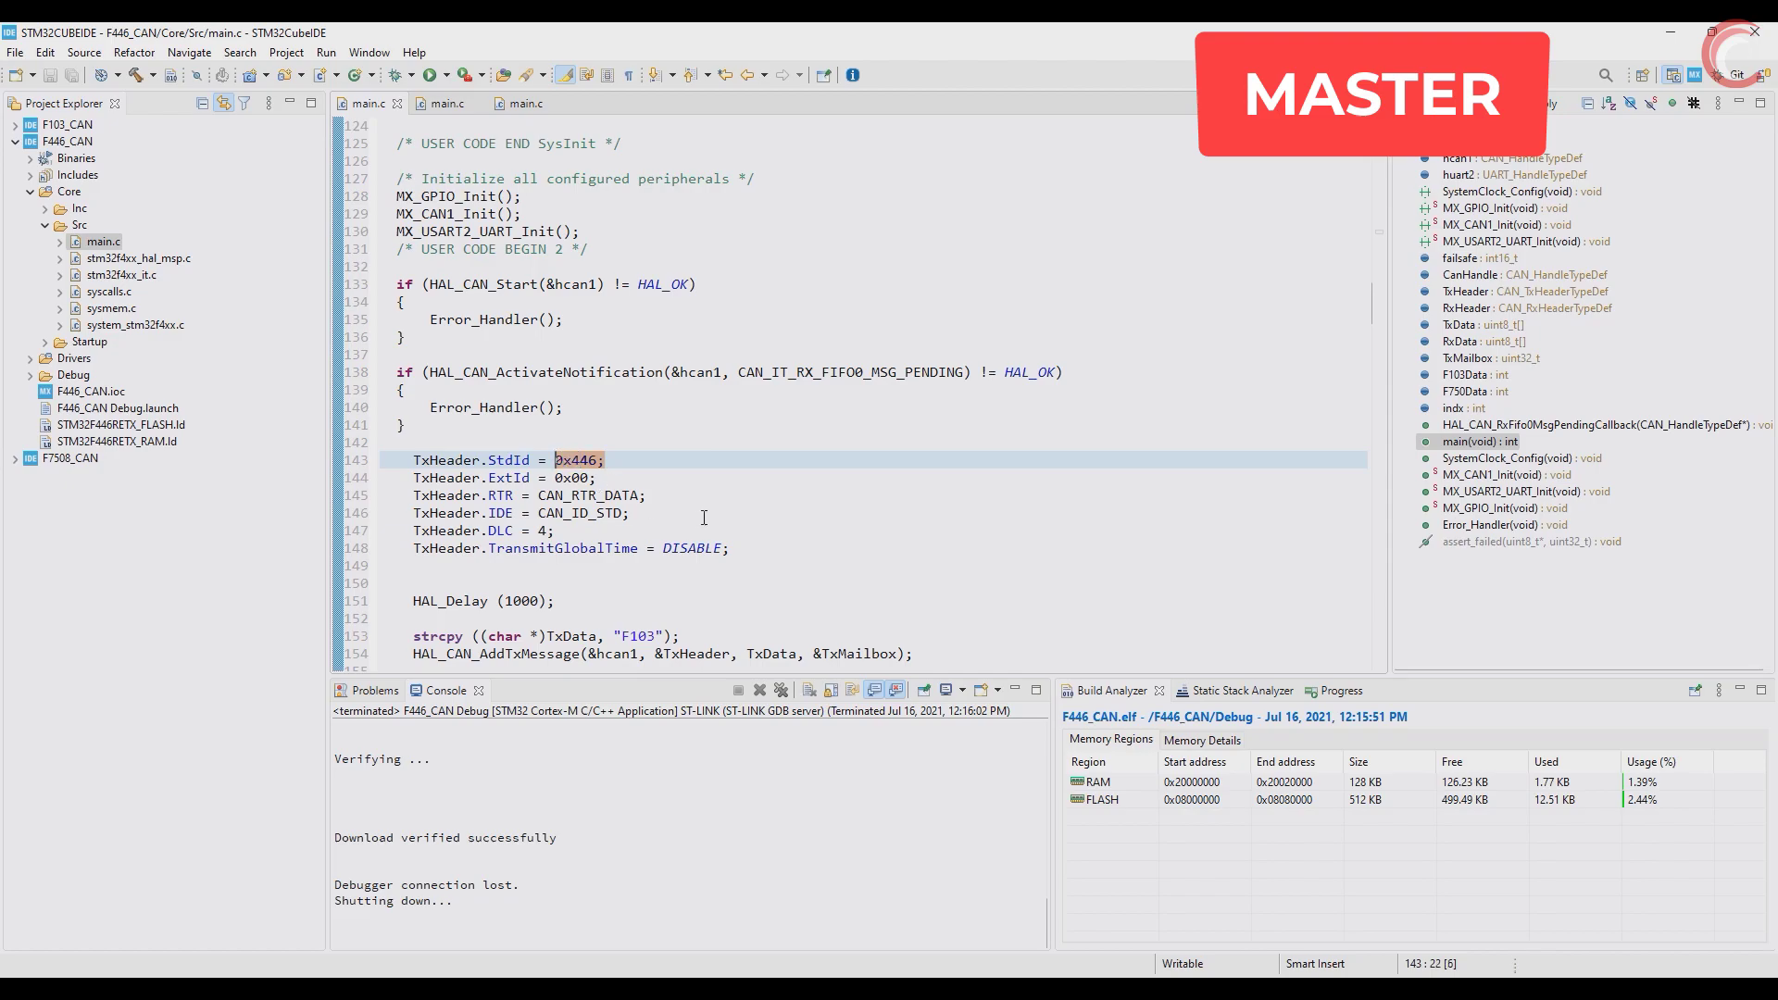
pyautogui.moveTo(688, 512)
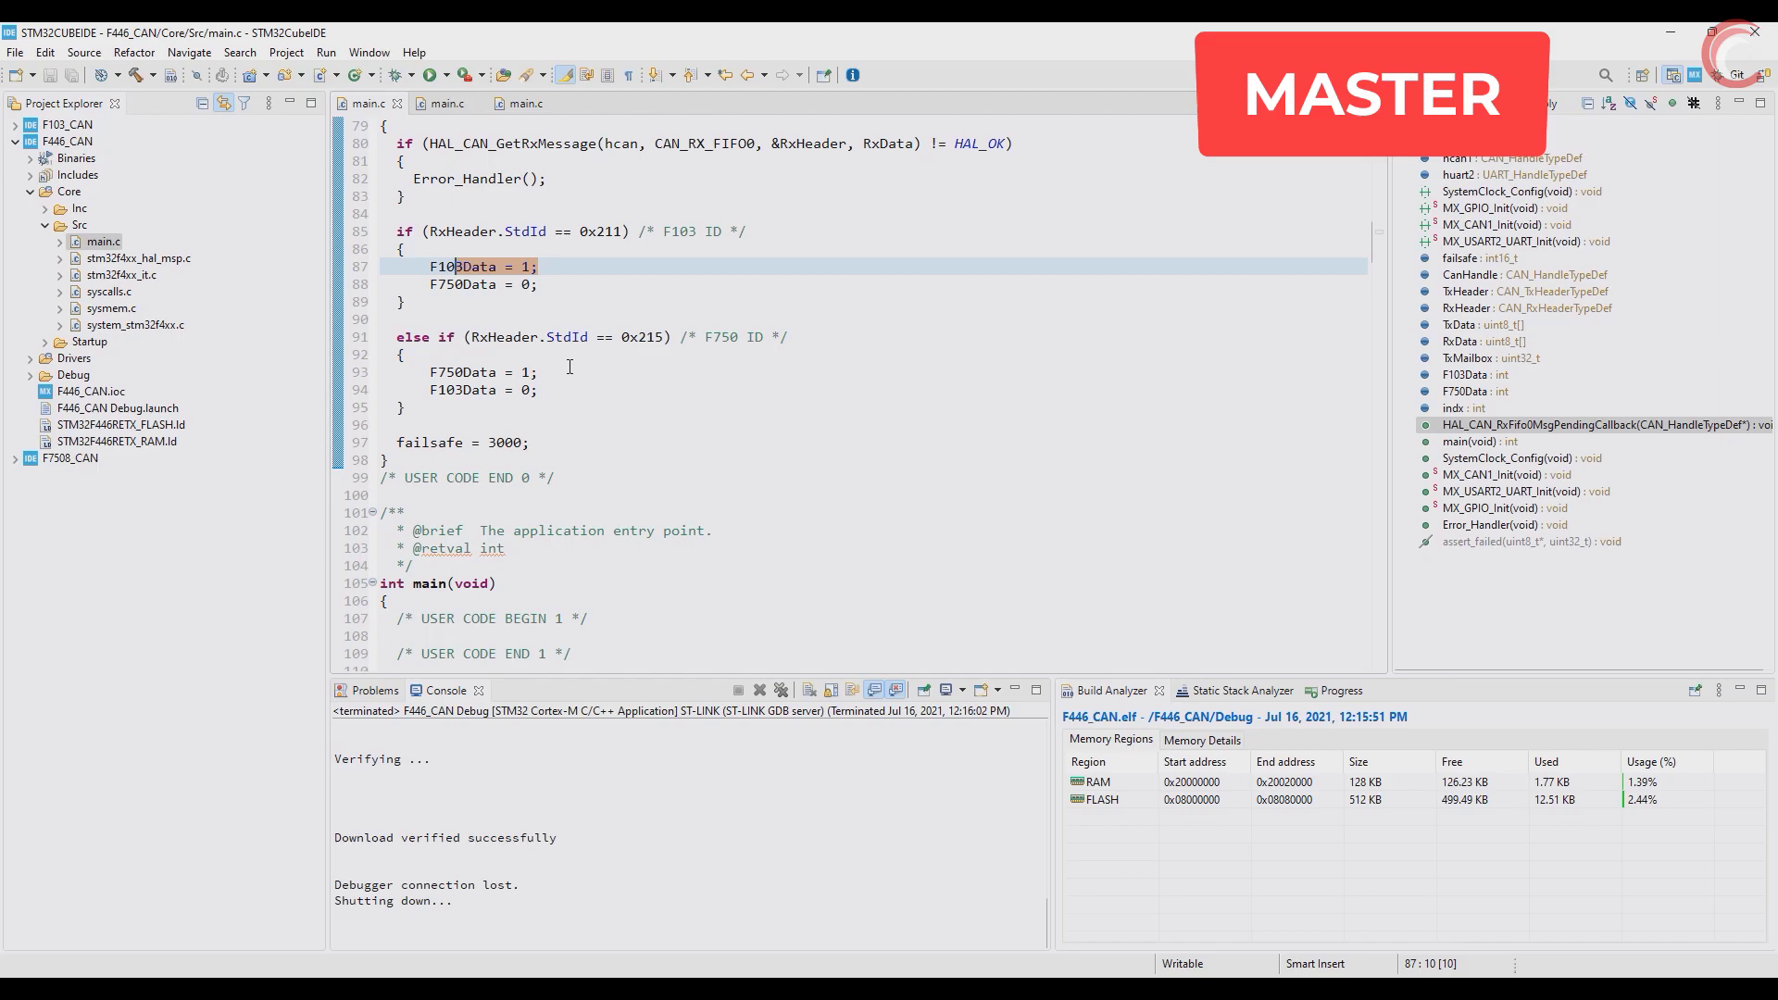
pyautogui.click(454, 373)
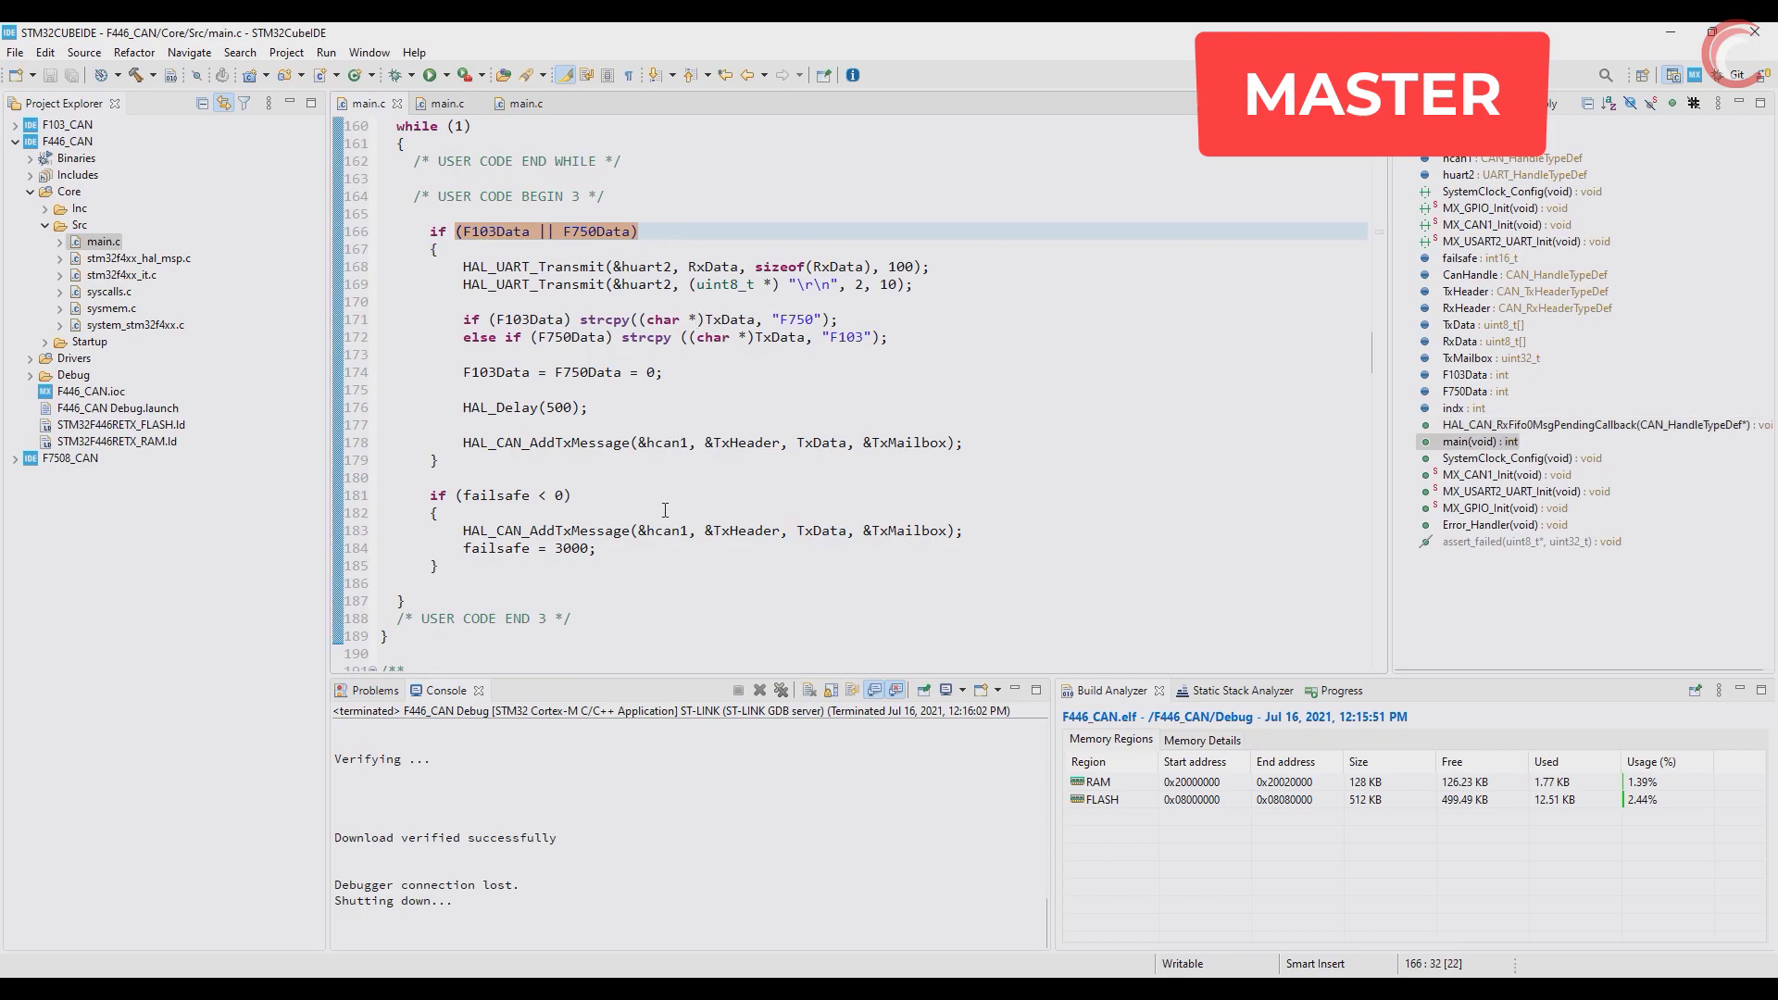
pyautogui.moveTo(845, 311)
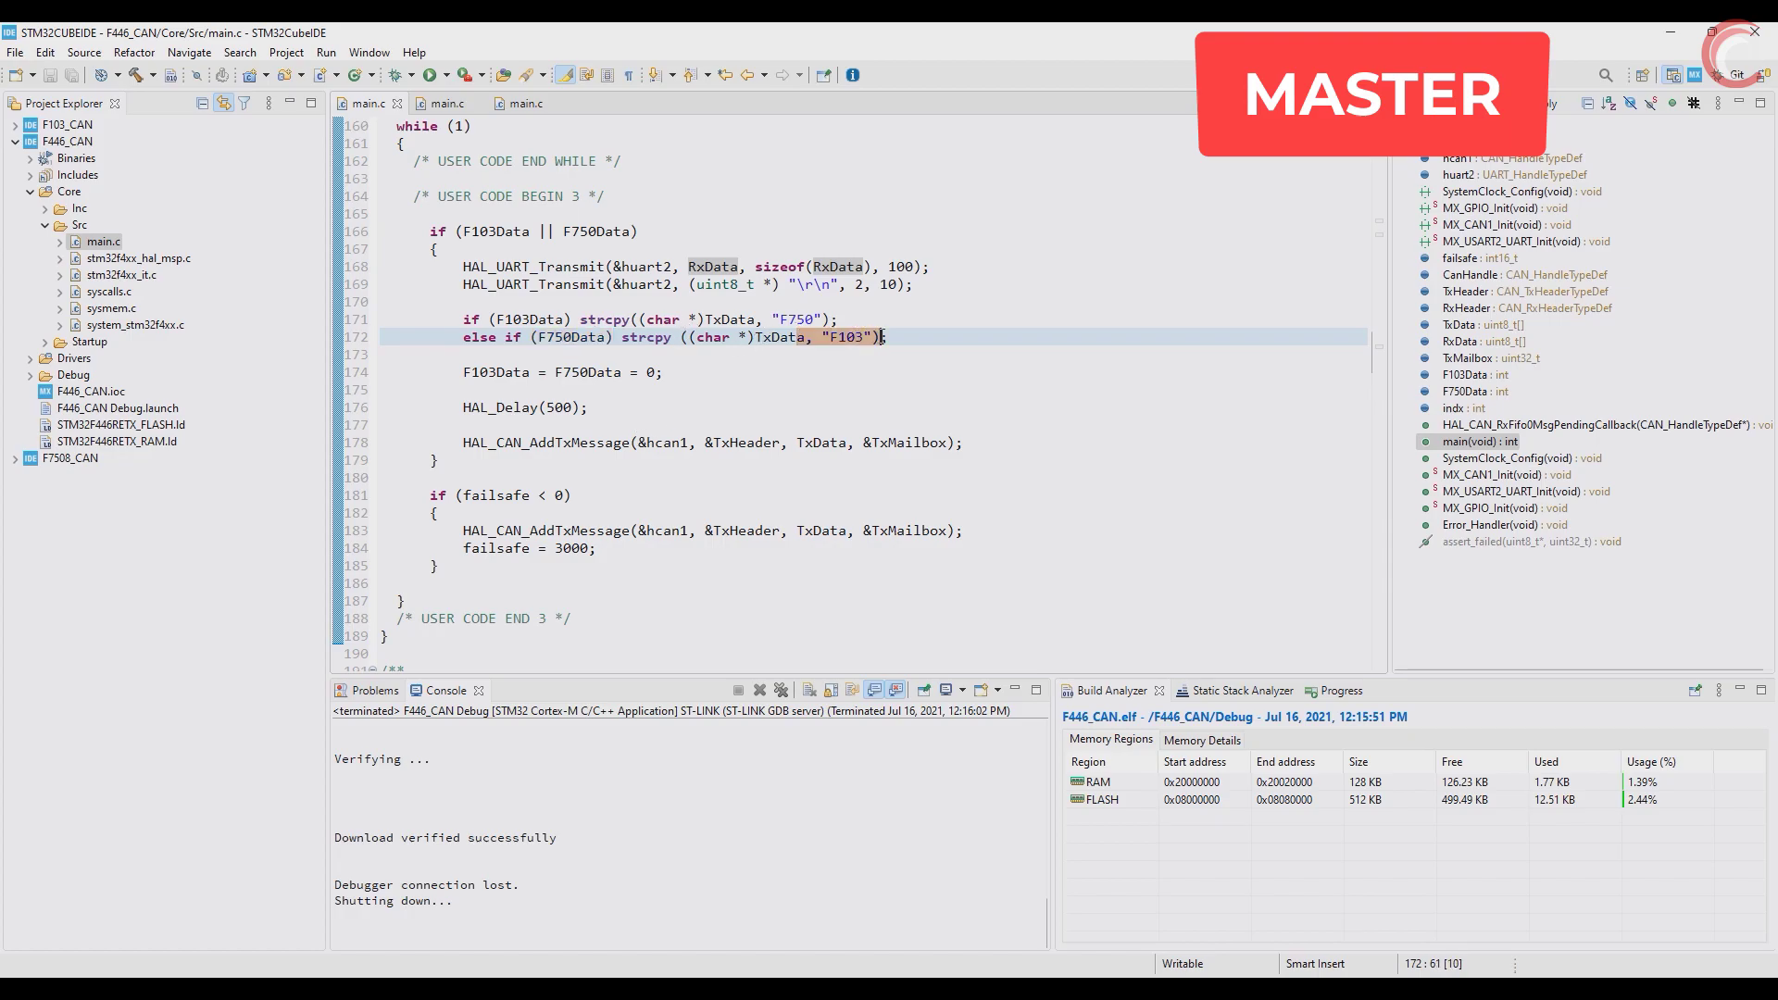
pyautogui.click(833, 443)
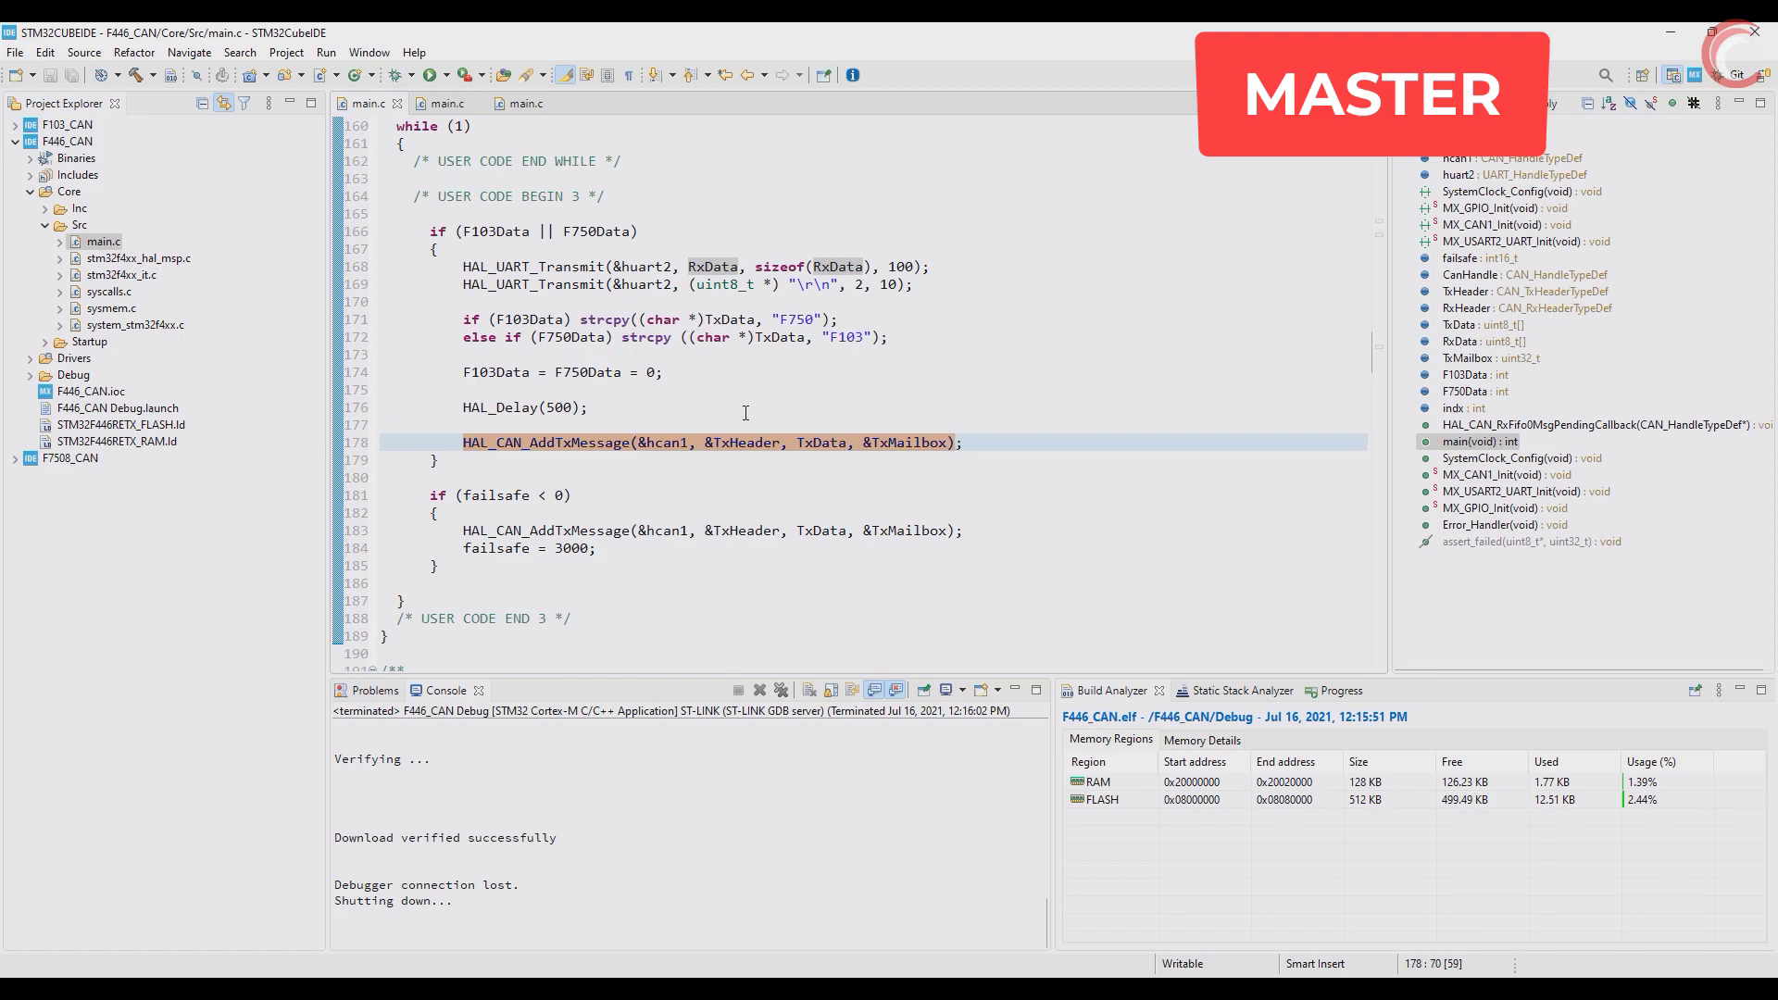
pyautogui.click(495, 496)
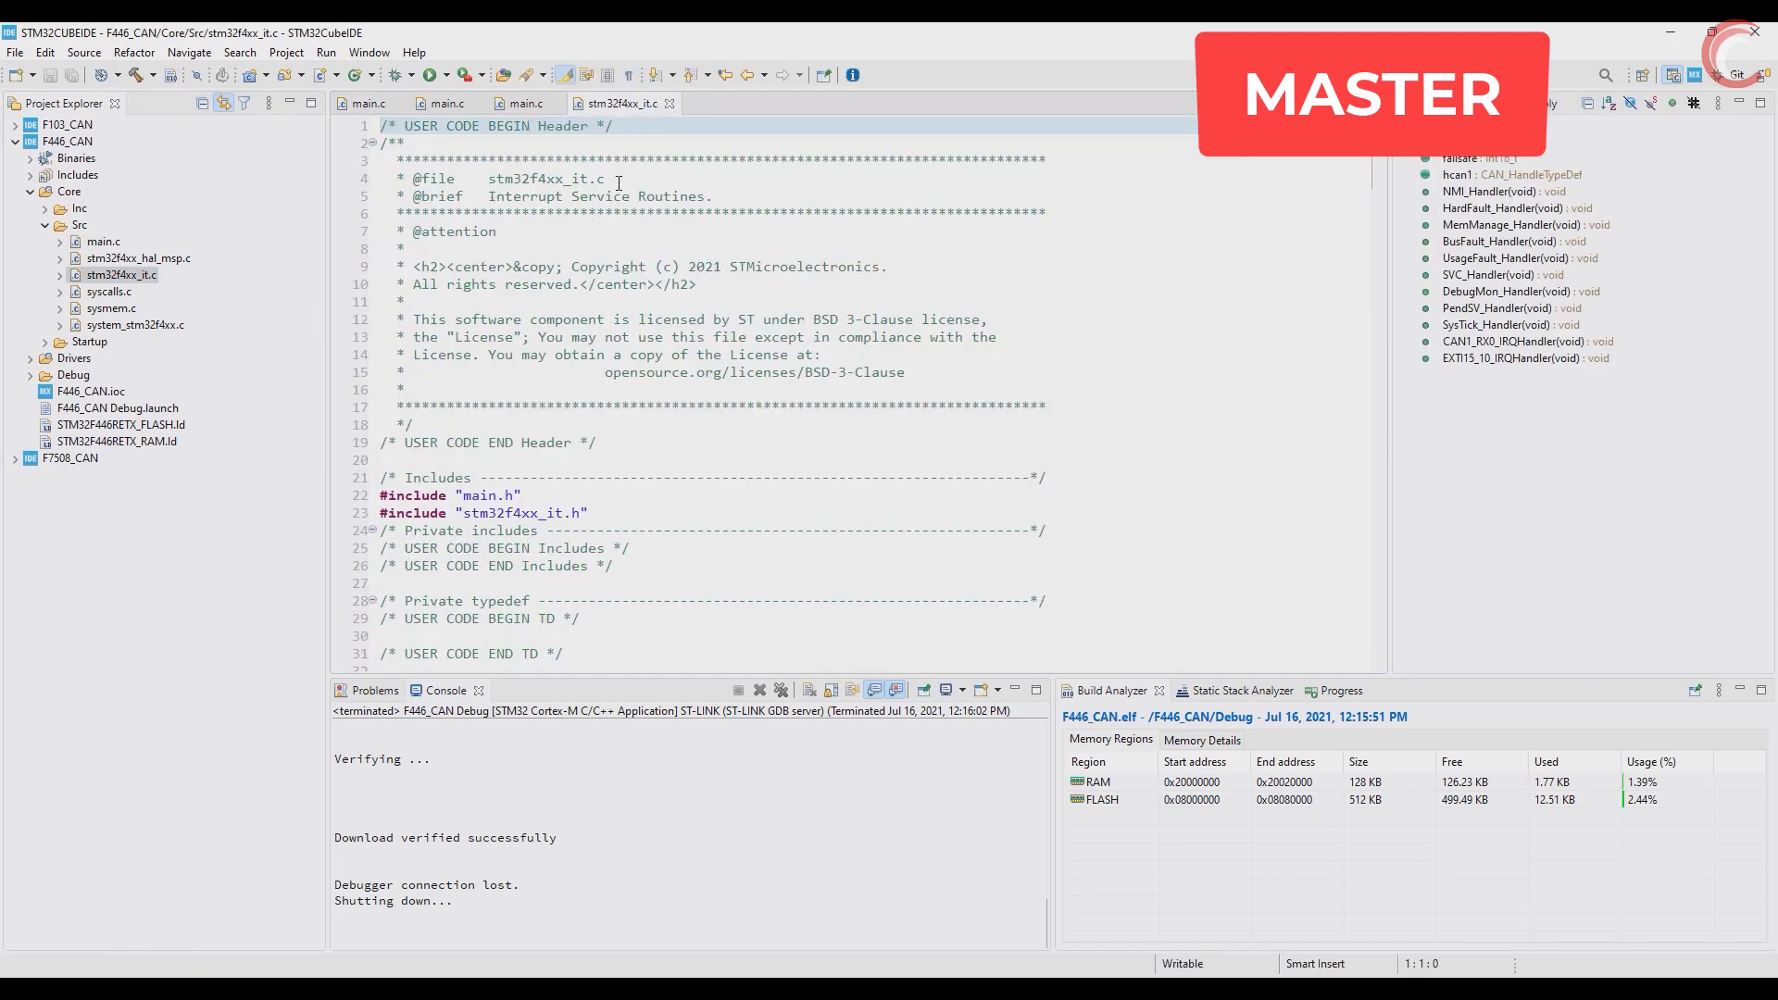
pyautogui.scroll(-3)
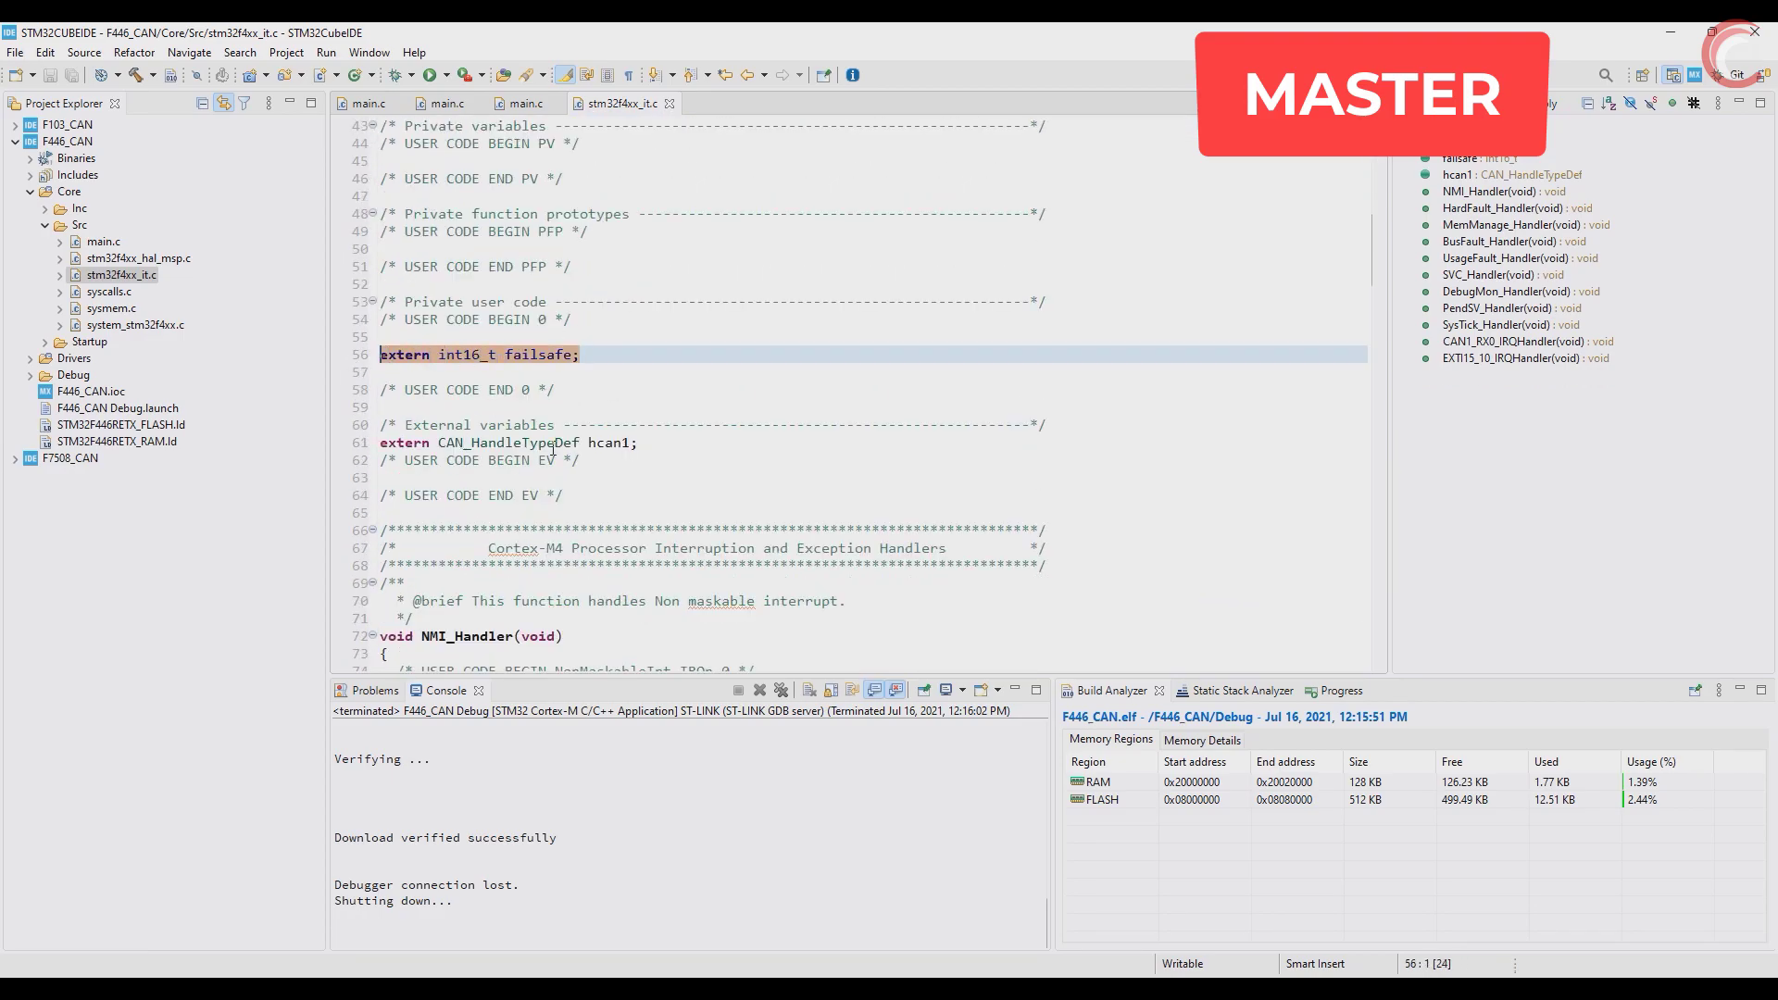
pyautogui.scroll(-3)
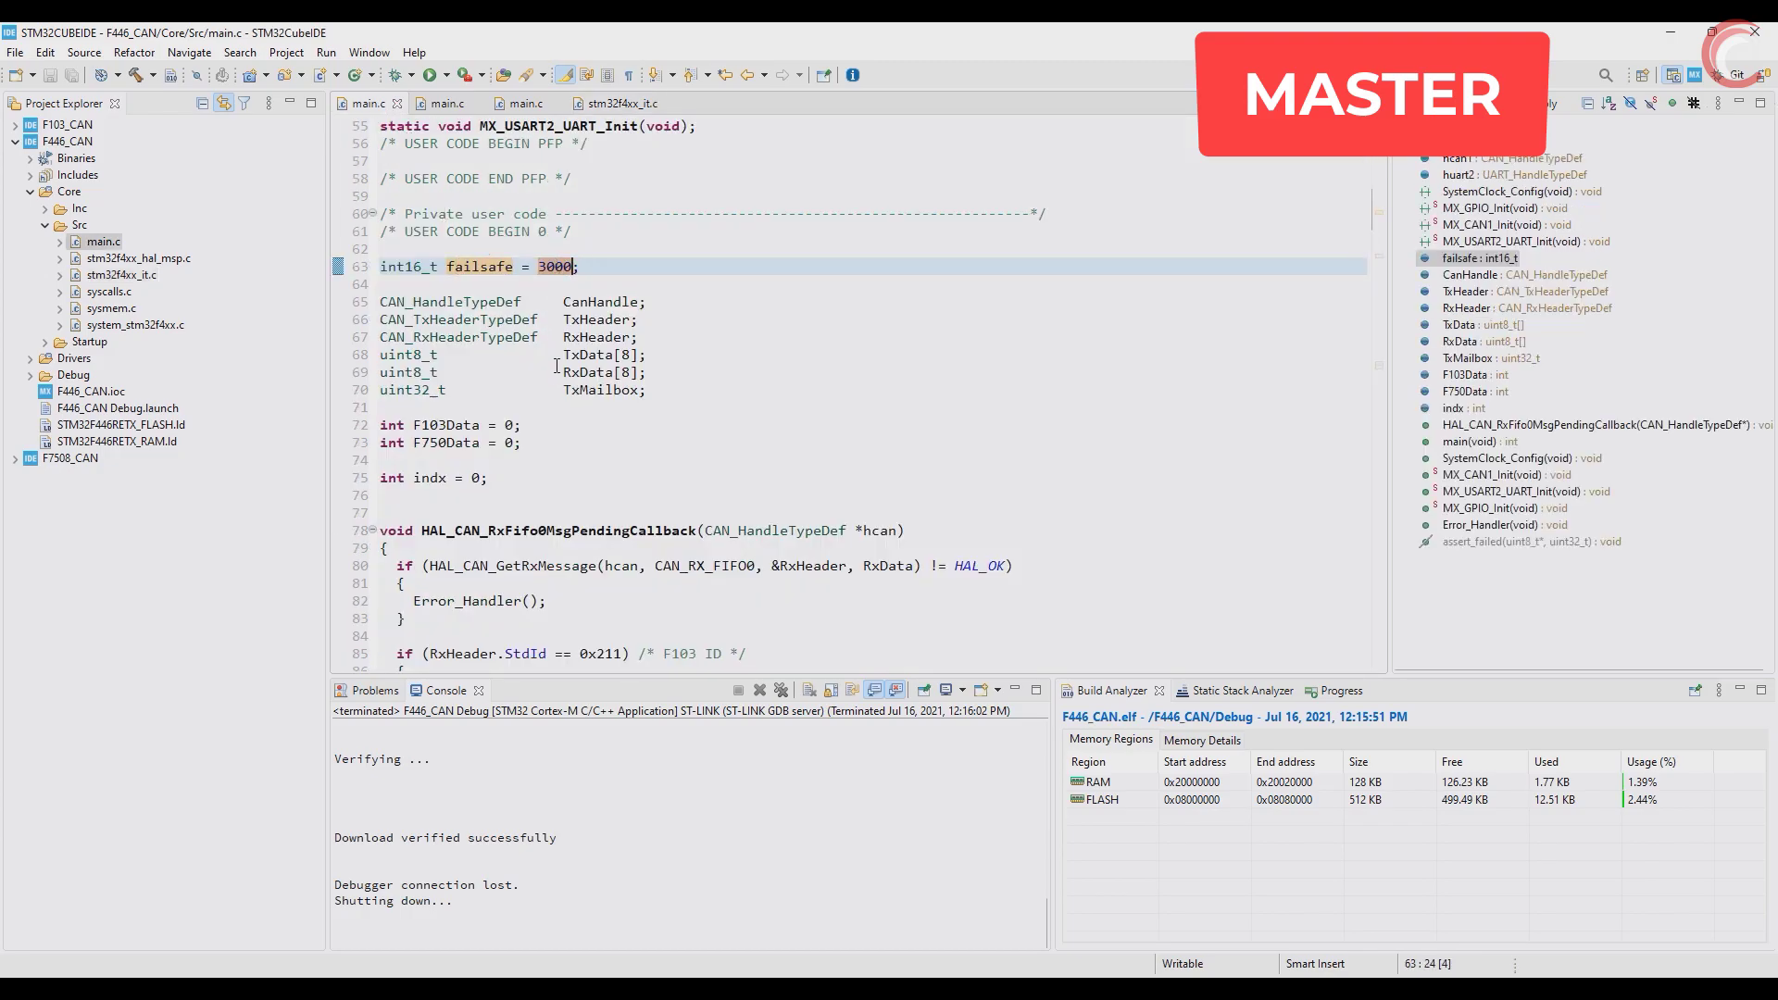
pyautogui.scroll(-3)
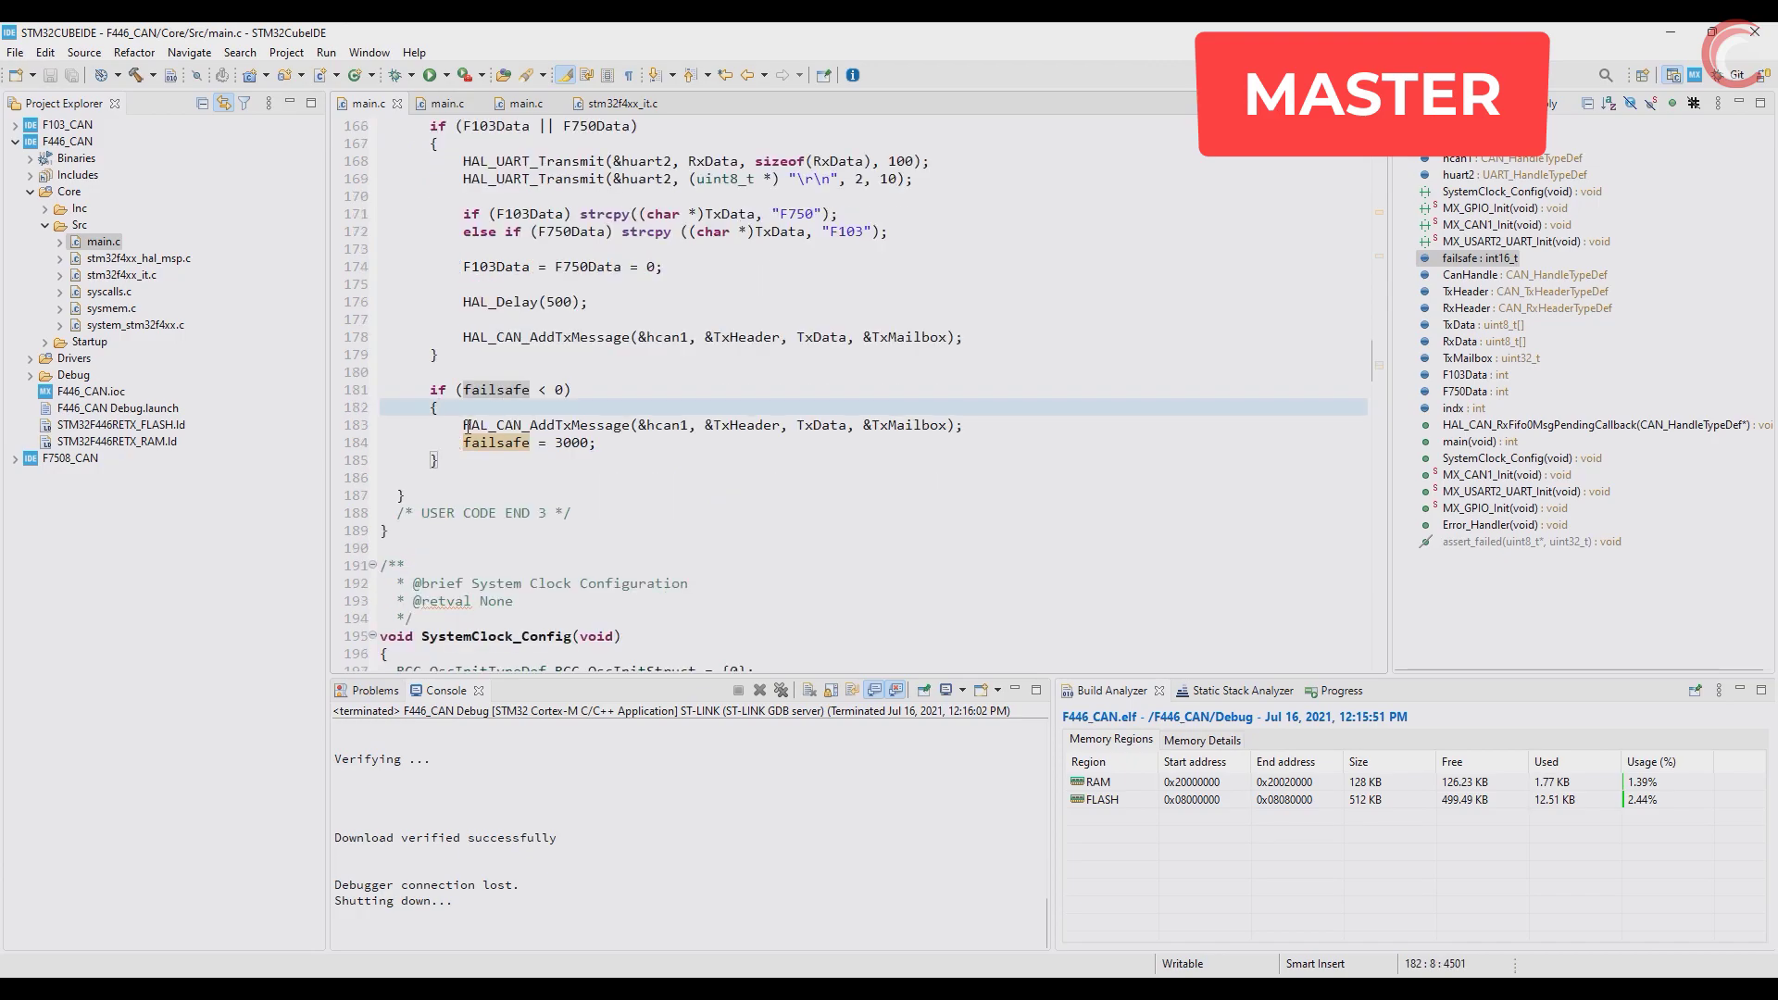
pyautogui.tripleClick(711, 424)
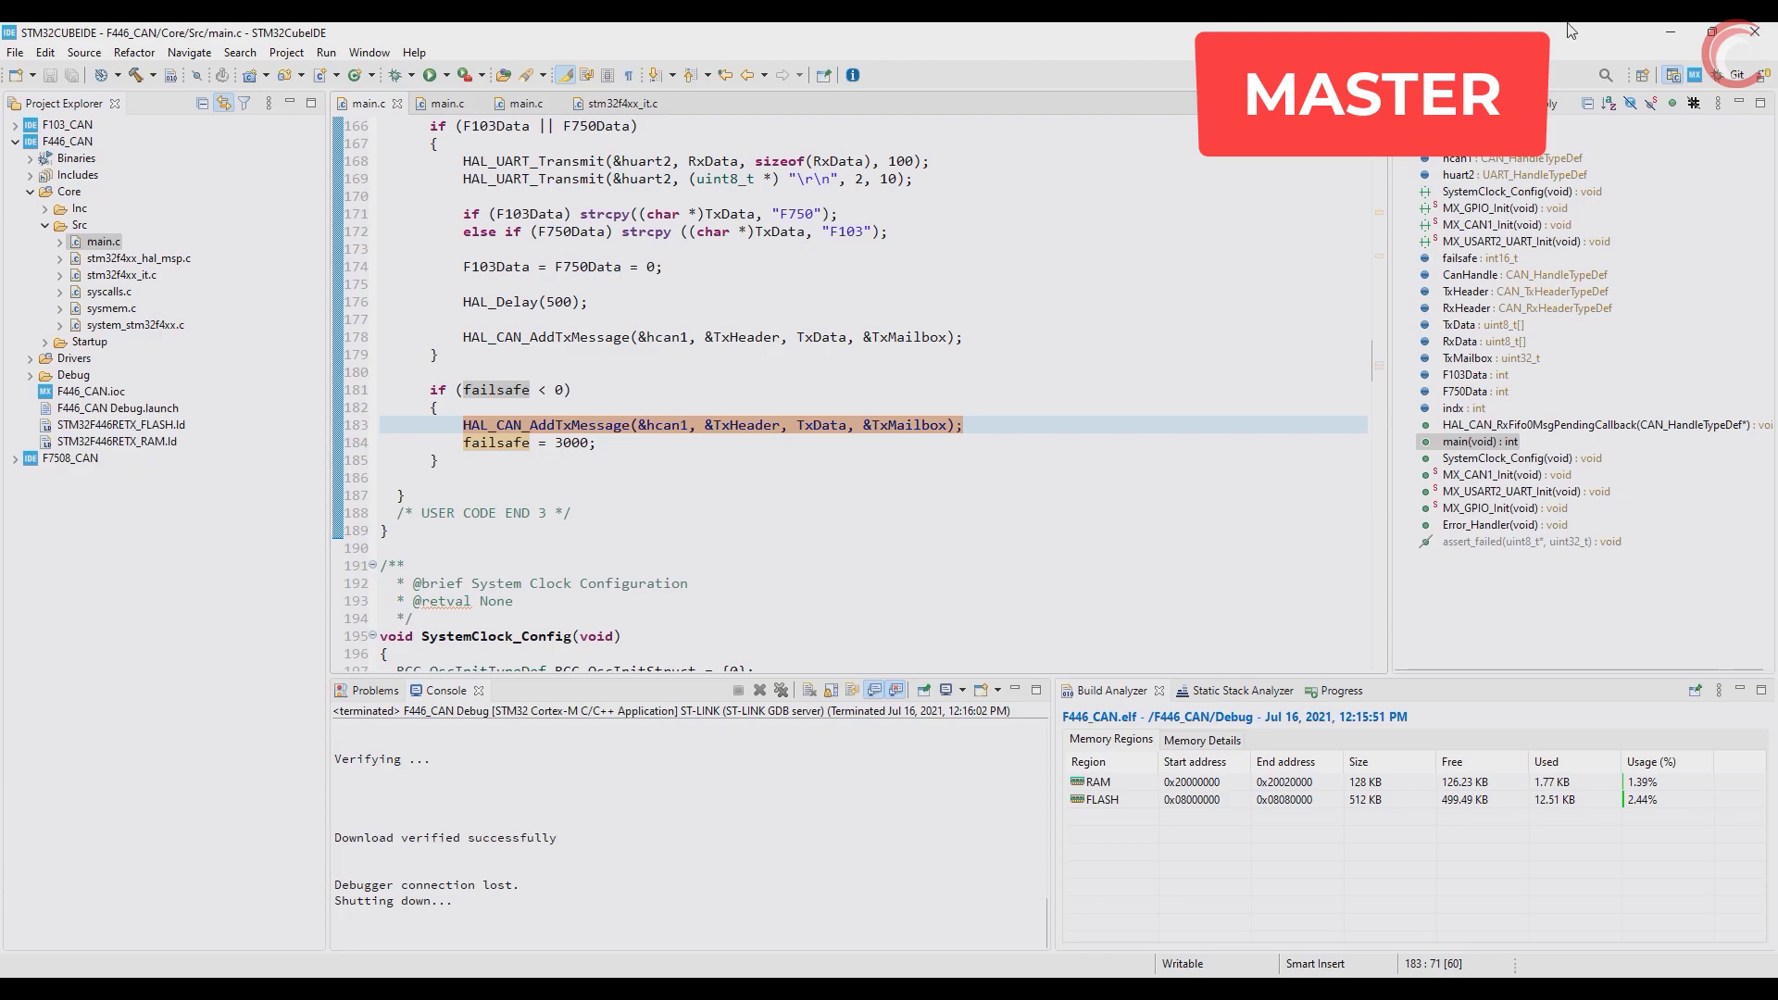
pyautogui.click(820, 424)
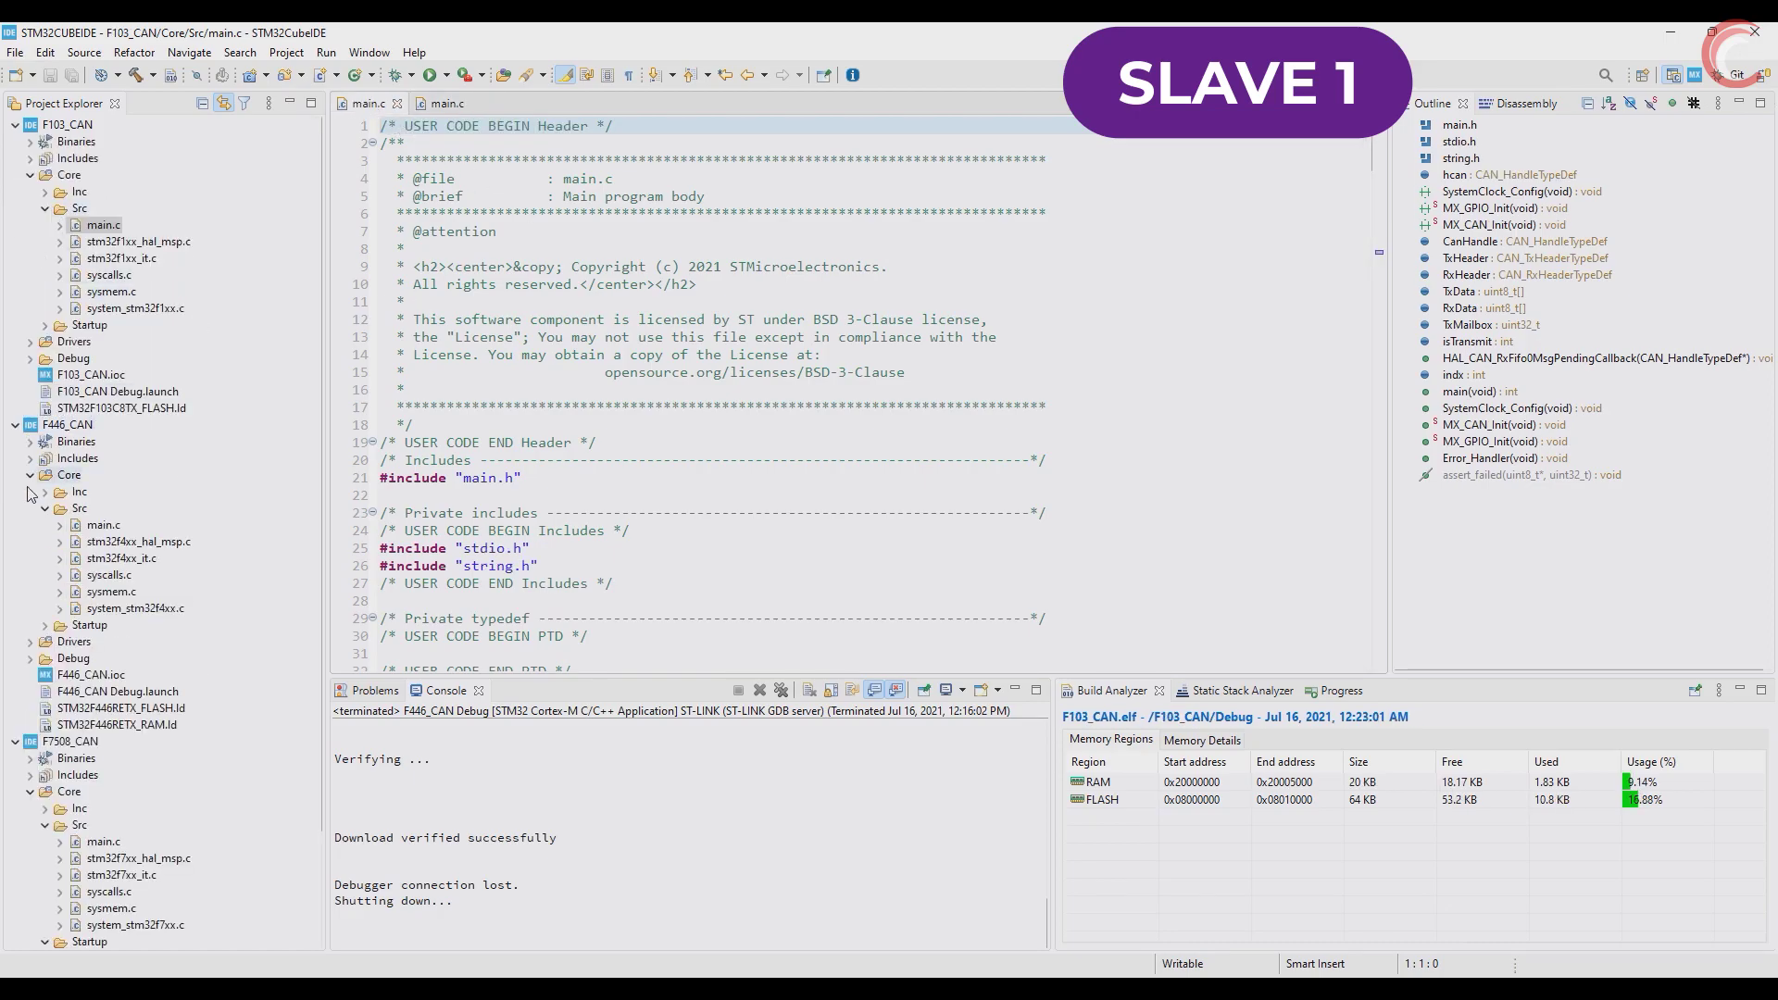
# - Annotate the F103 slave's strncmp ID check with a '// additional filter' comment
pyautogui.click(13, 424)
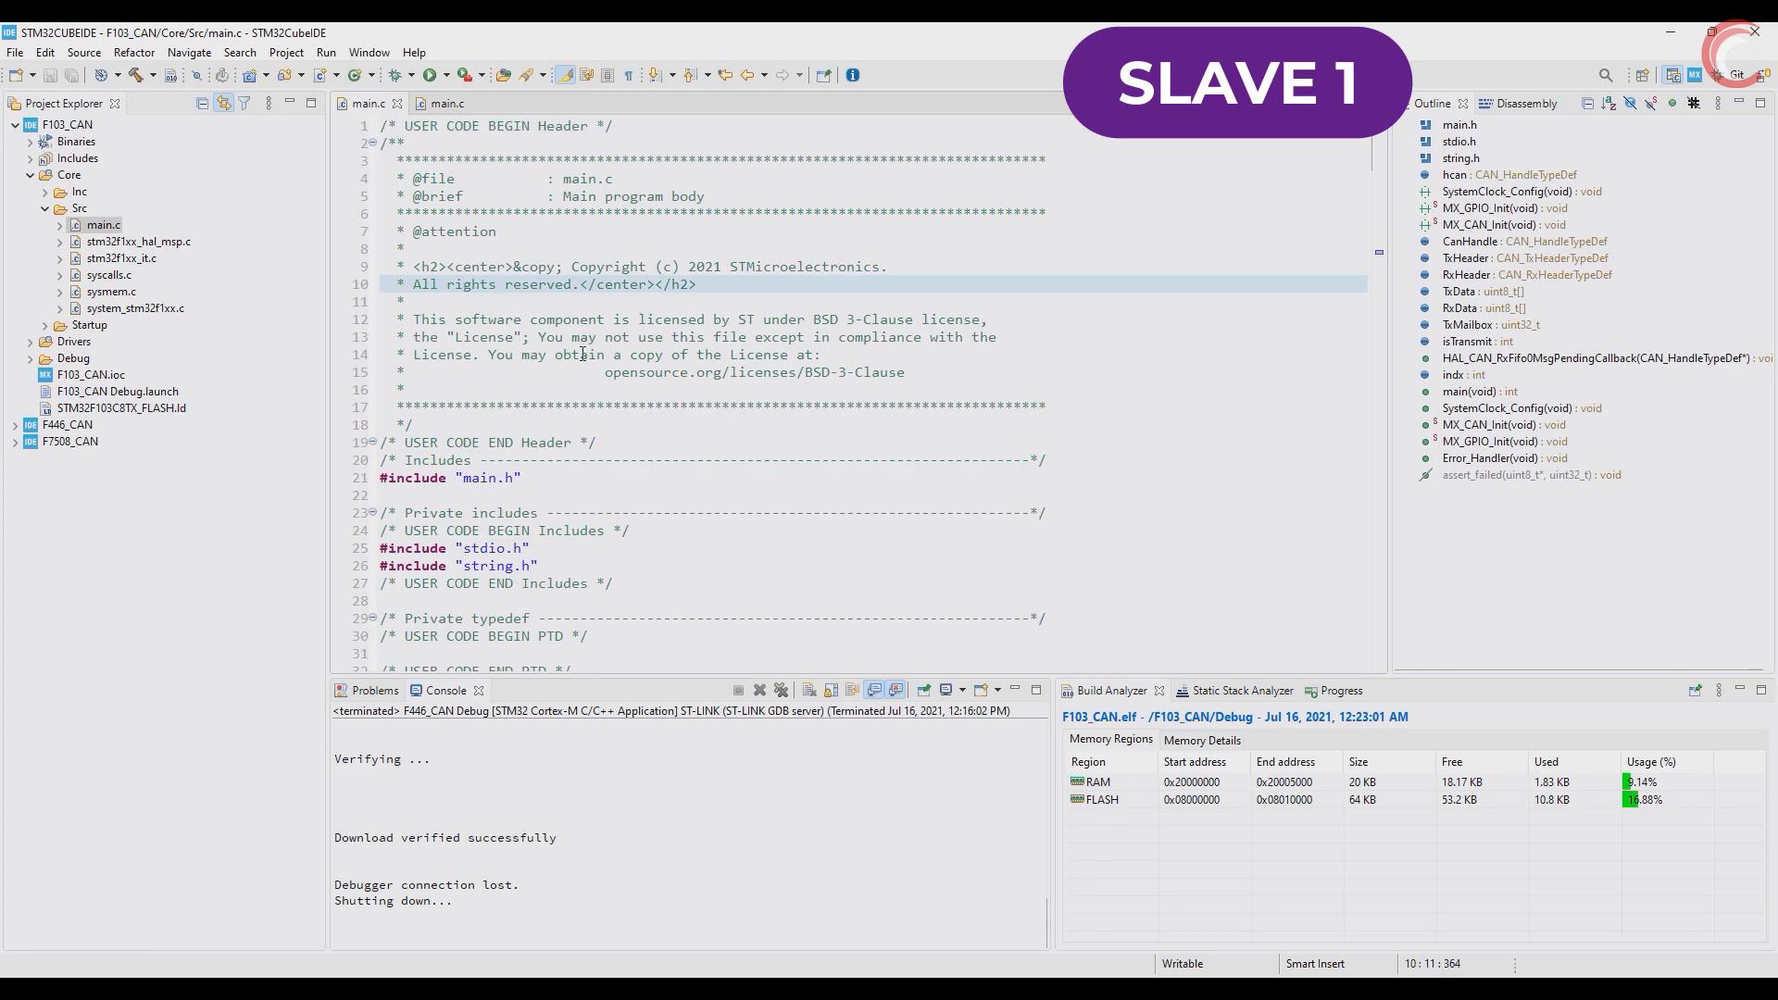
pyautogui.scroll(-3)
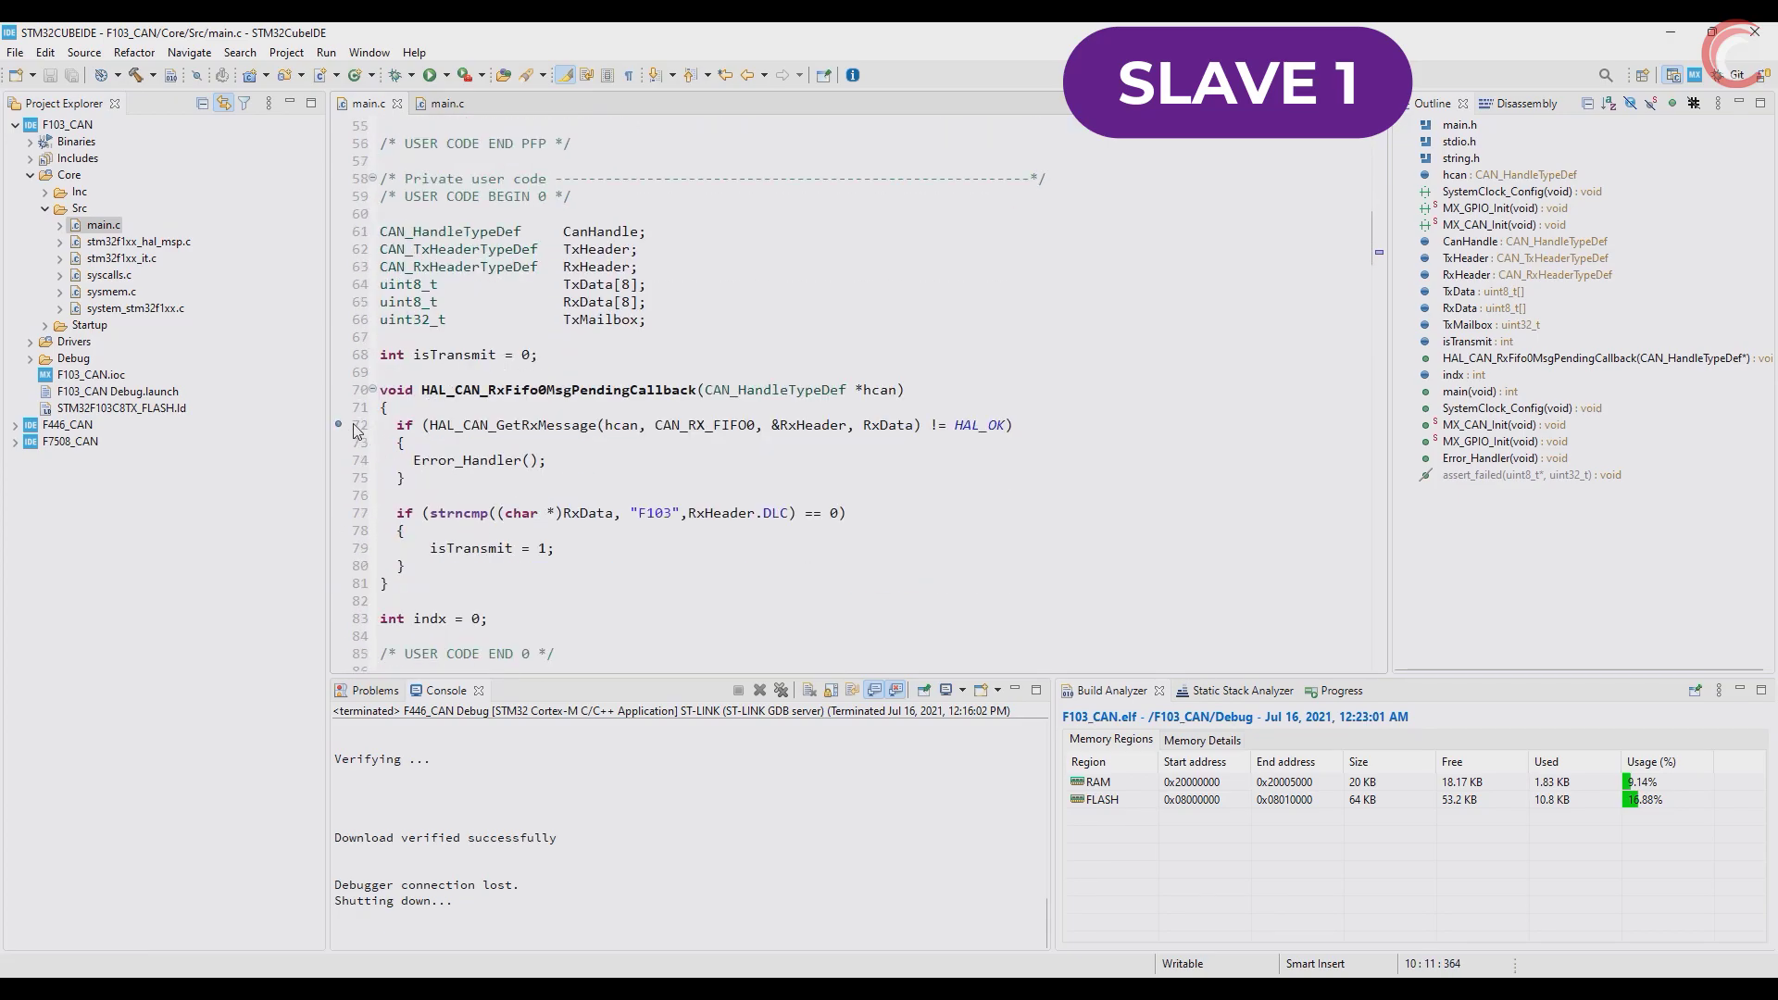
pyautogui.click(555, 372)
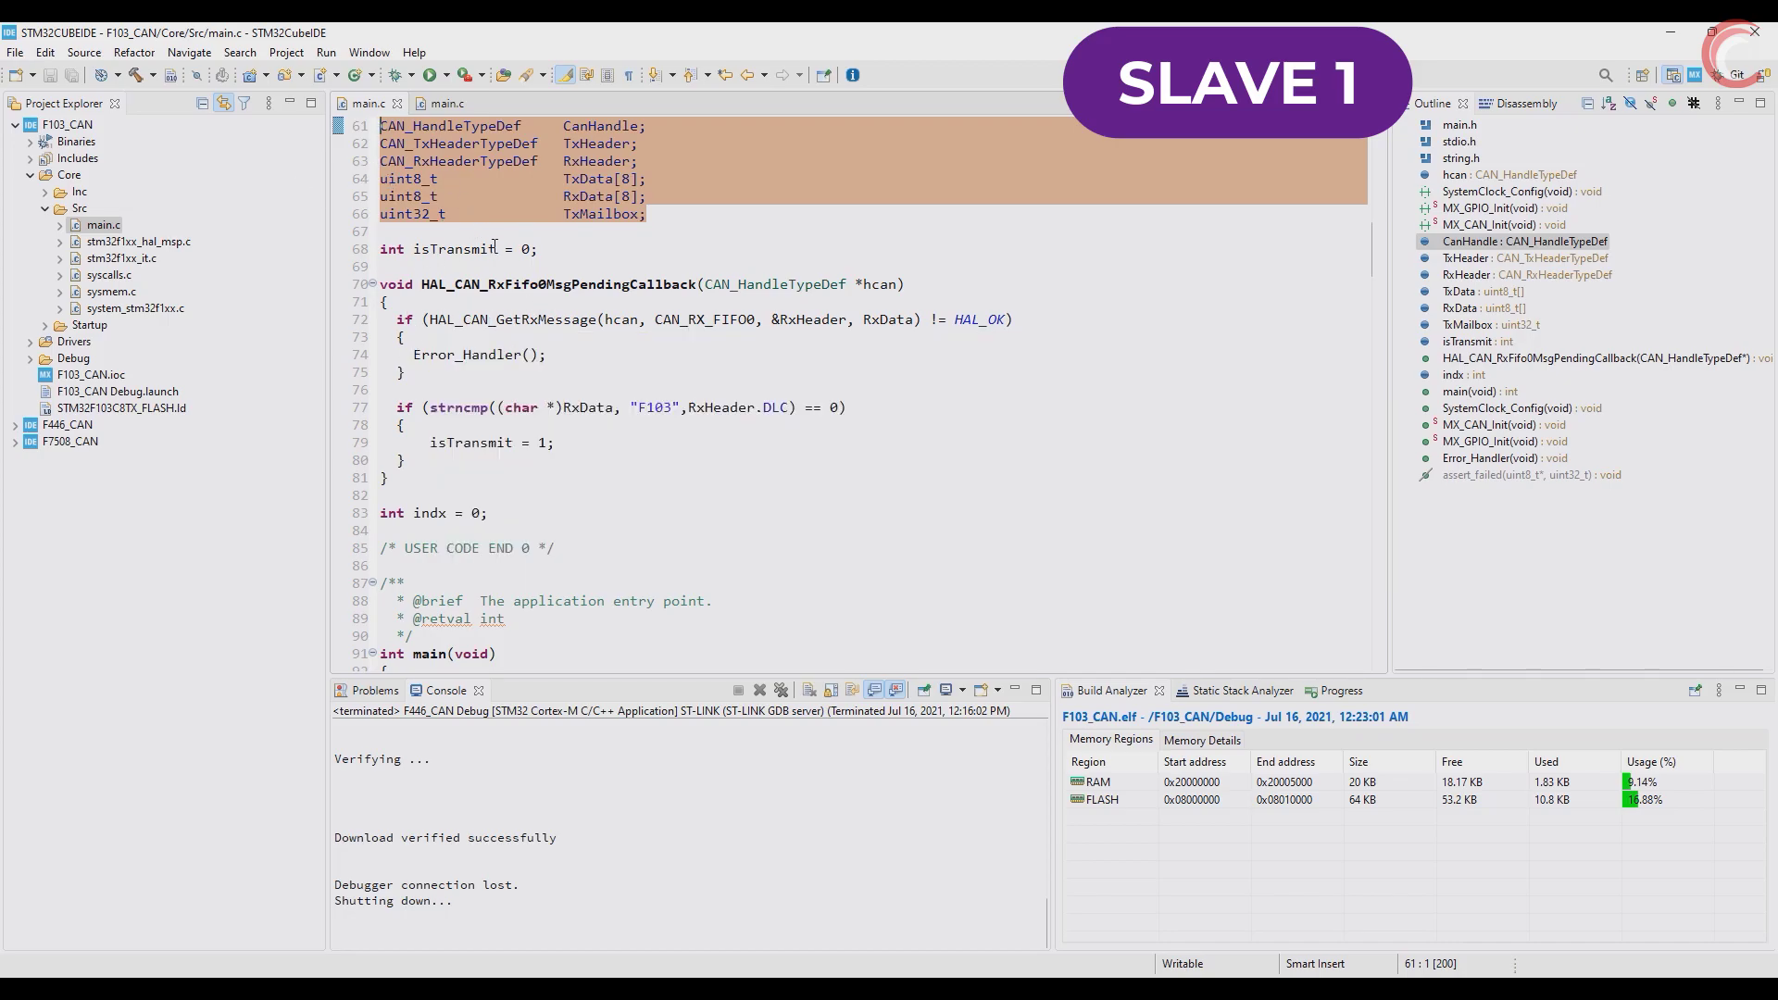
pyautogui.scroll(-3)
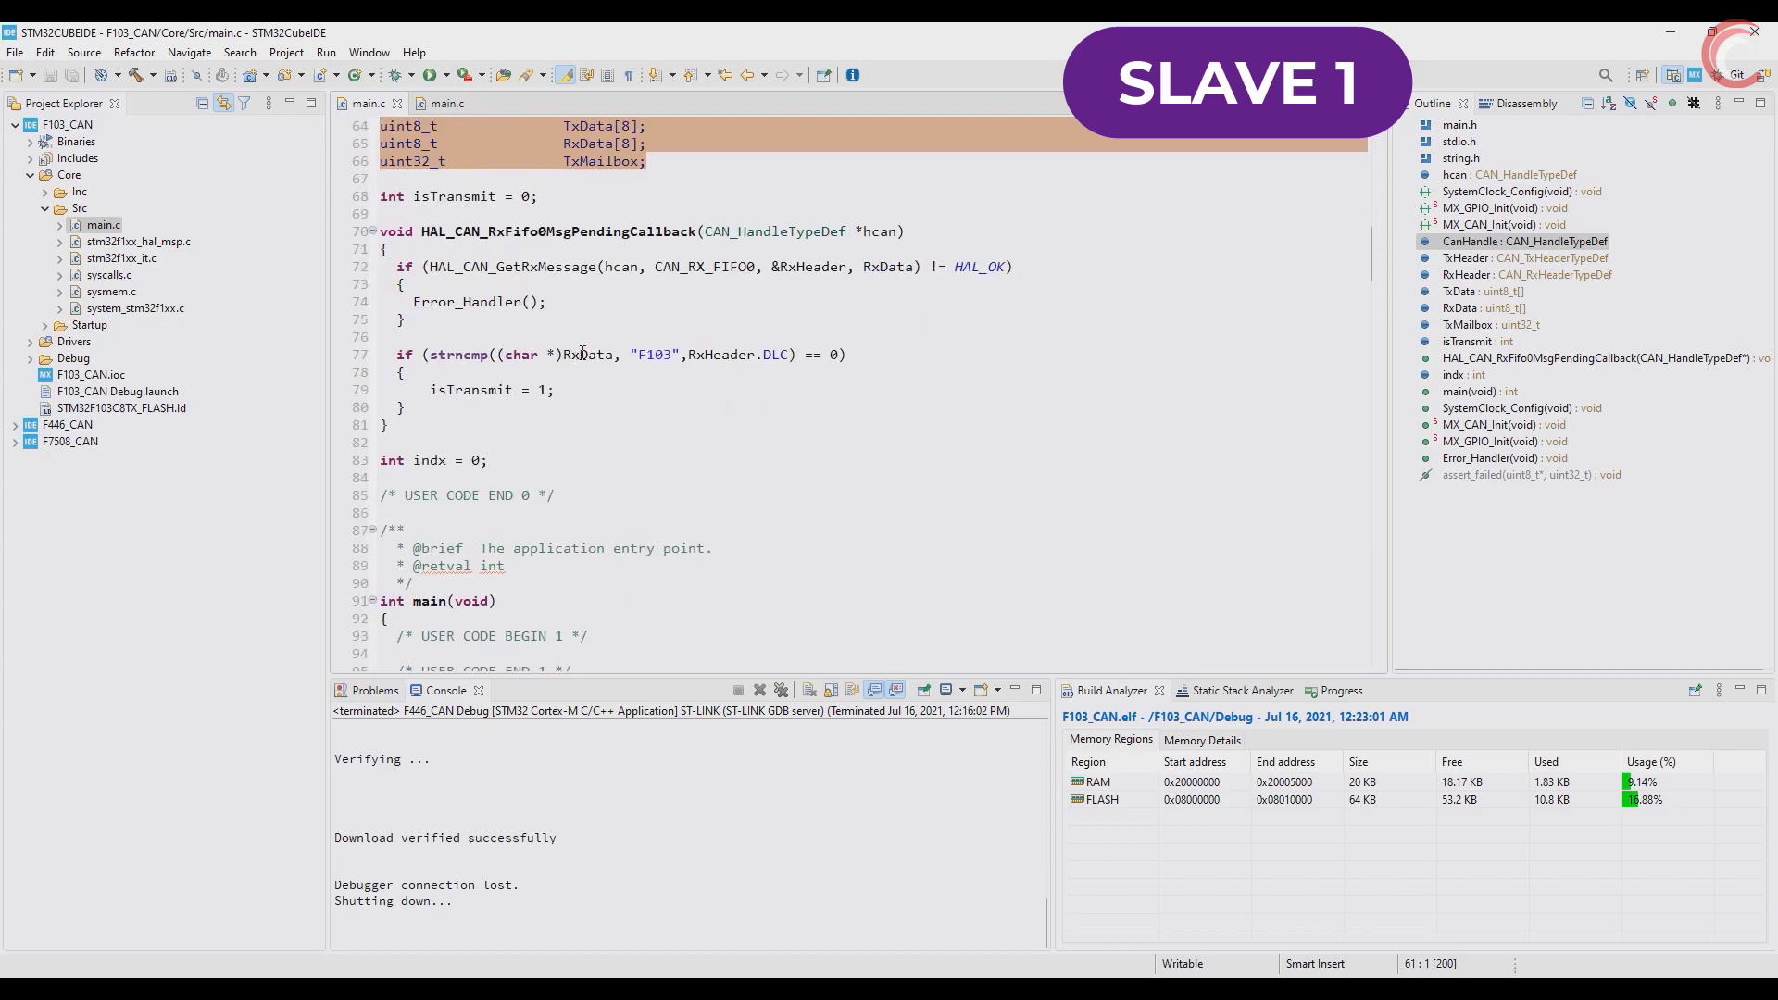
pyautogui.doubleClick(593, 356)
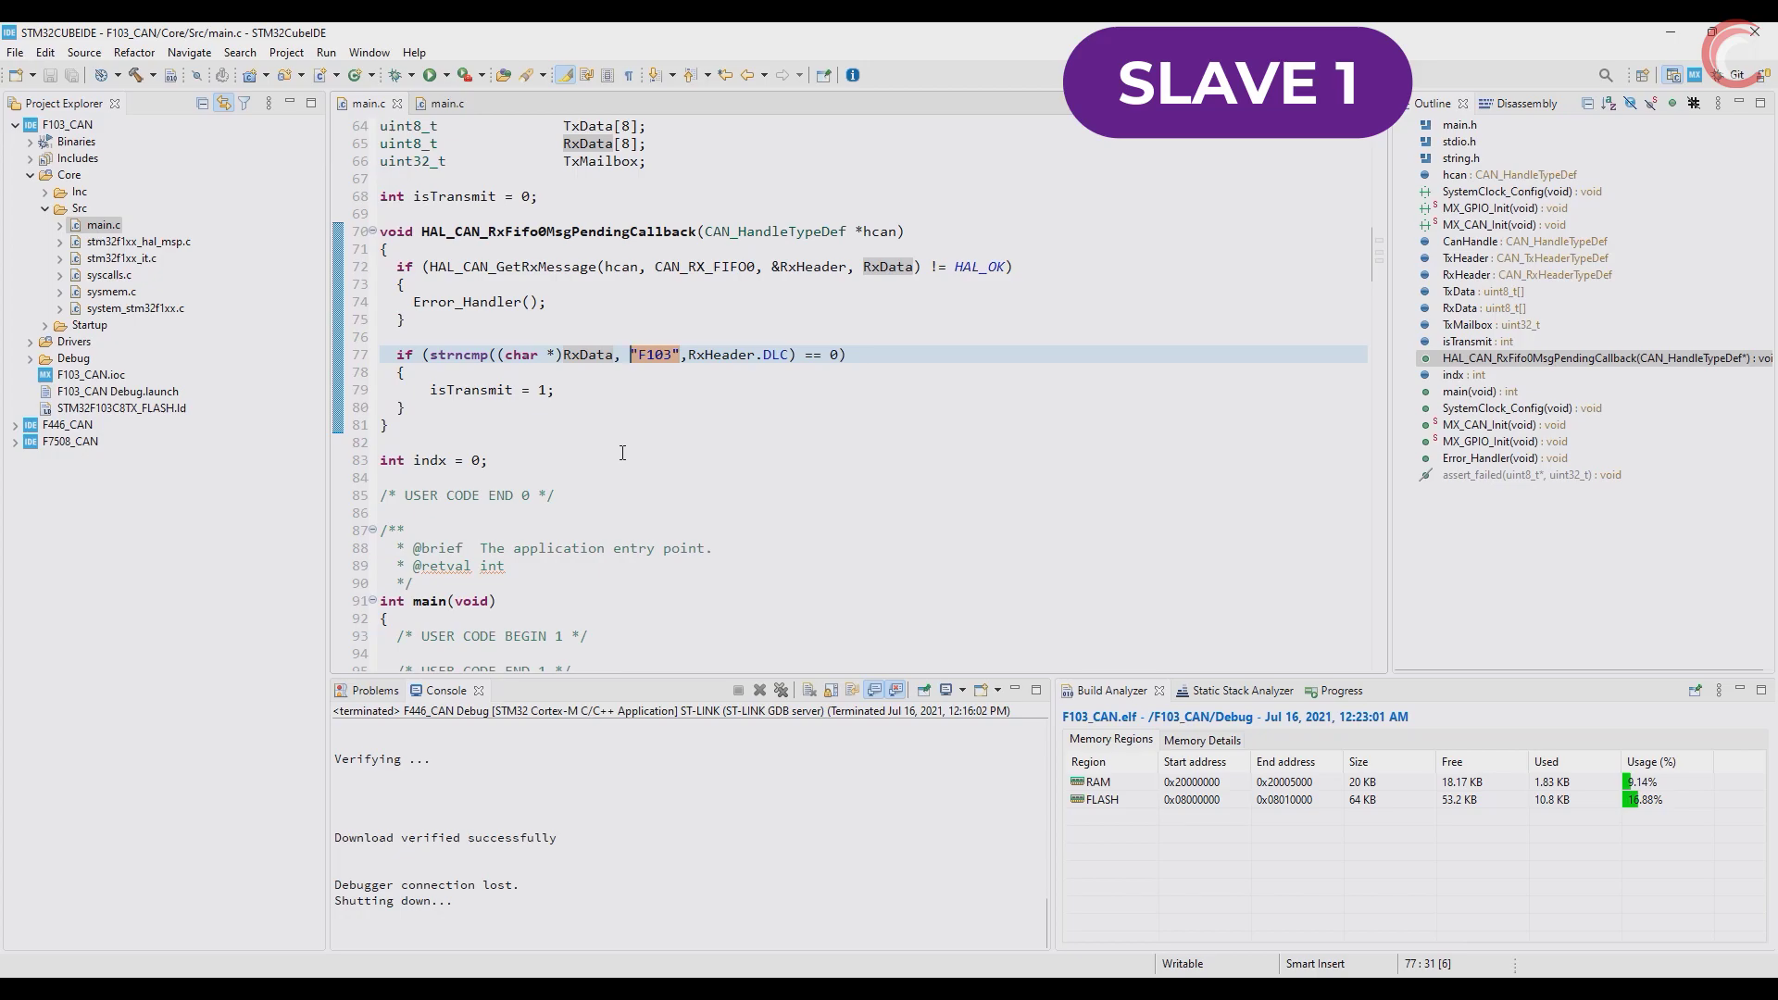
pyautogui.click(566, 320)
pyautogui.write('//')
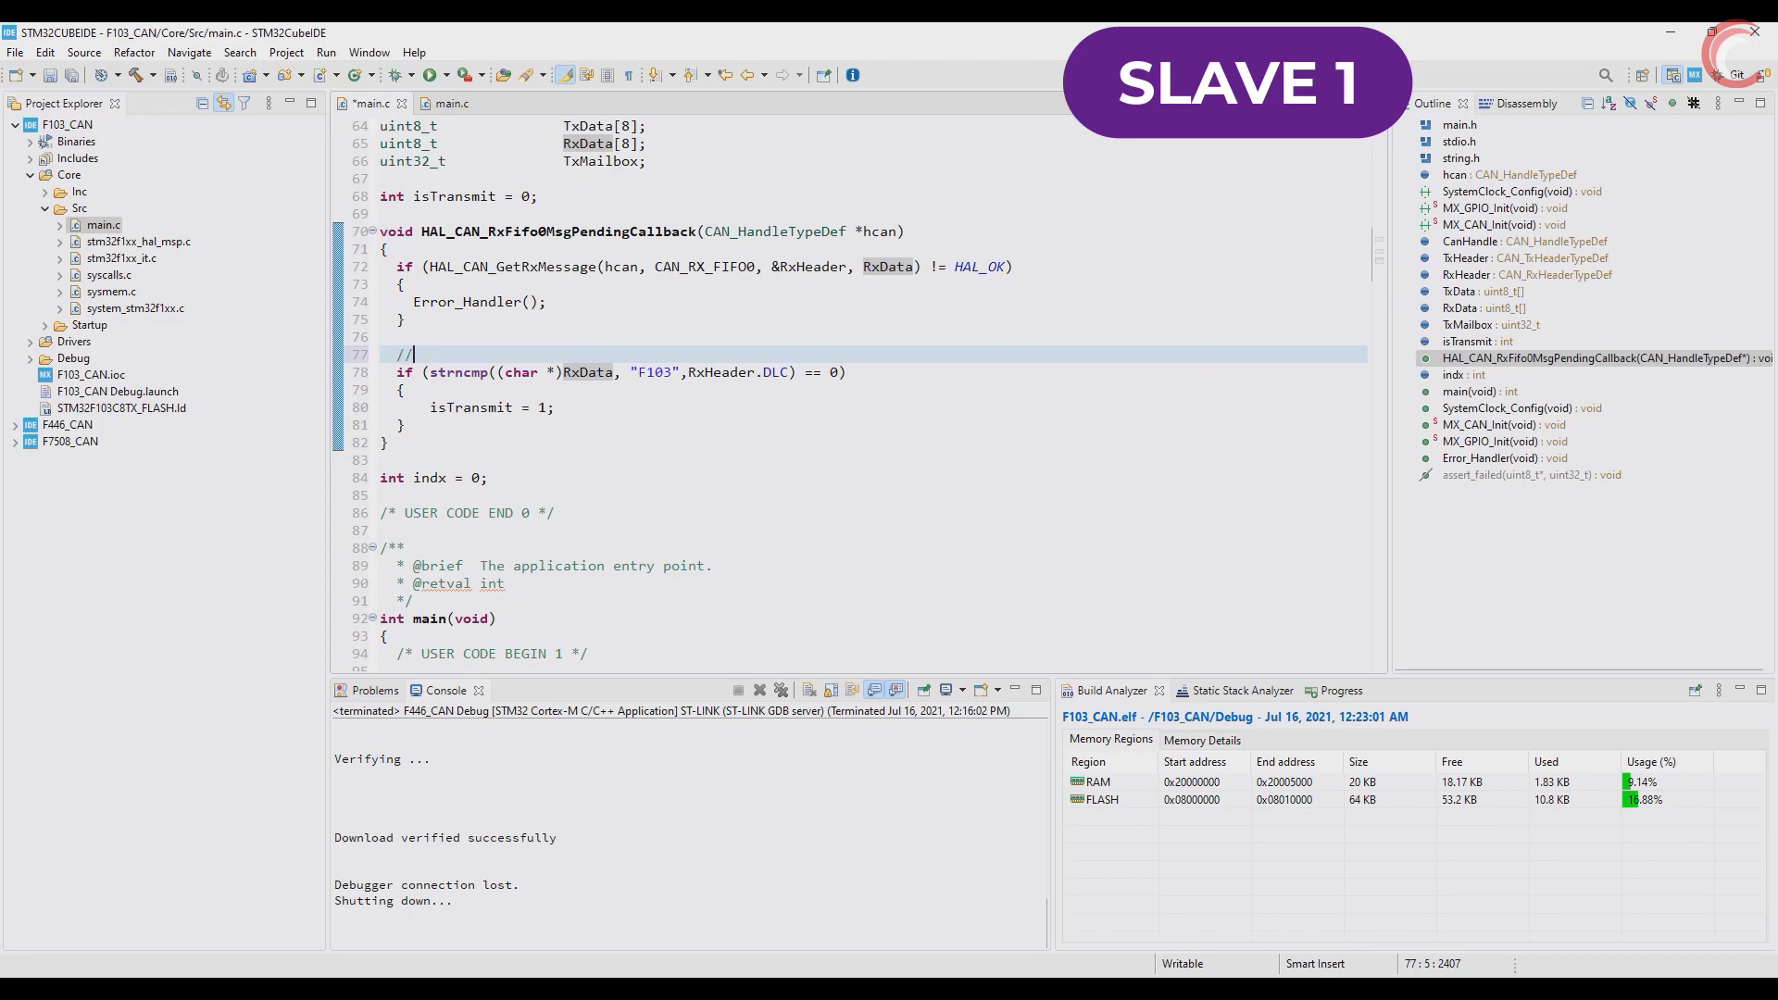
pyautogui.write('Secon')
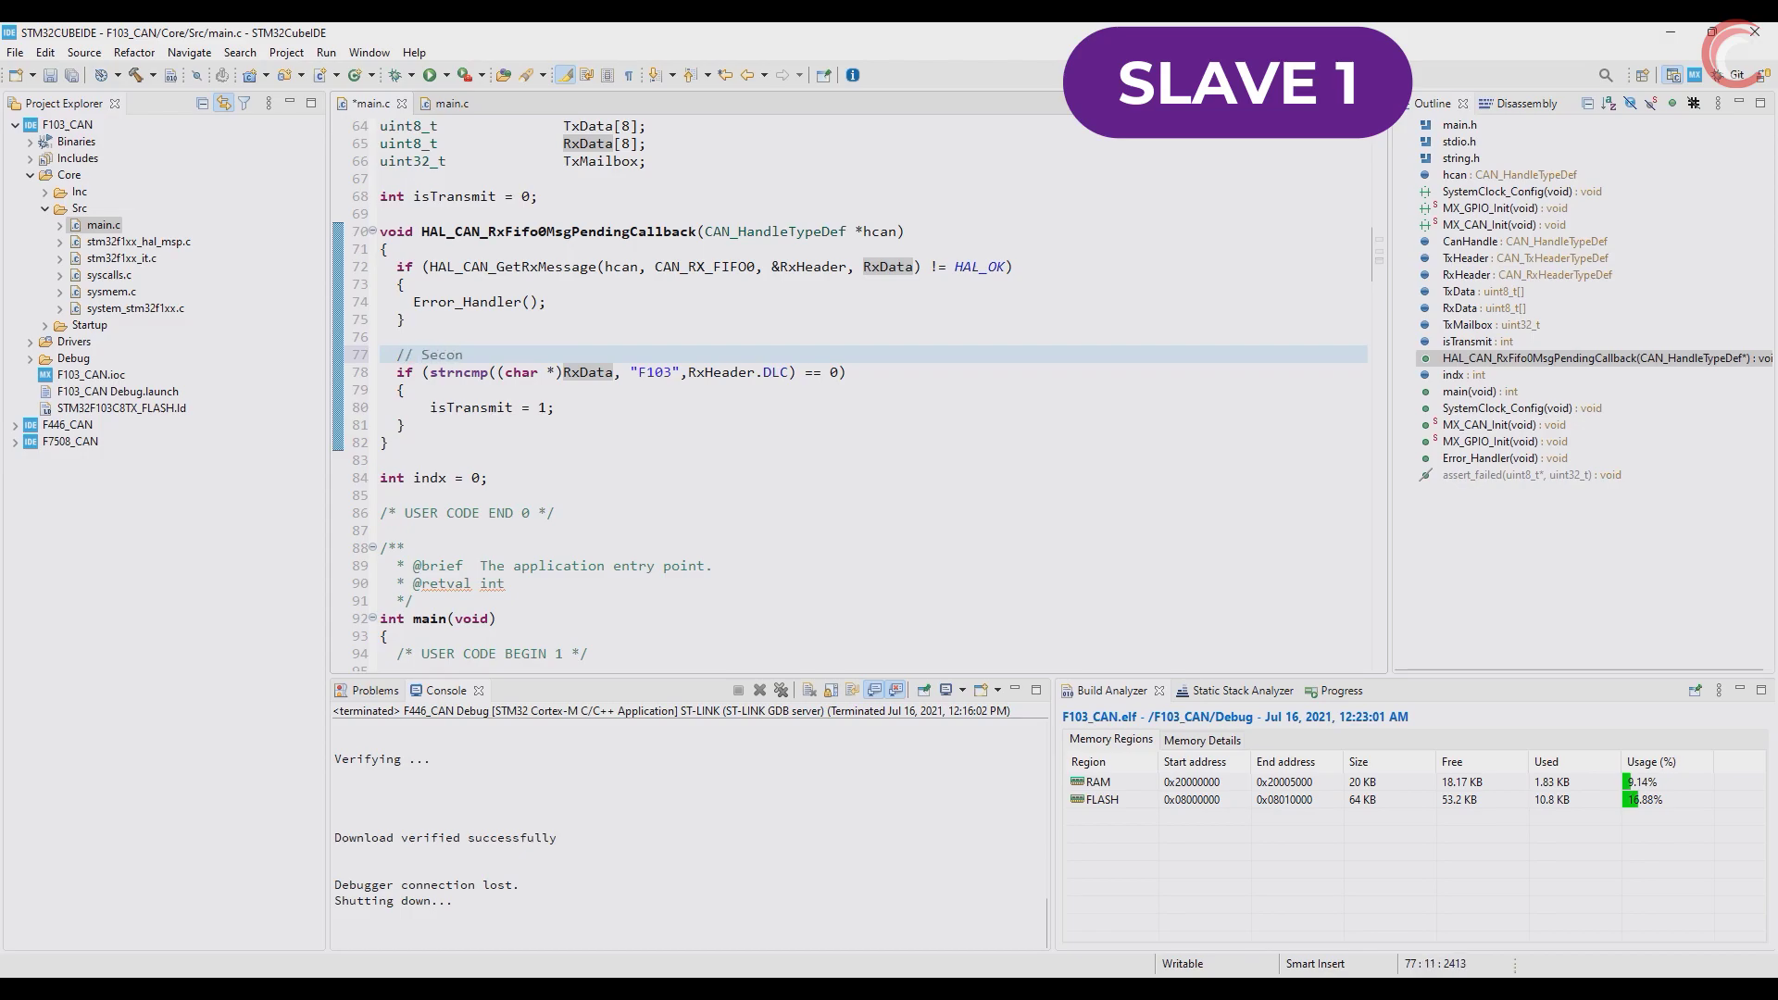
pyautogui.write('additional fil')
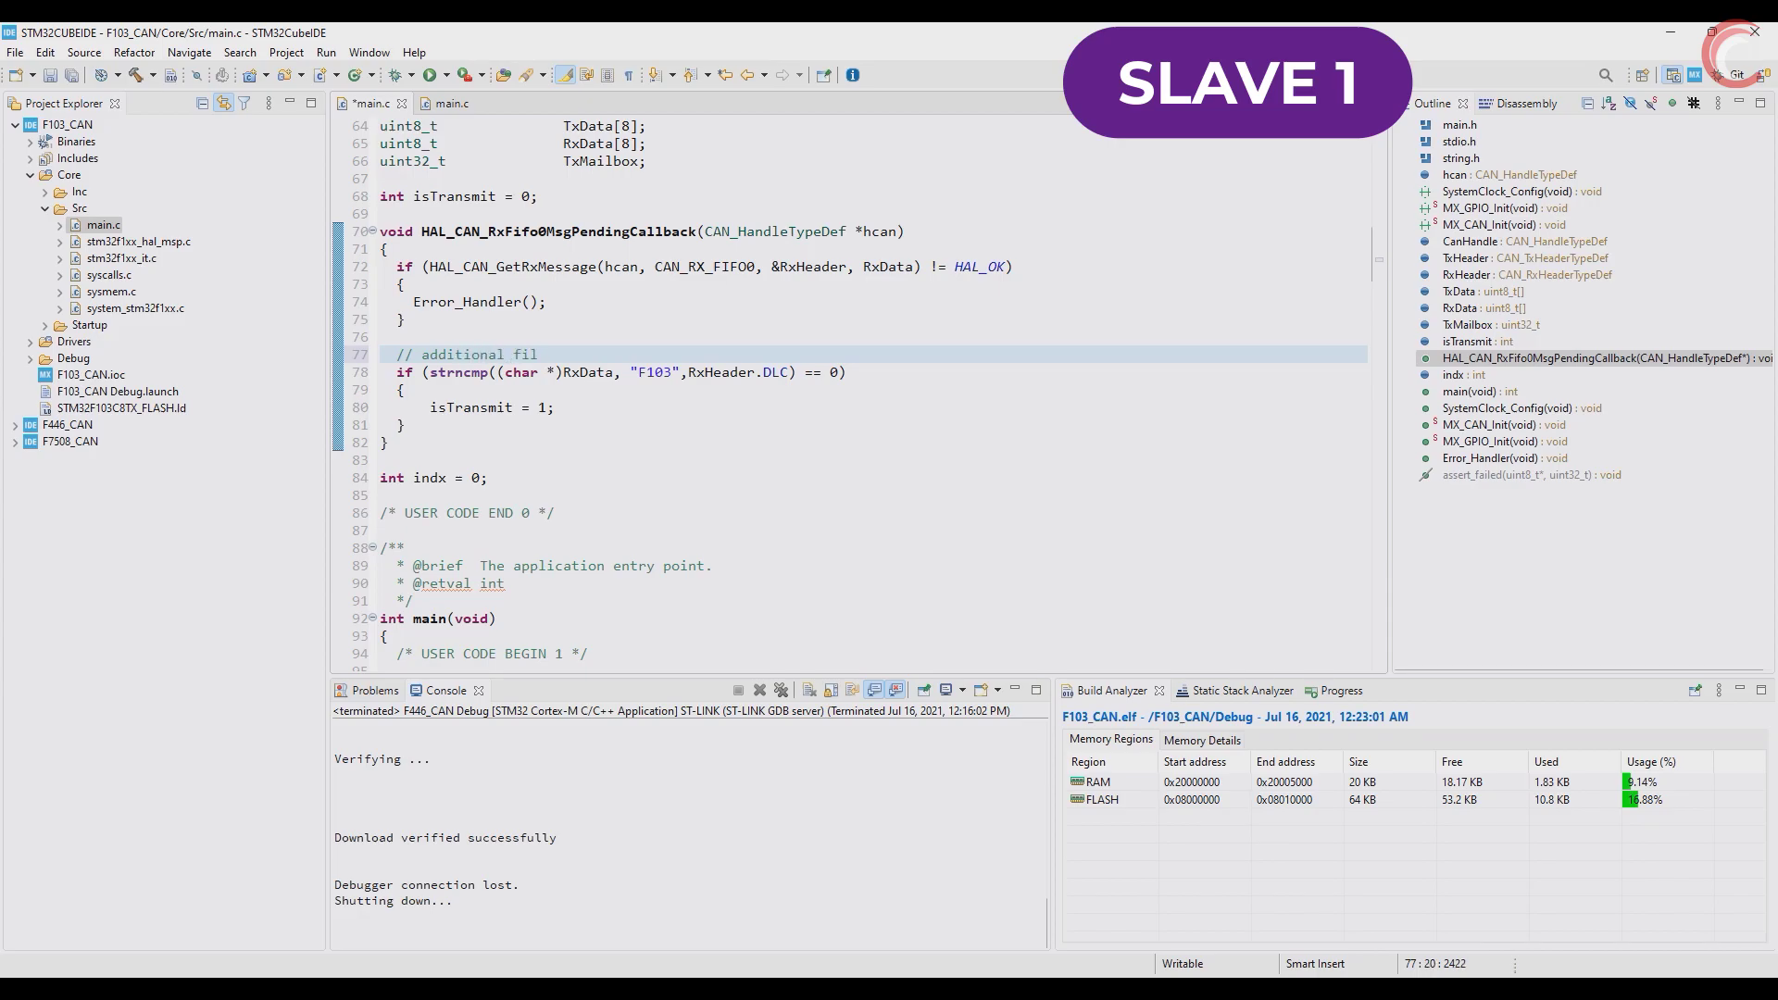
pyautogui.write('ter')
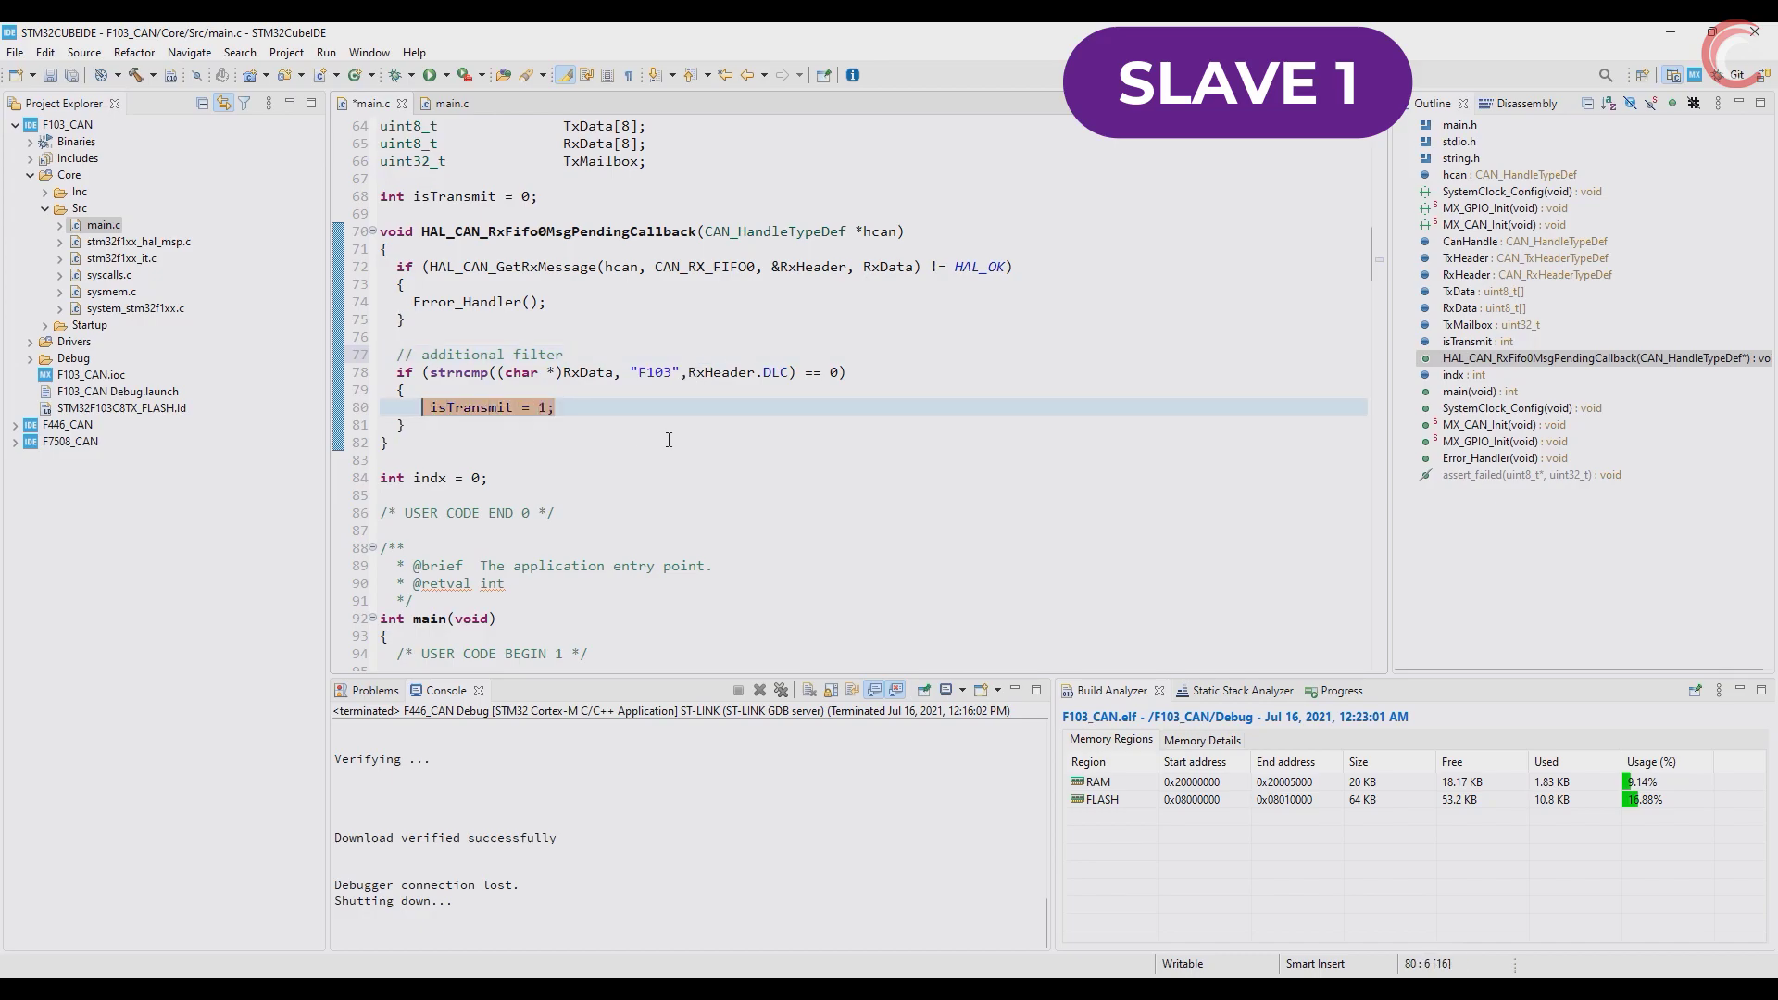
# - Remove the HAL_Delay(750) line from the isTransmit block in the while loop
pyautogui.scroll(-3)
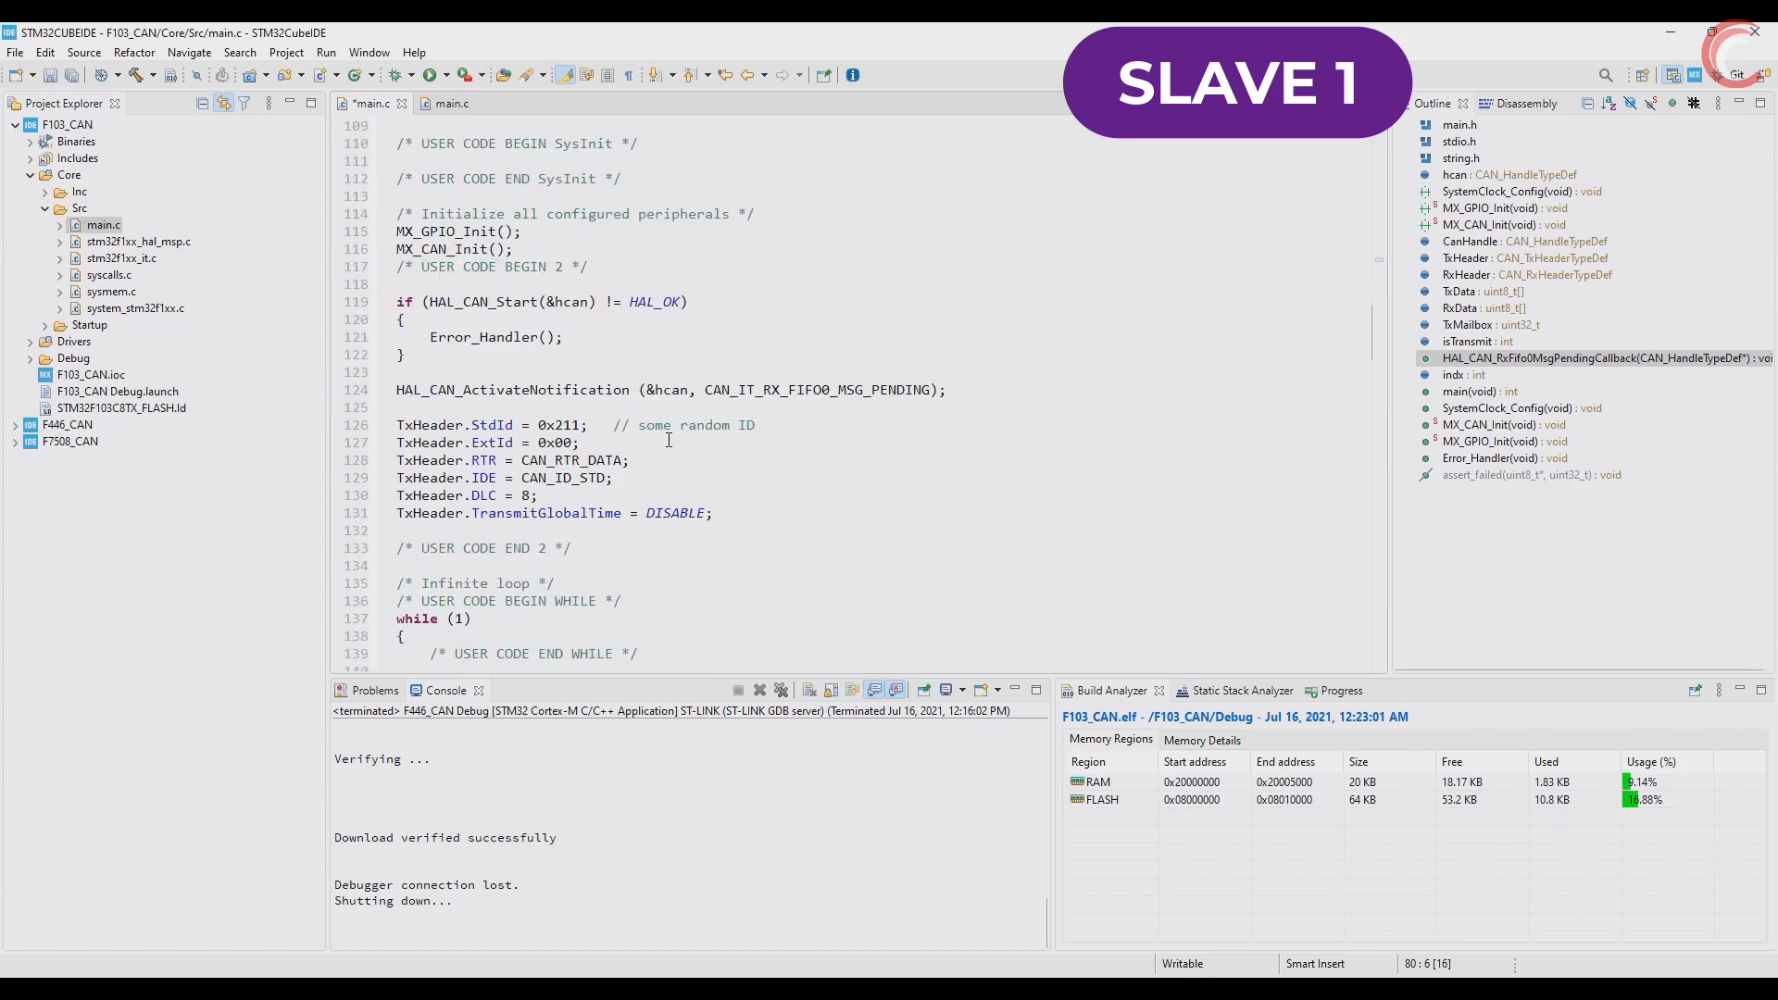
pyautogui.scroll(-3)
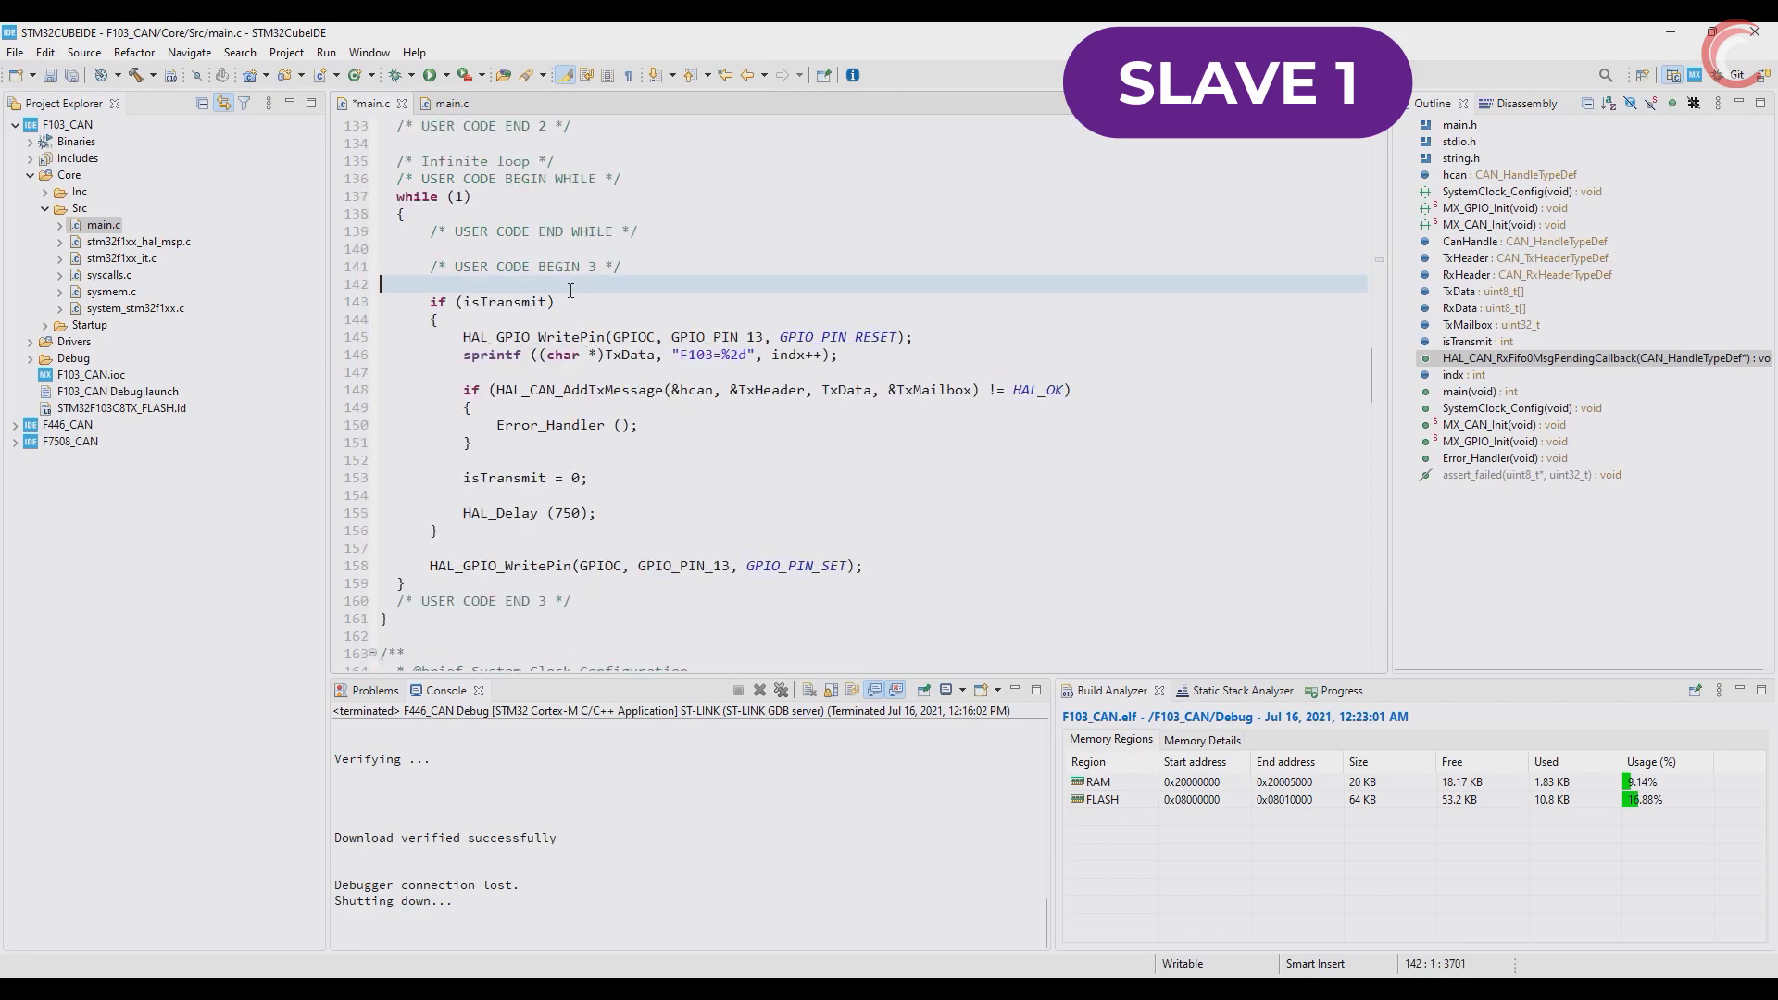
pyautogui.doubleClick(503, 301)
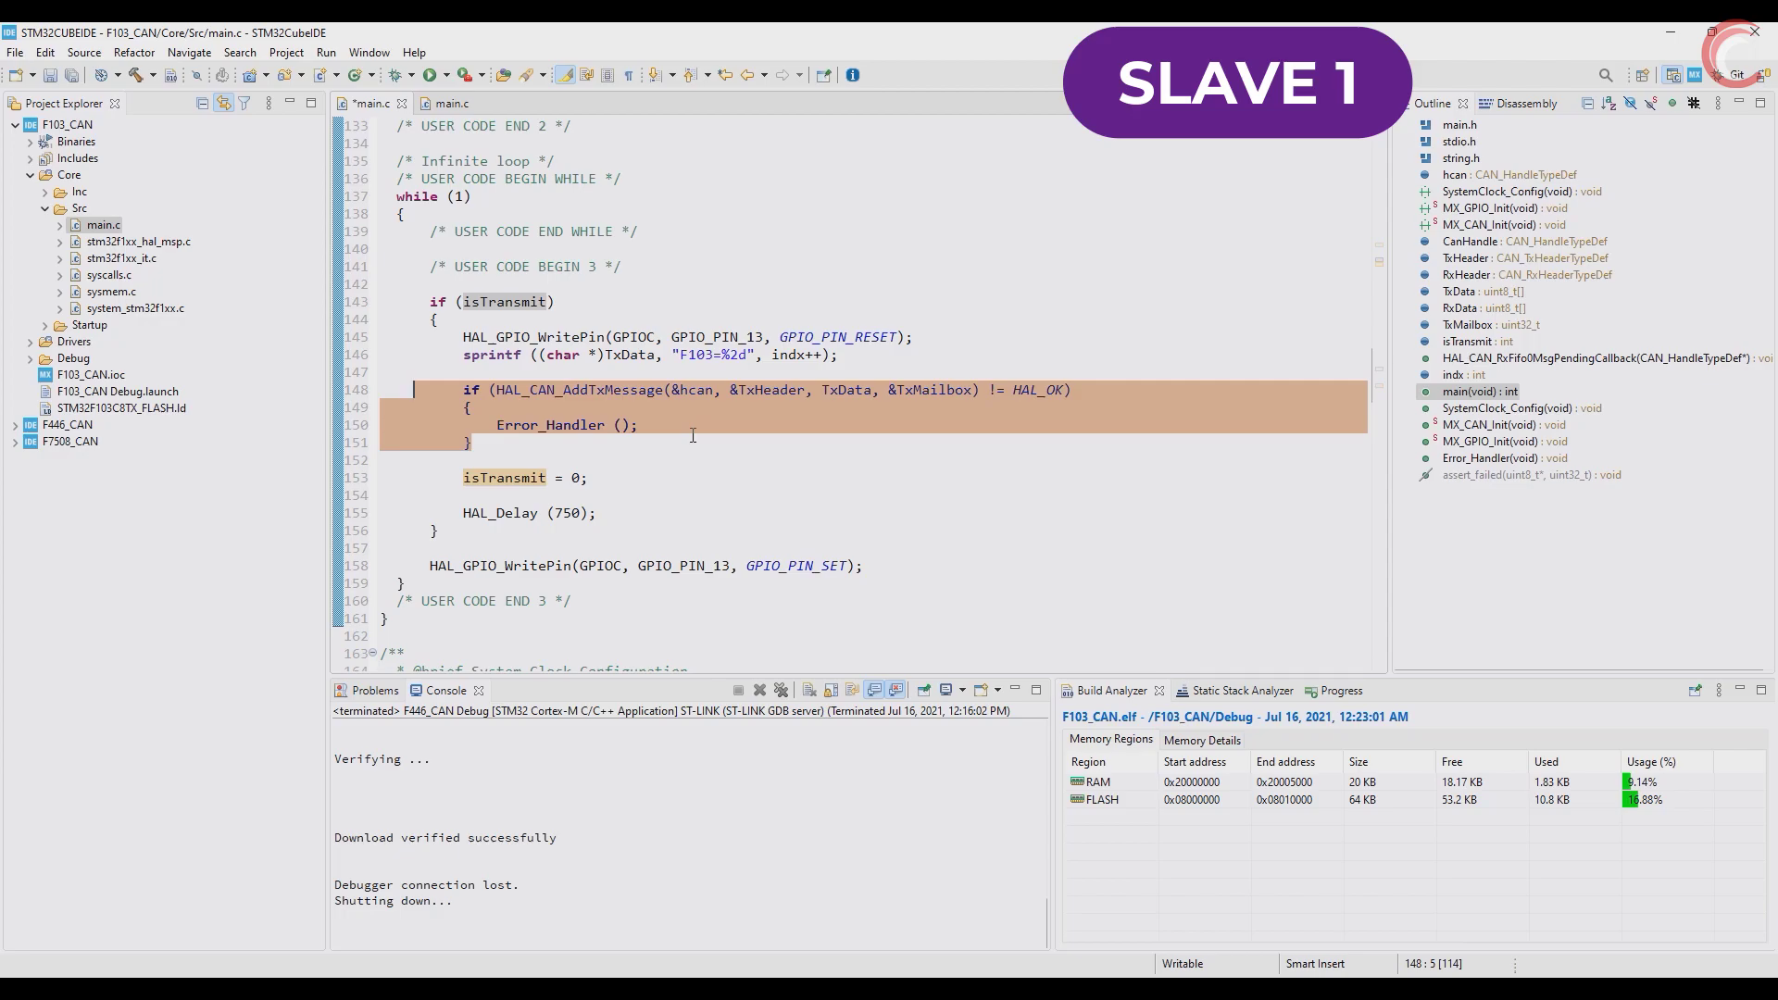
pyautogui.moveTo(650, 478)
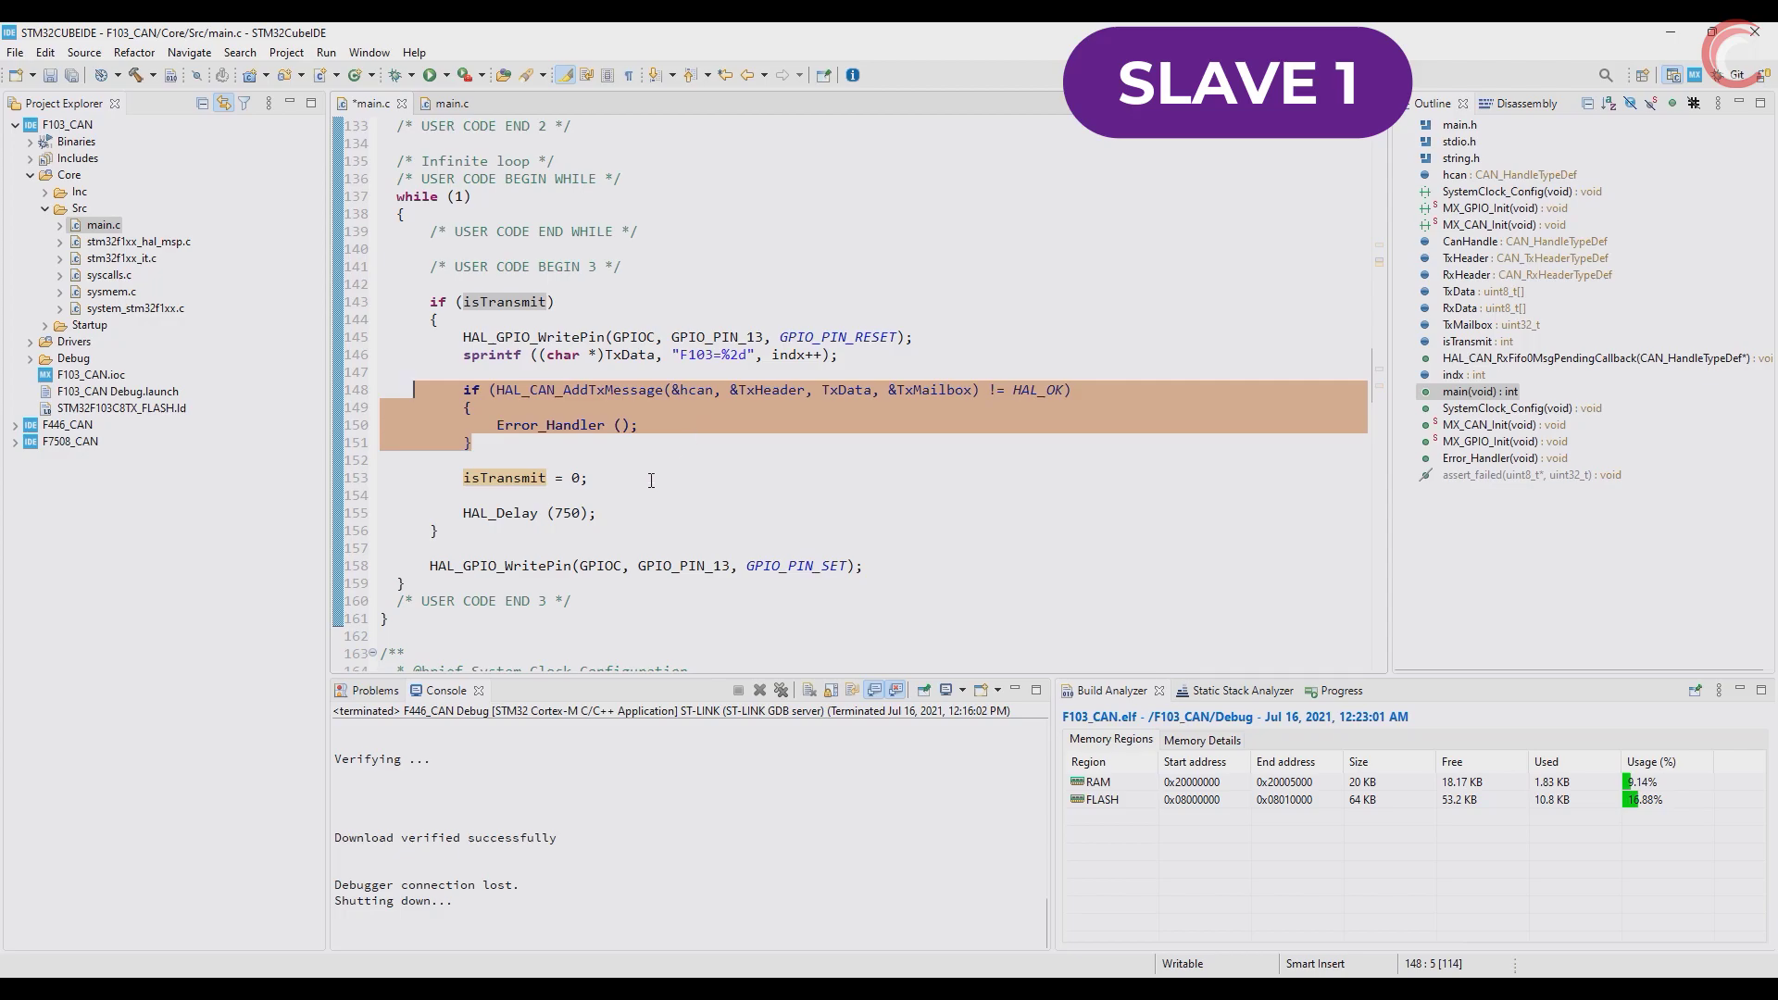
pyautogui.click(522, 513)
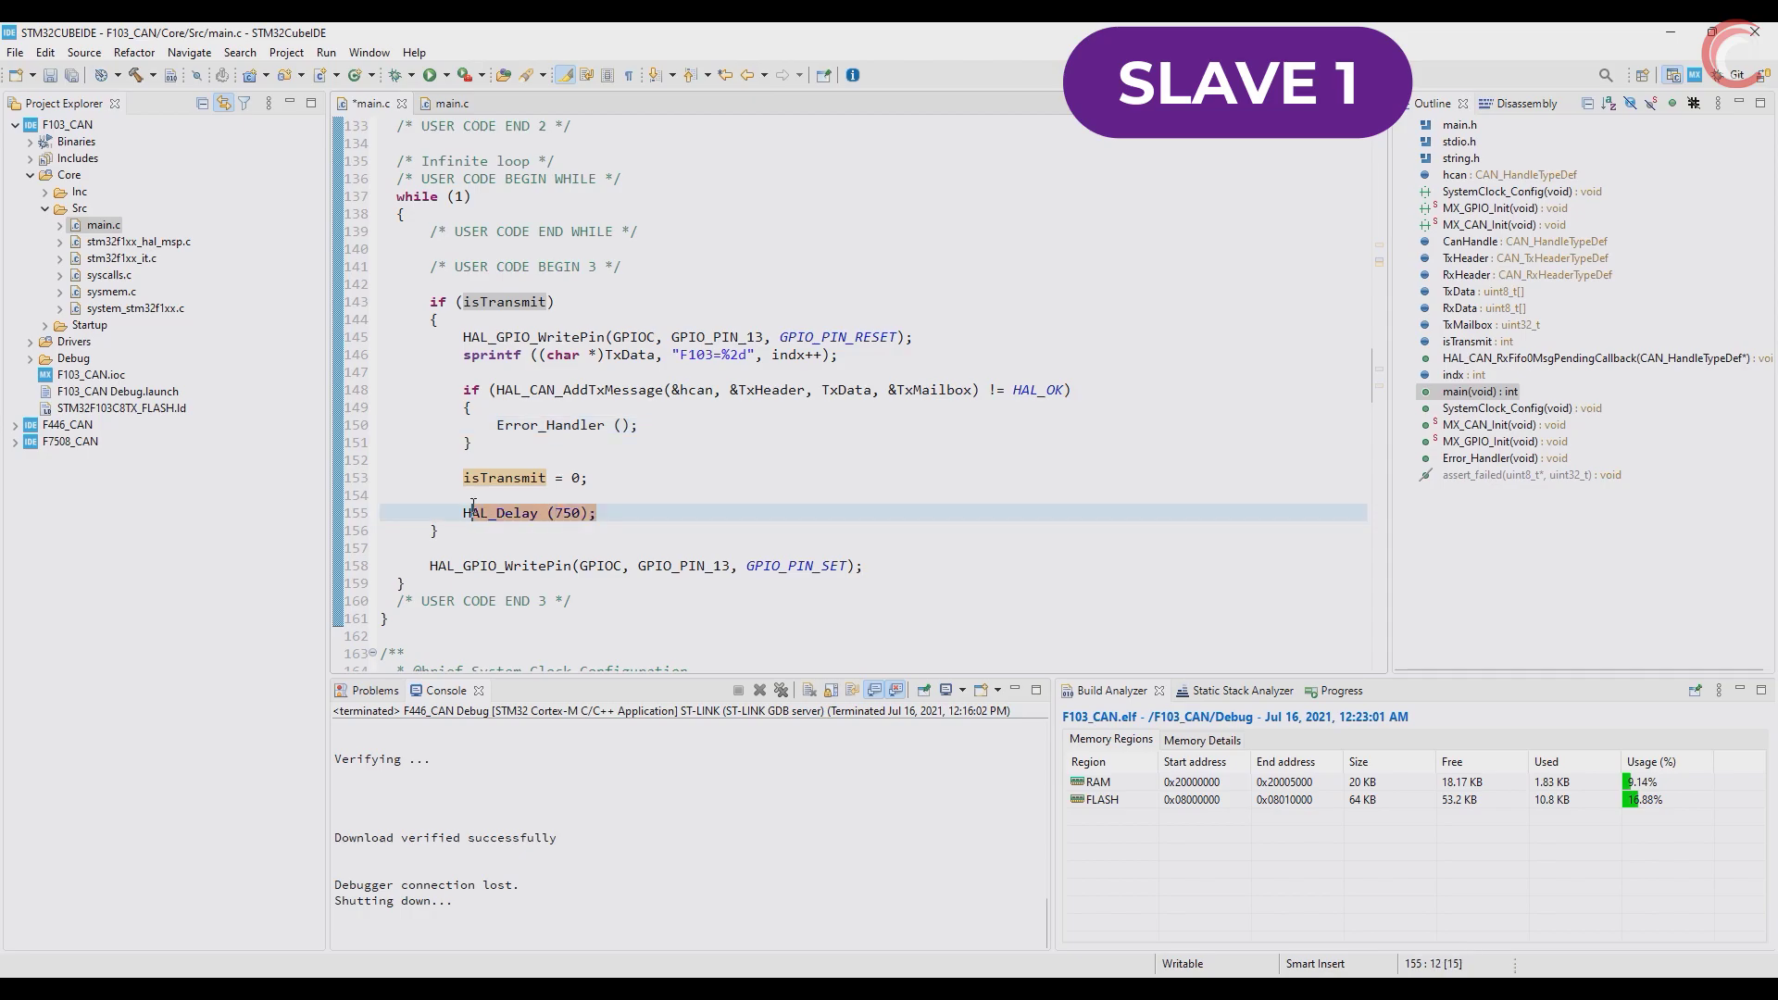
pyautogui.click(380, 495)
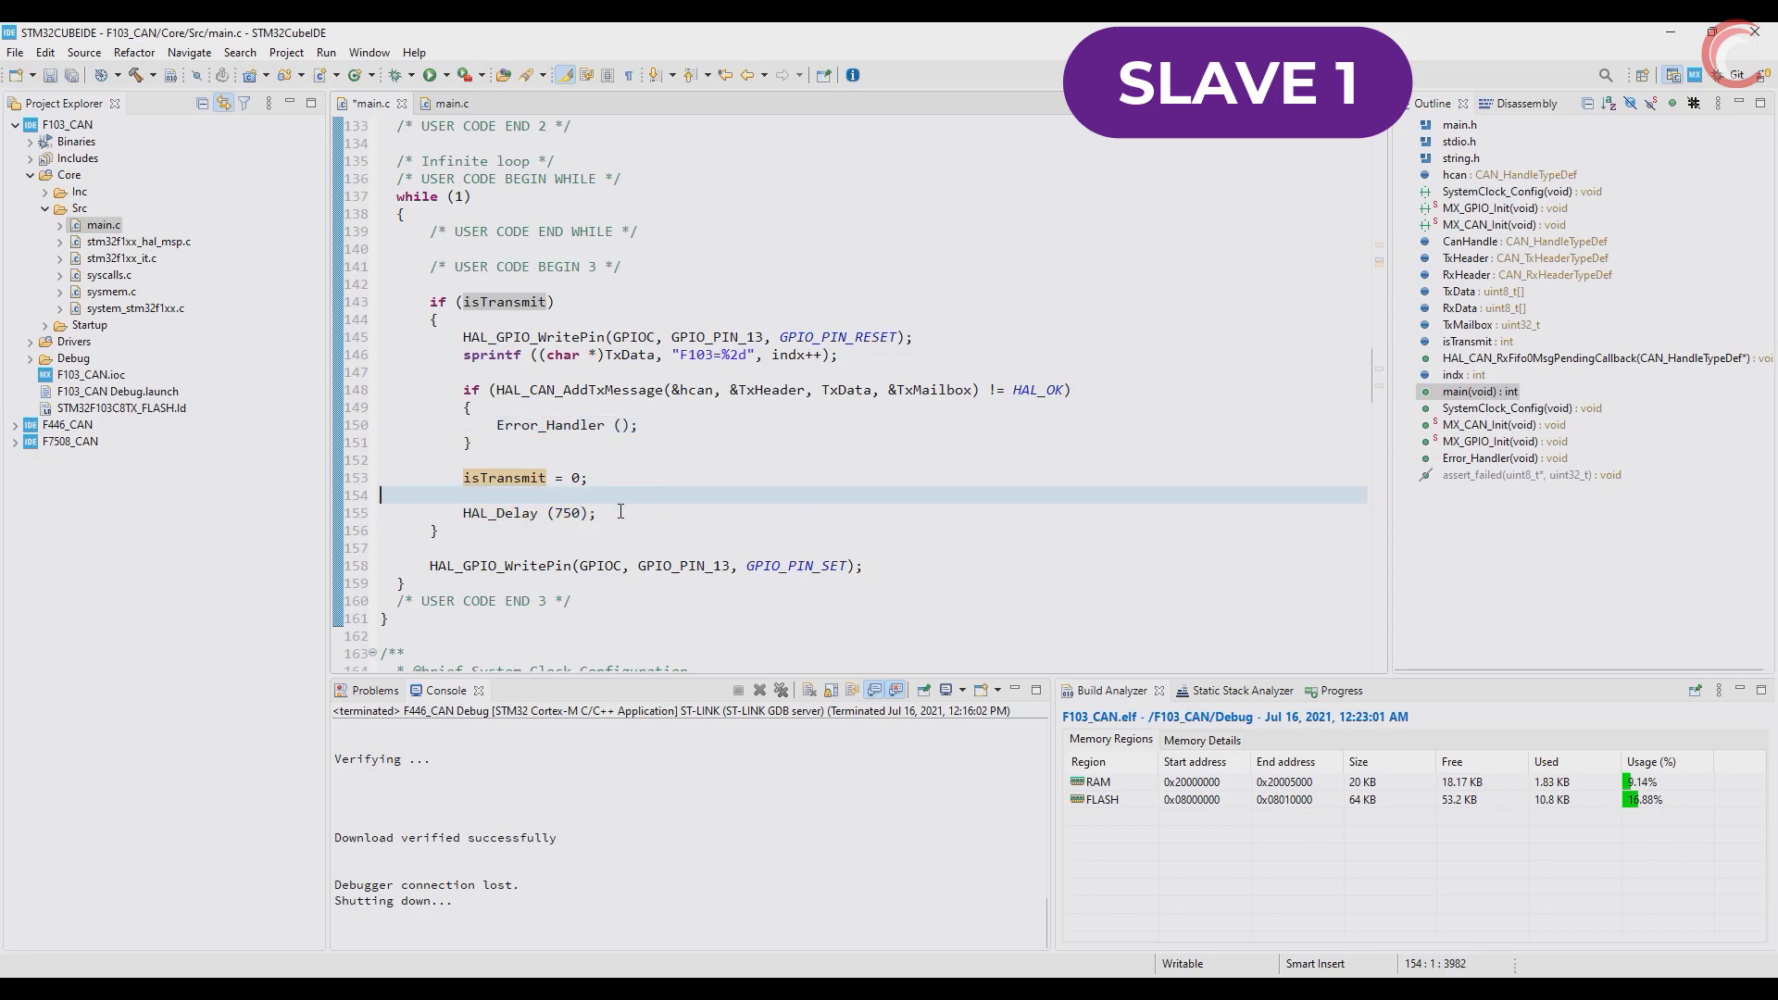
pyautogui.click(620, 511)
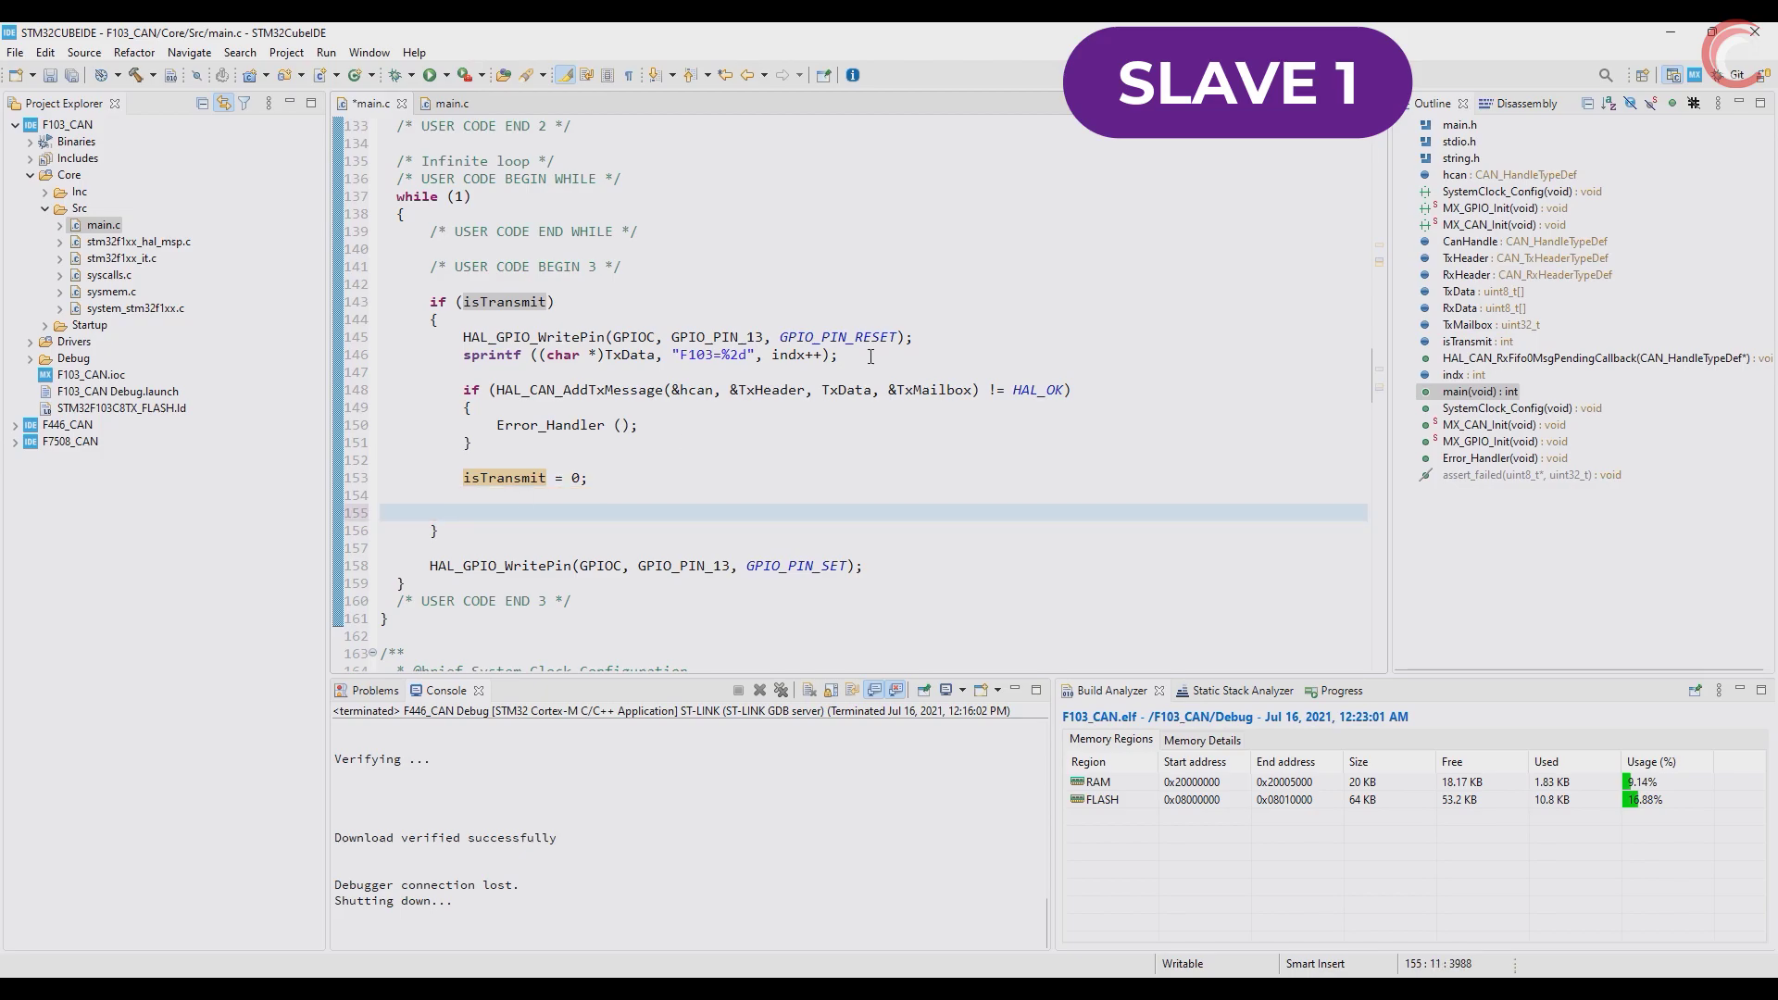
# - Restore HAL_Delay (750); in the F103 slave, then build and flash it via the F103_CAN Debug launch
pyautogui.write('HAL_Delay (750);')
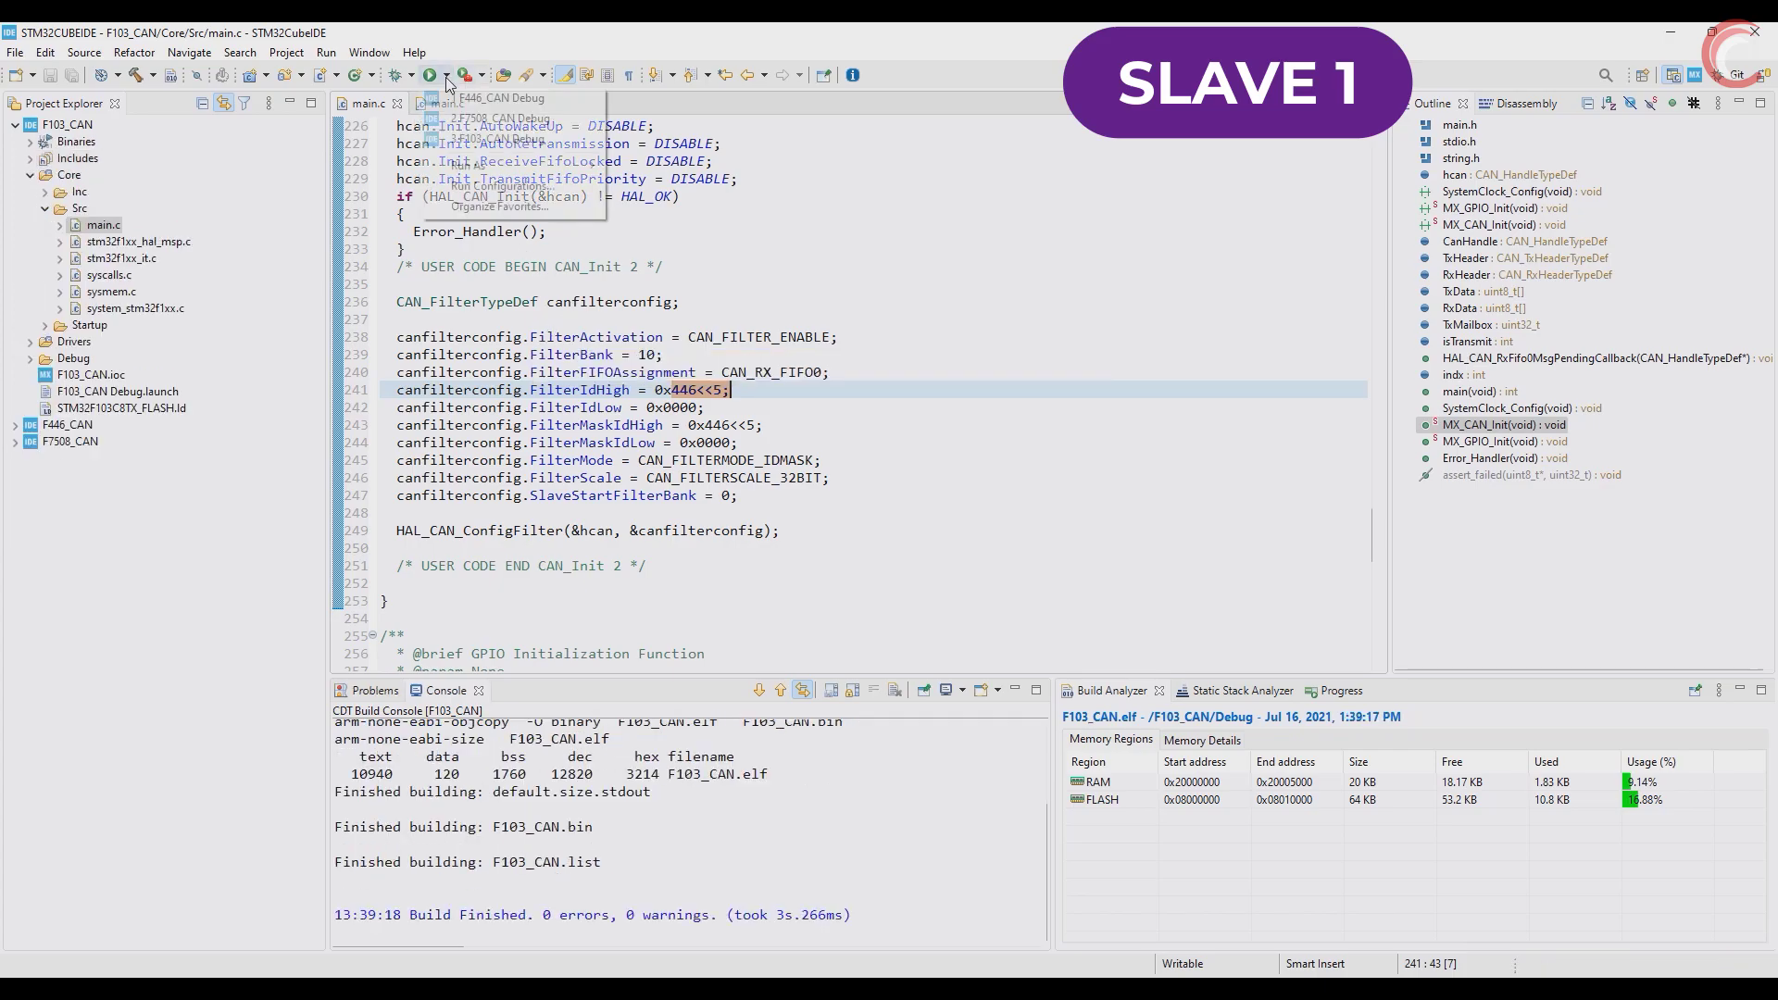
pyautogui.click(432, 74)
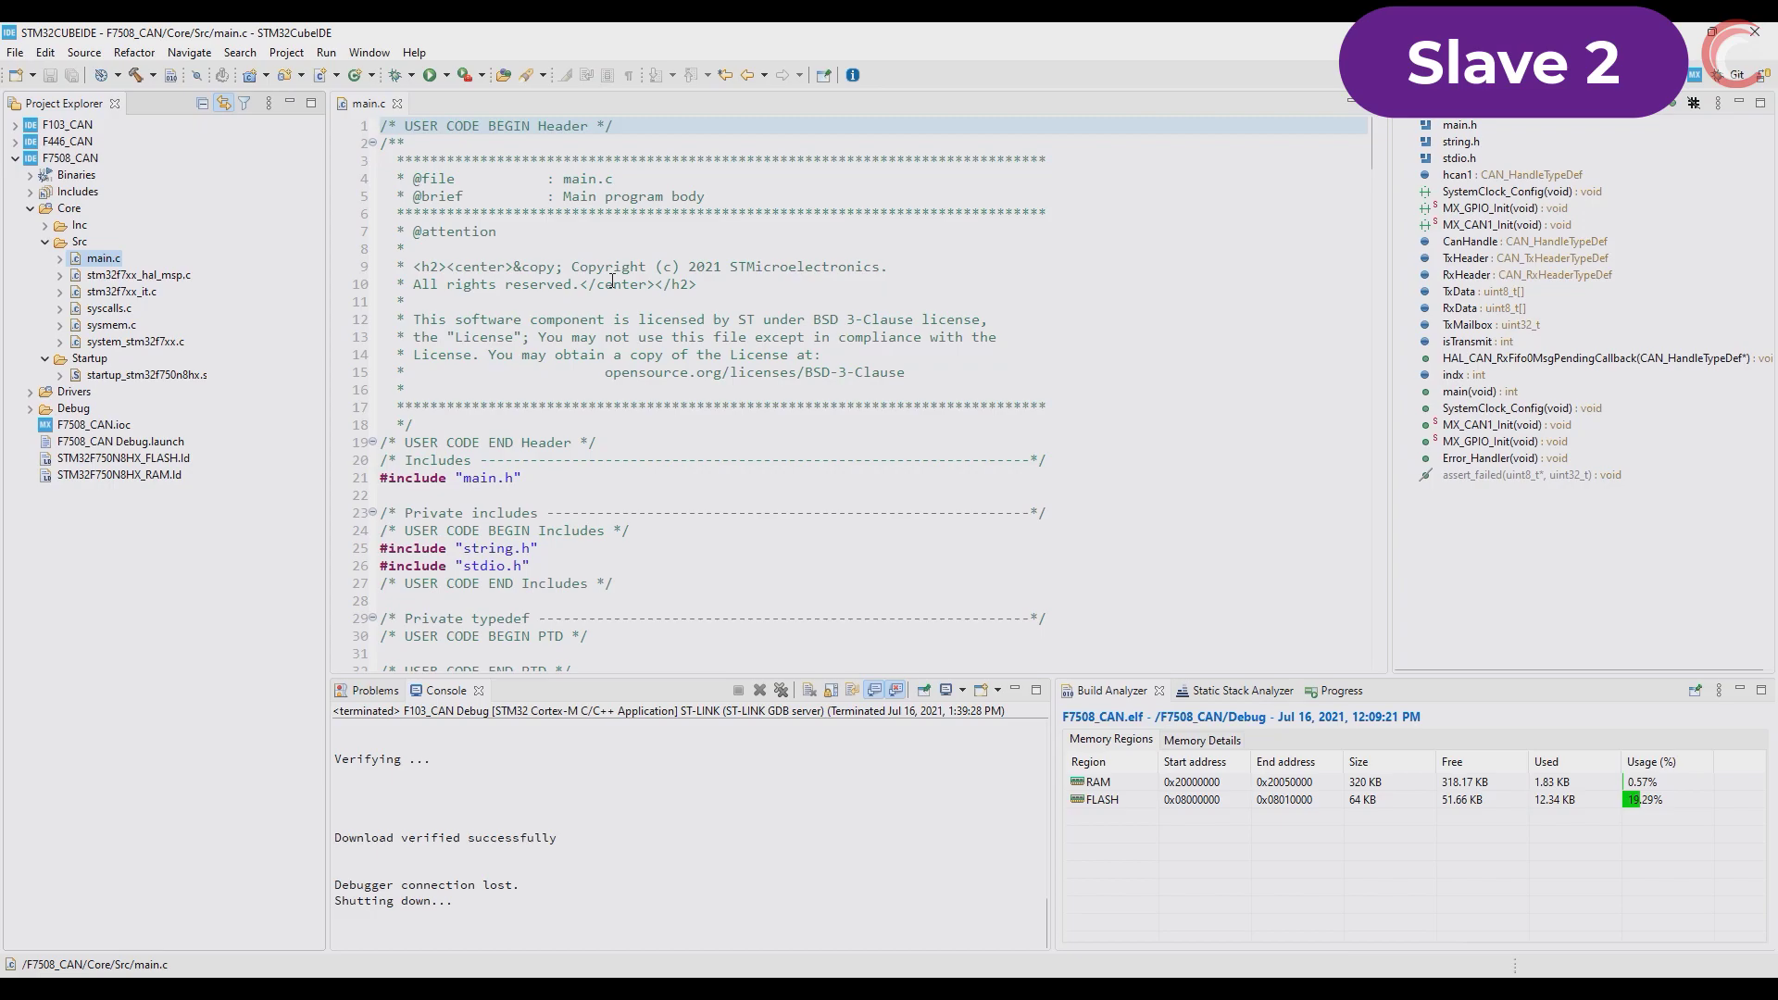
# - Compare the F750 string check's RxData argument against the F103 slave's ID check
pyautogui.scroll(-3)
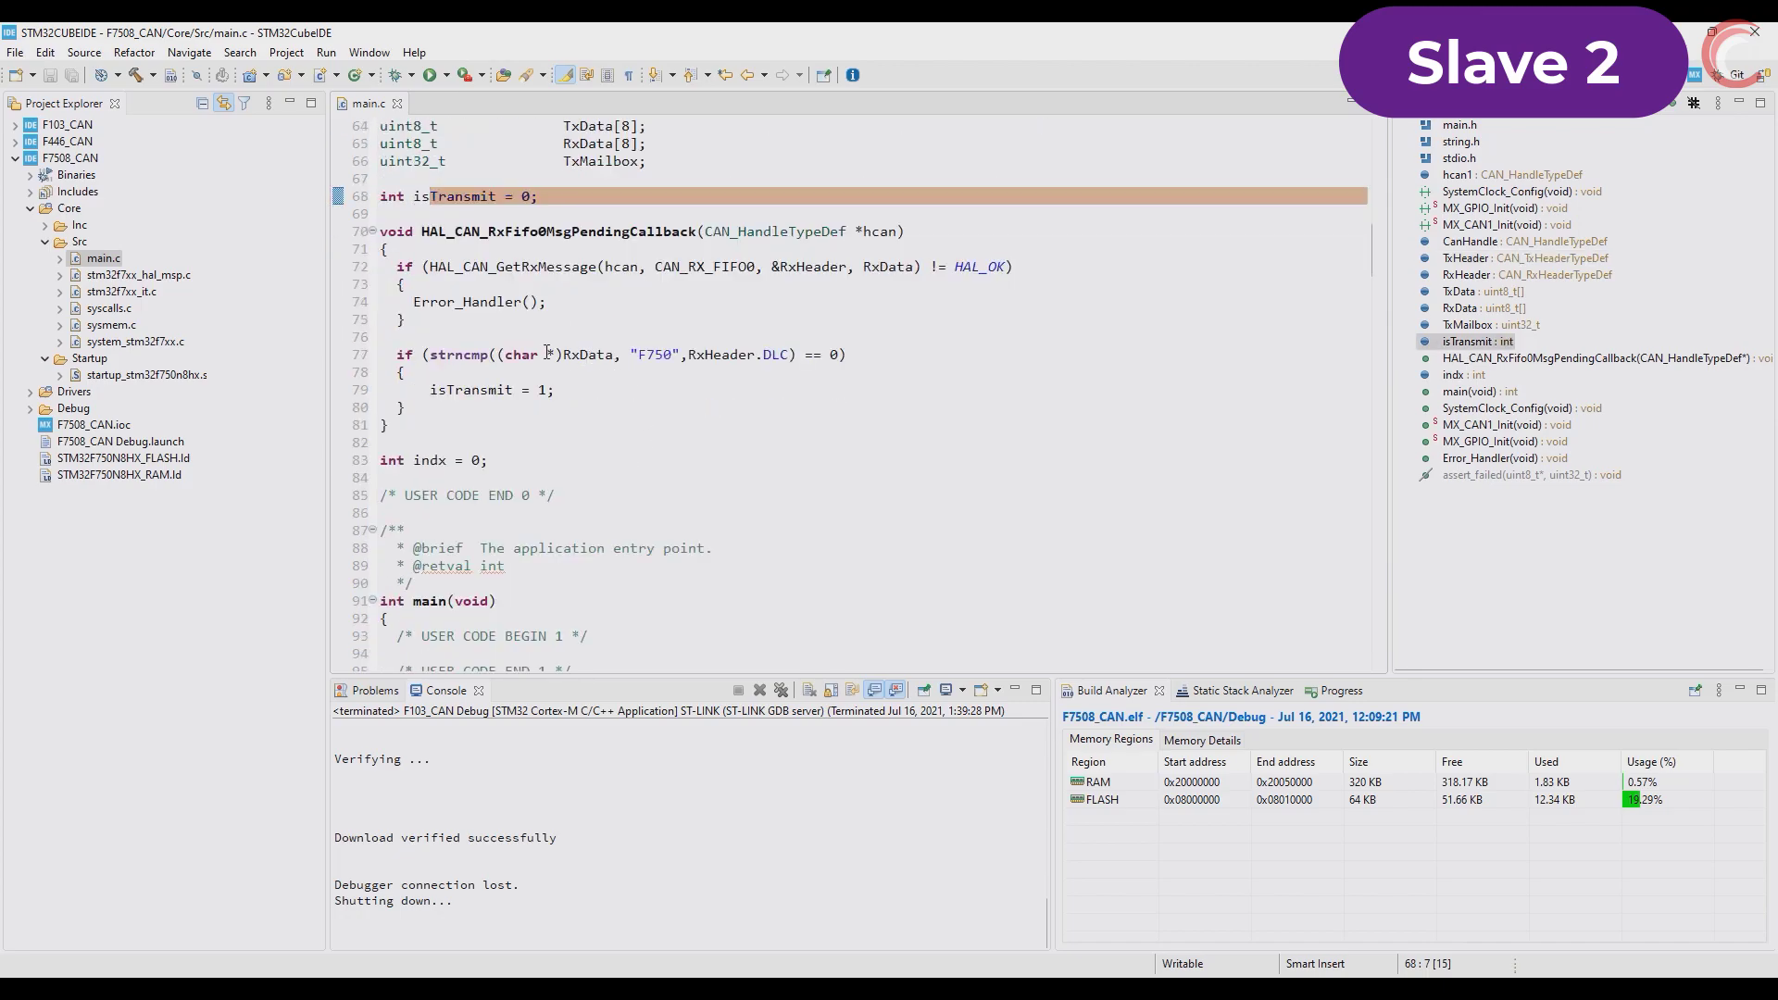
pyautogui.click(572, 353)
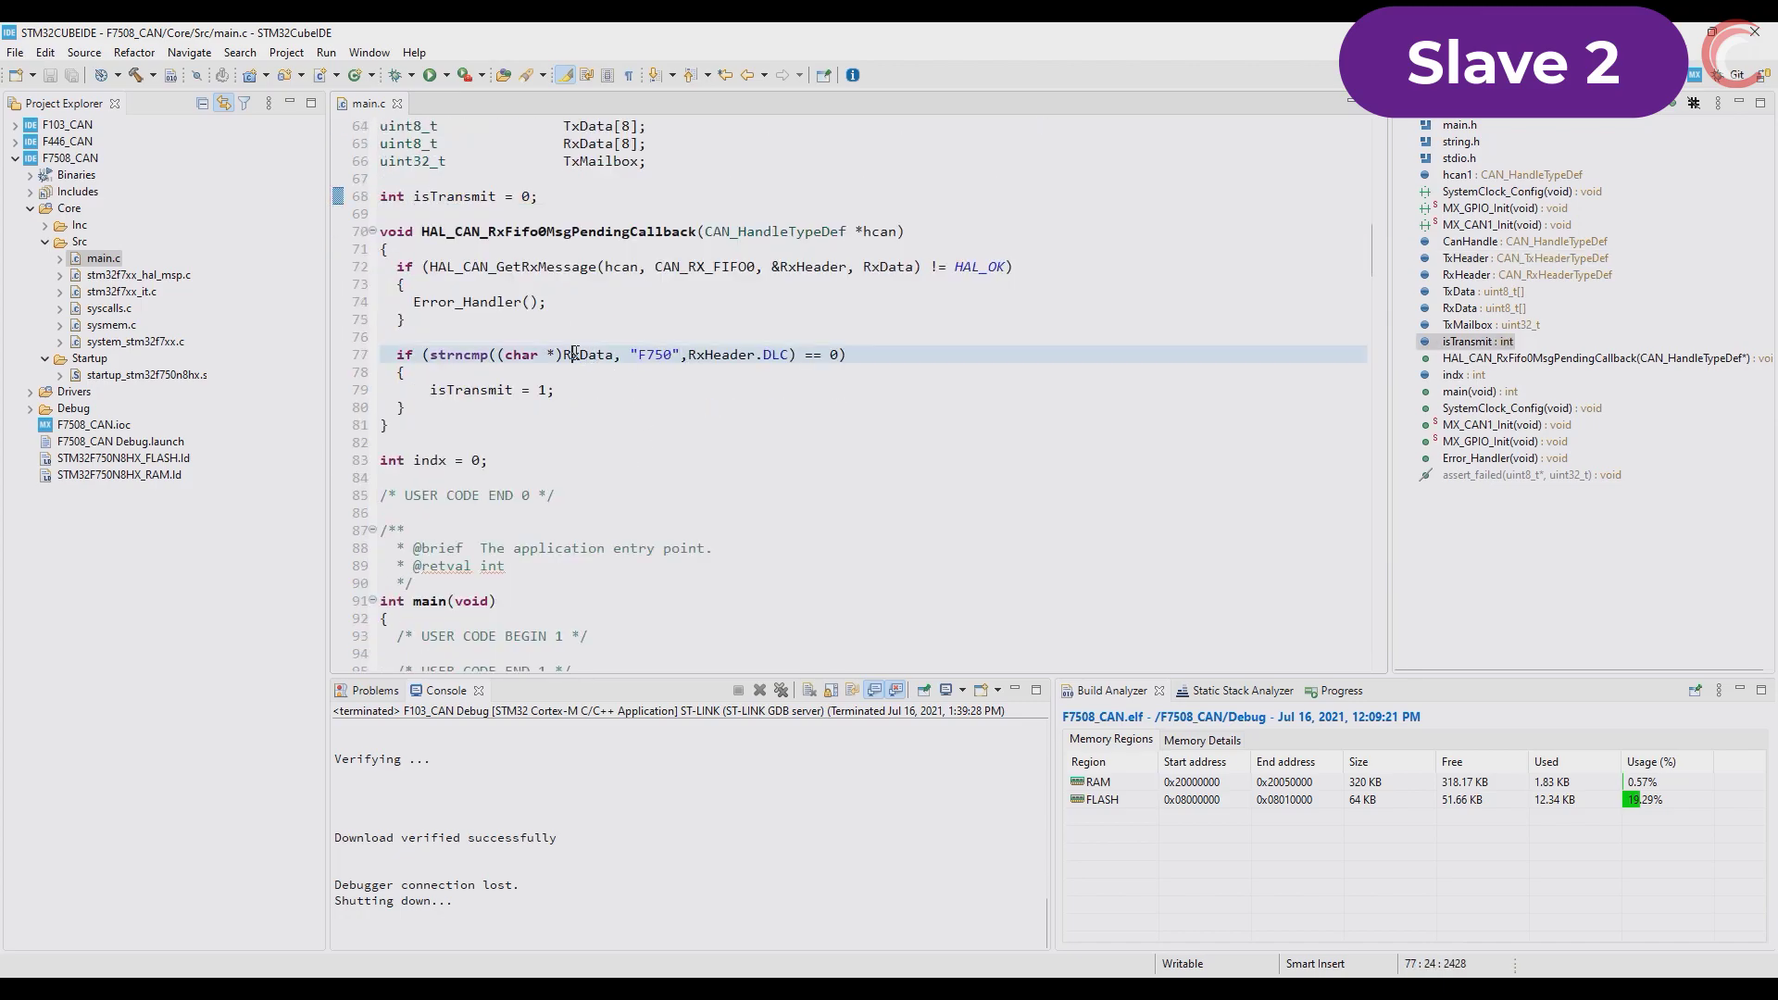
pyautogui.doubleClick(656, 354)
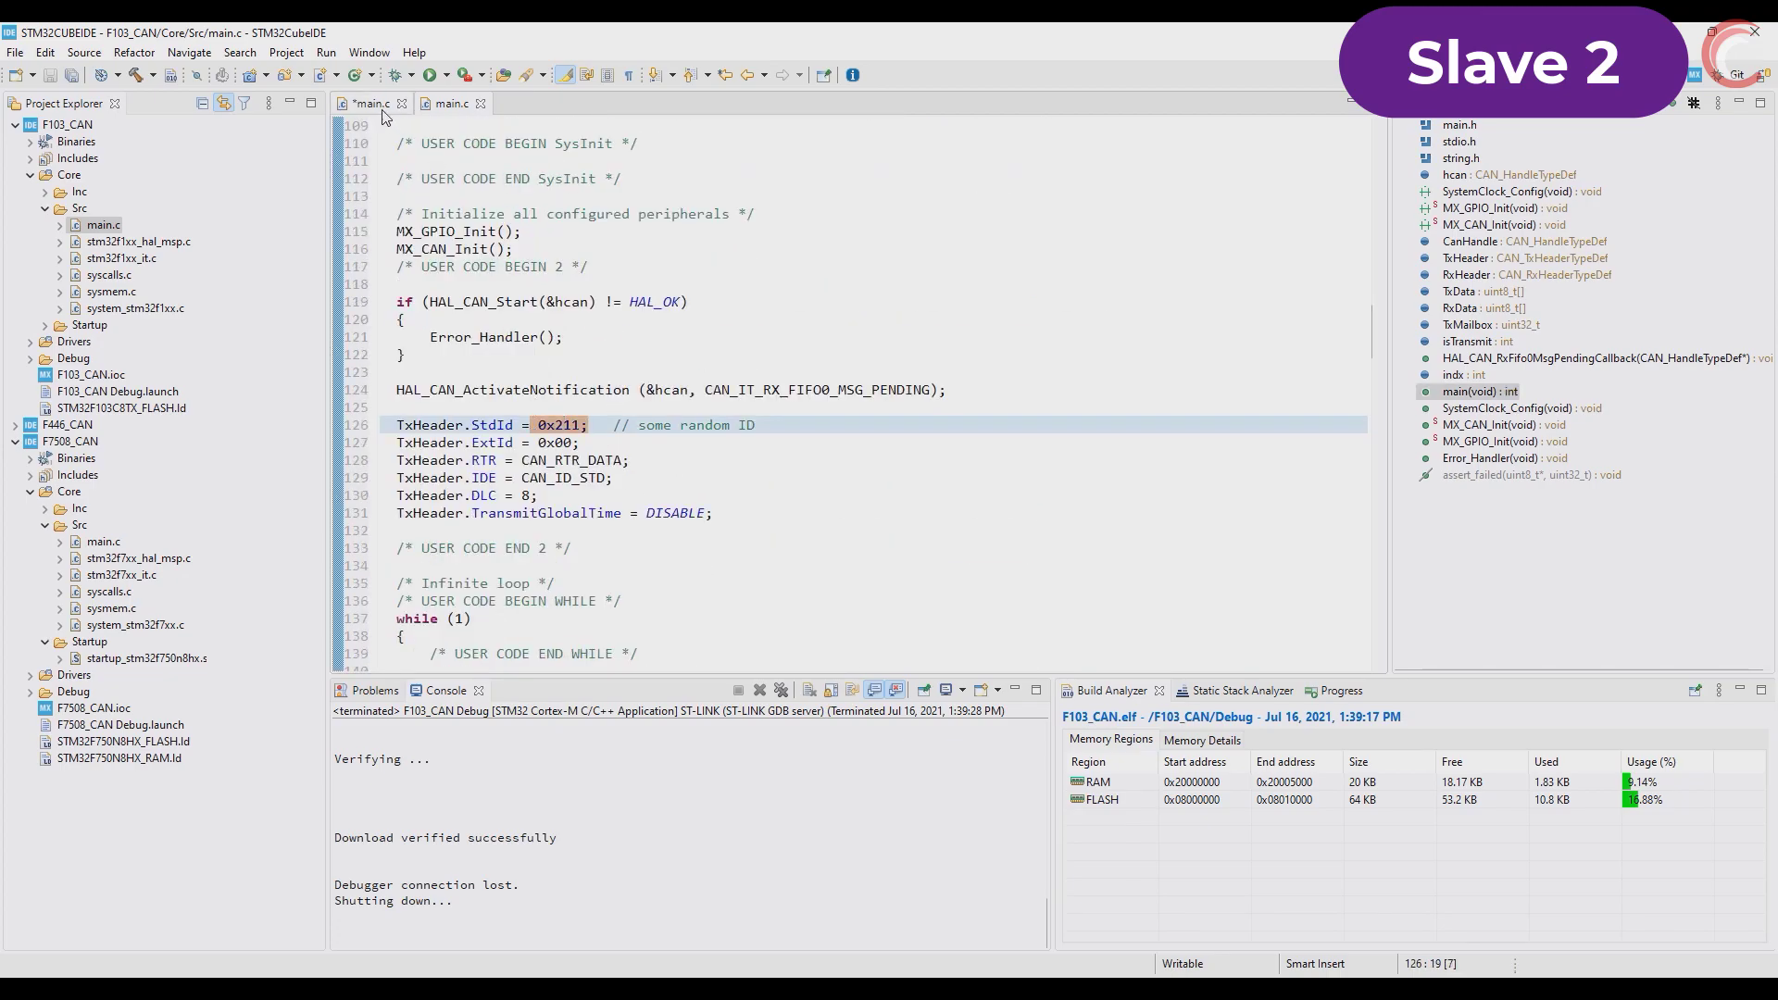
pyautogui.click(588, 424)
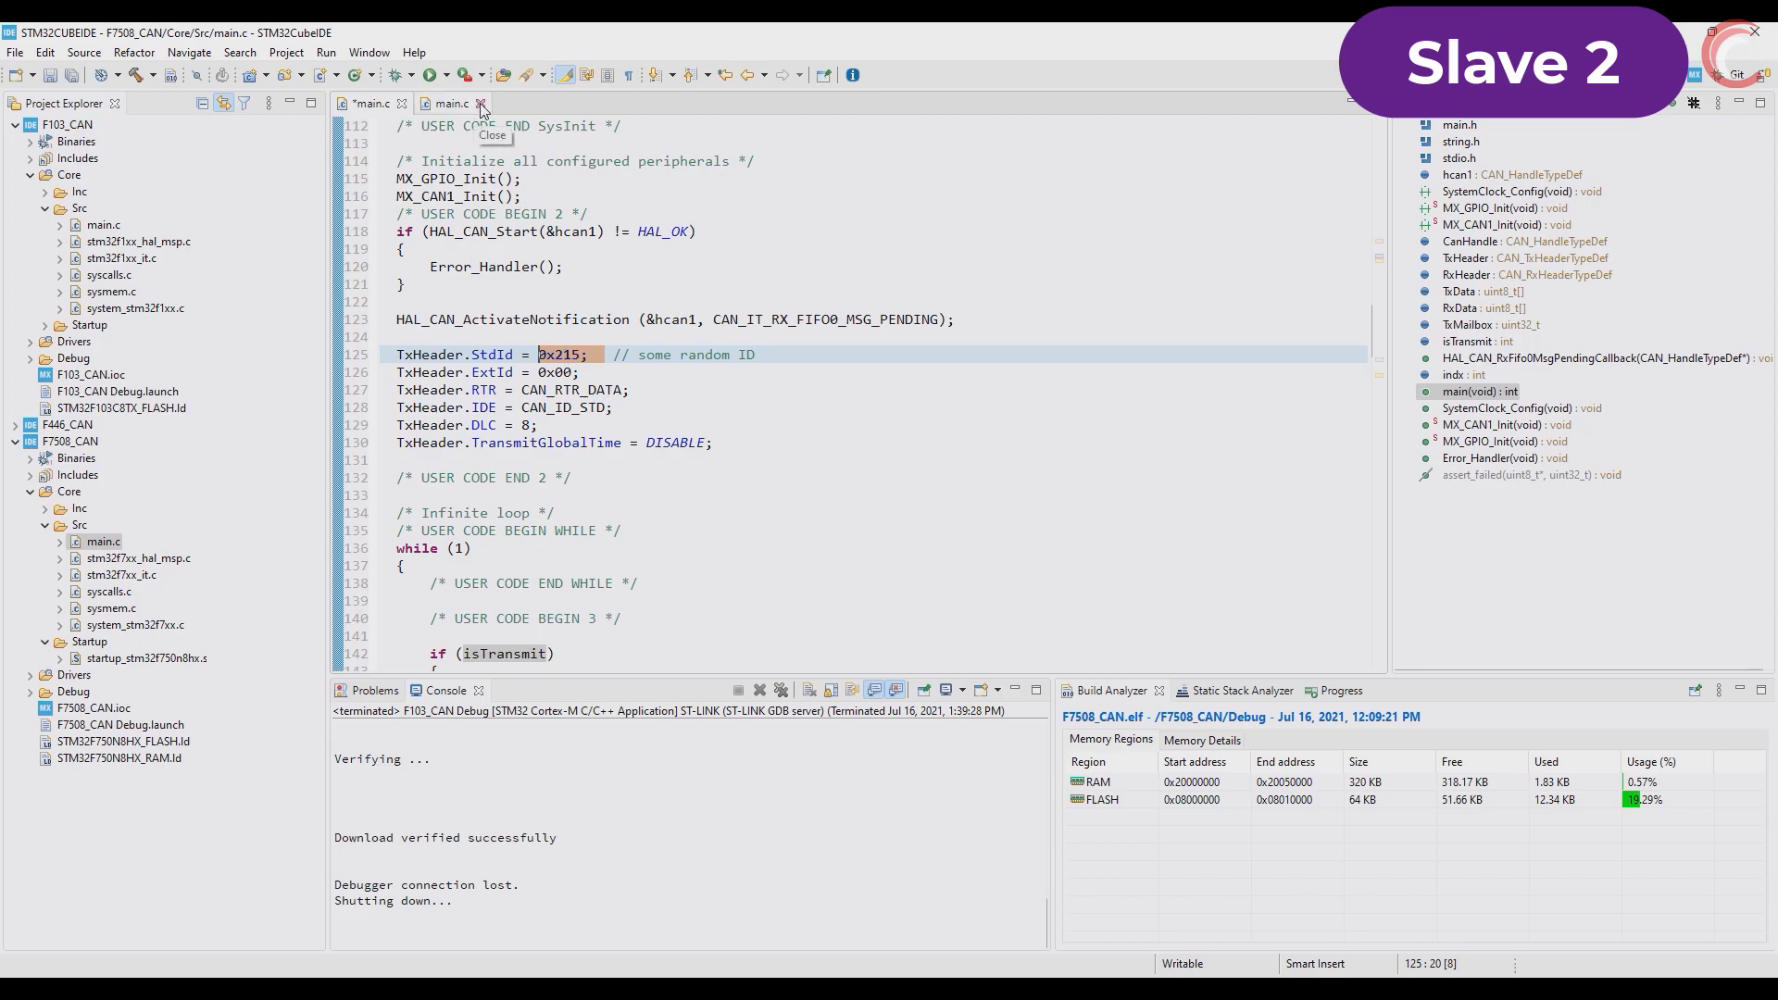
# - Add HAL_Delay (750); after the sprintf line, then build and flash via F7508_CAN Debug
pyautogui.click(479, 103)
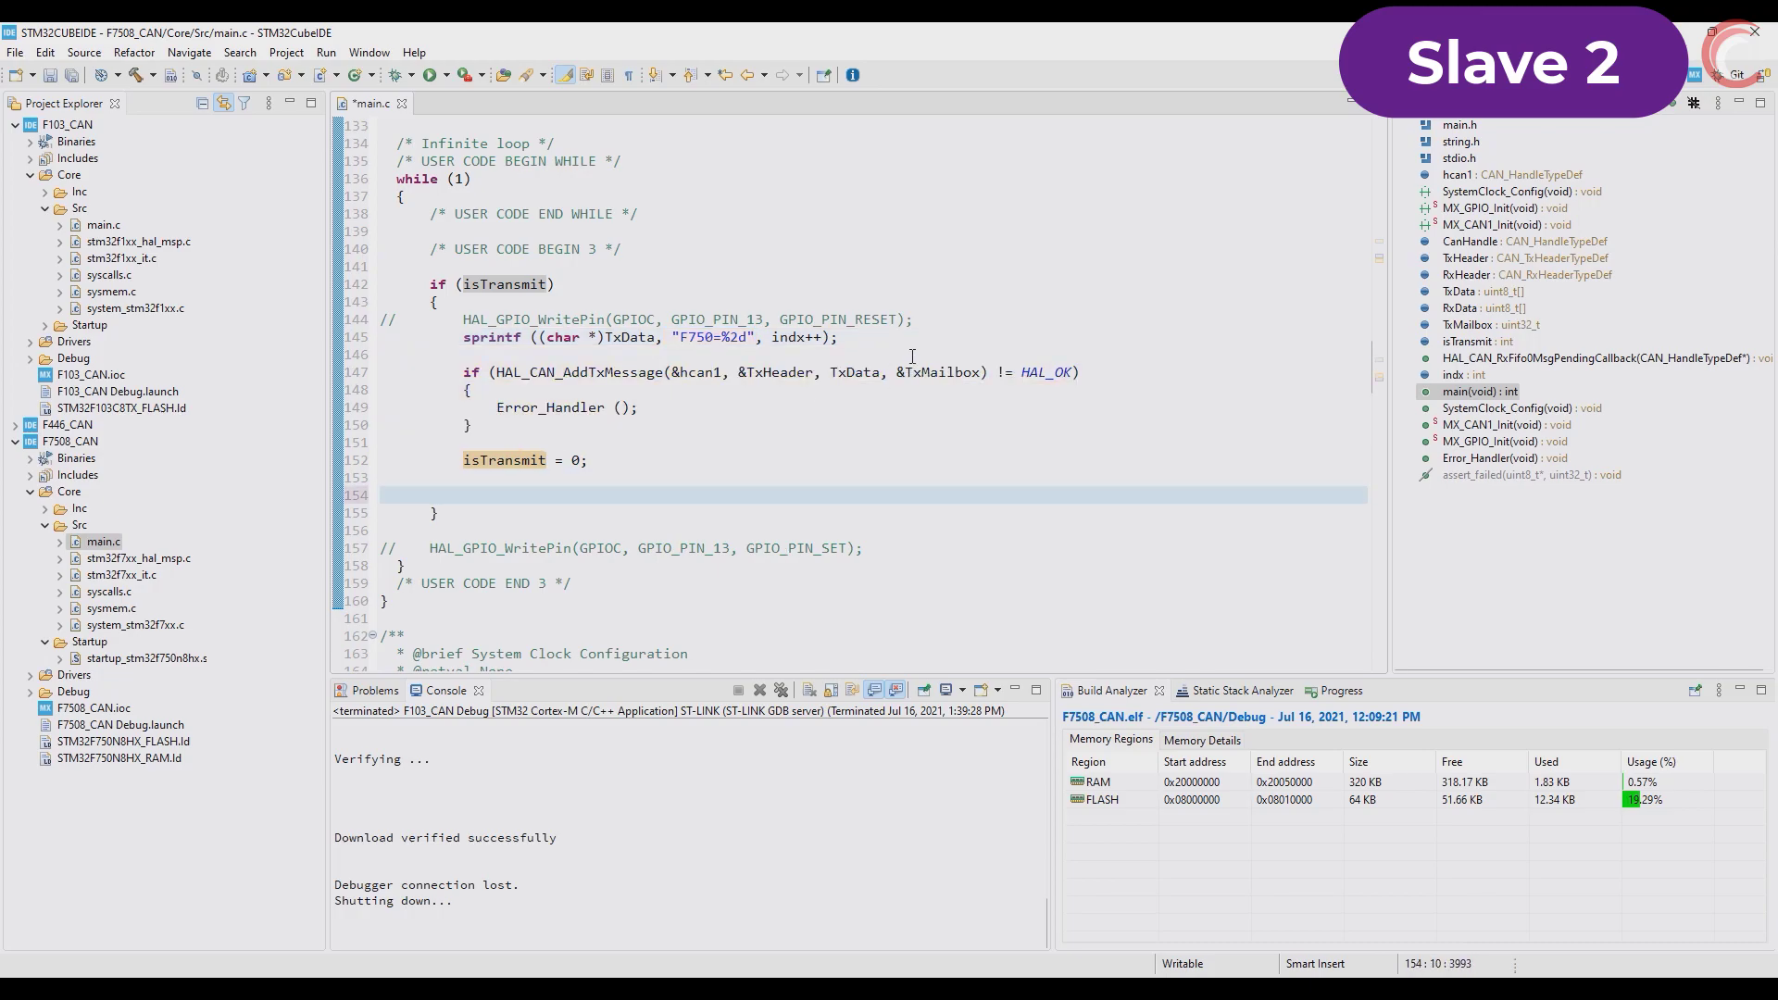
pyautogui.write('HAL_Delay (750);')
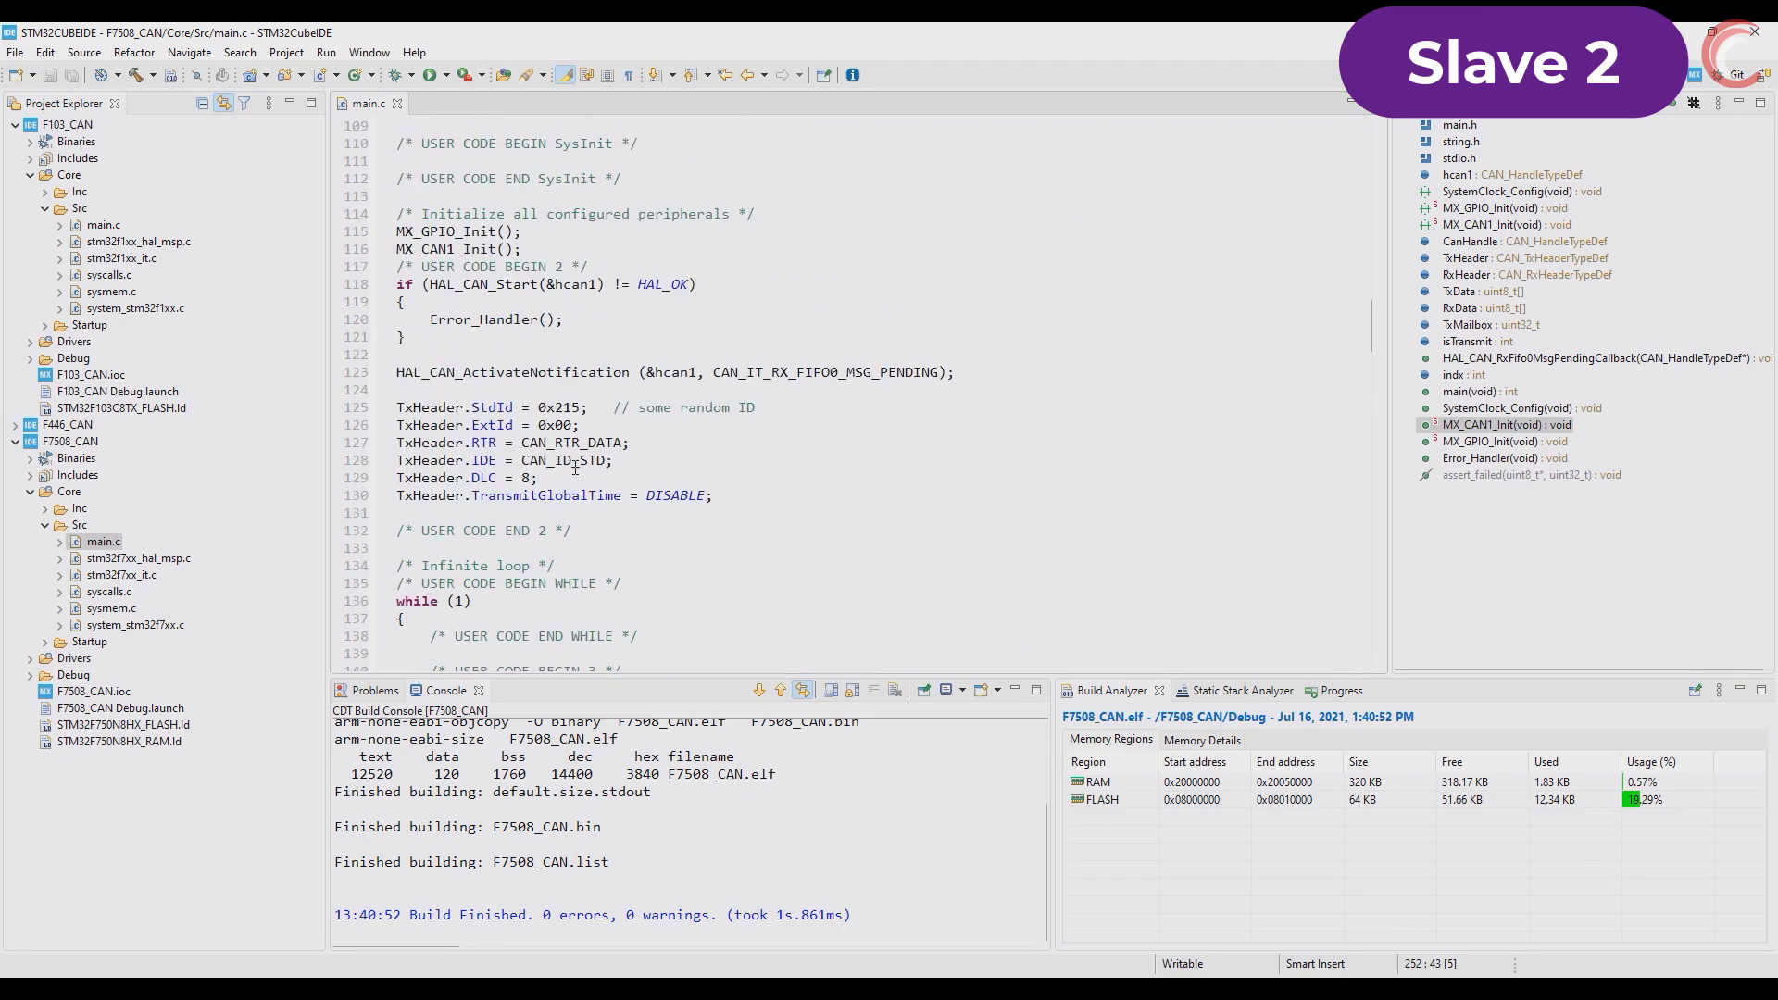
pyautogui.click(463, 74)
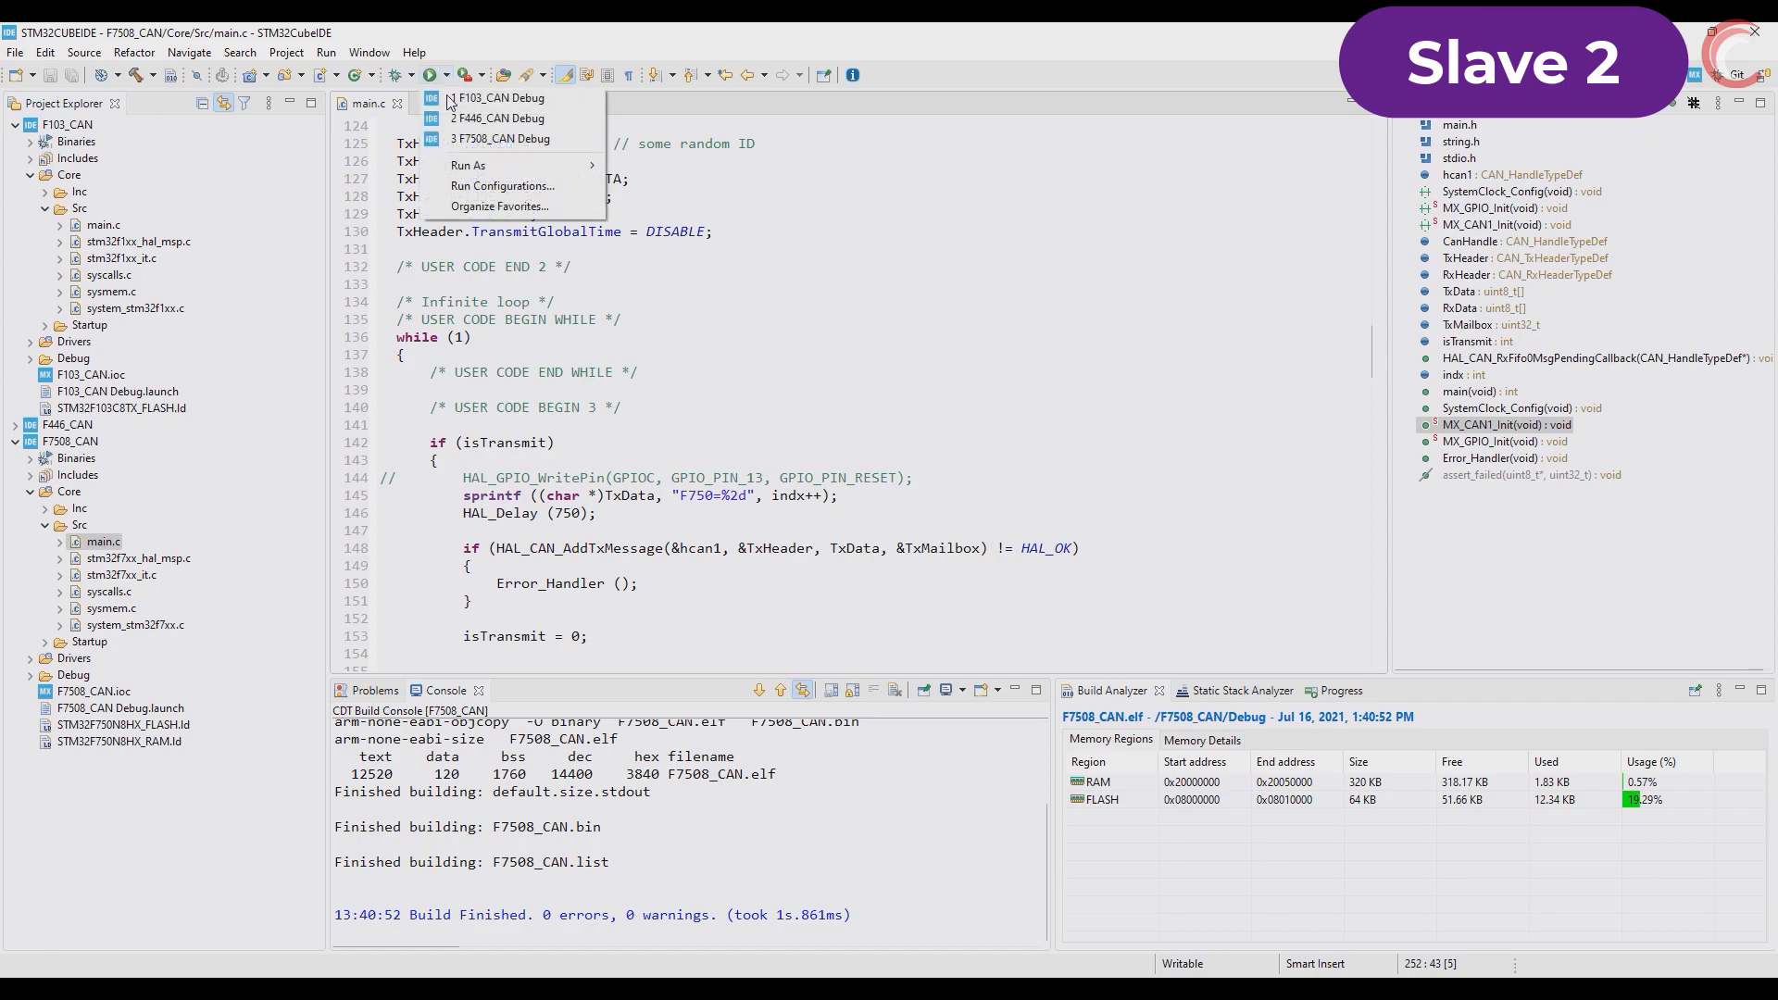
pyautogui.click(508, 138)
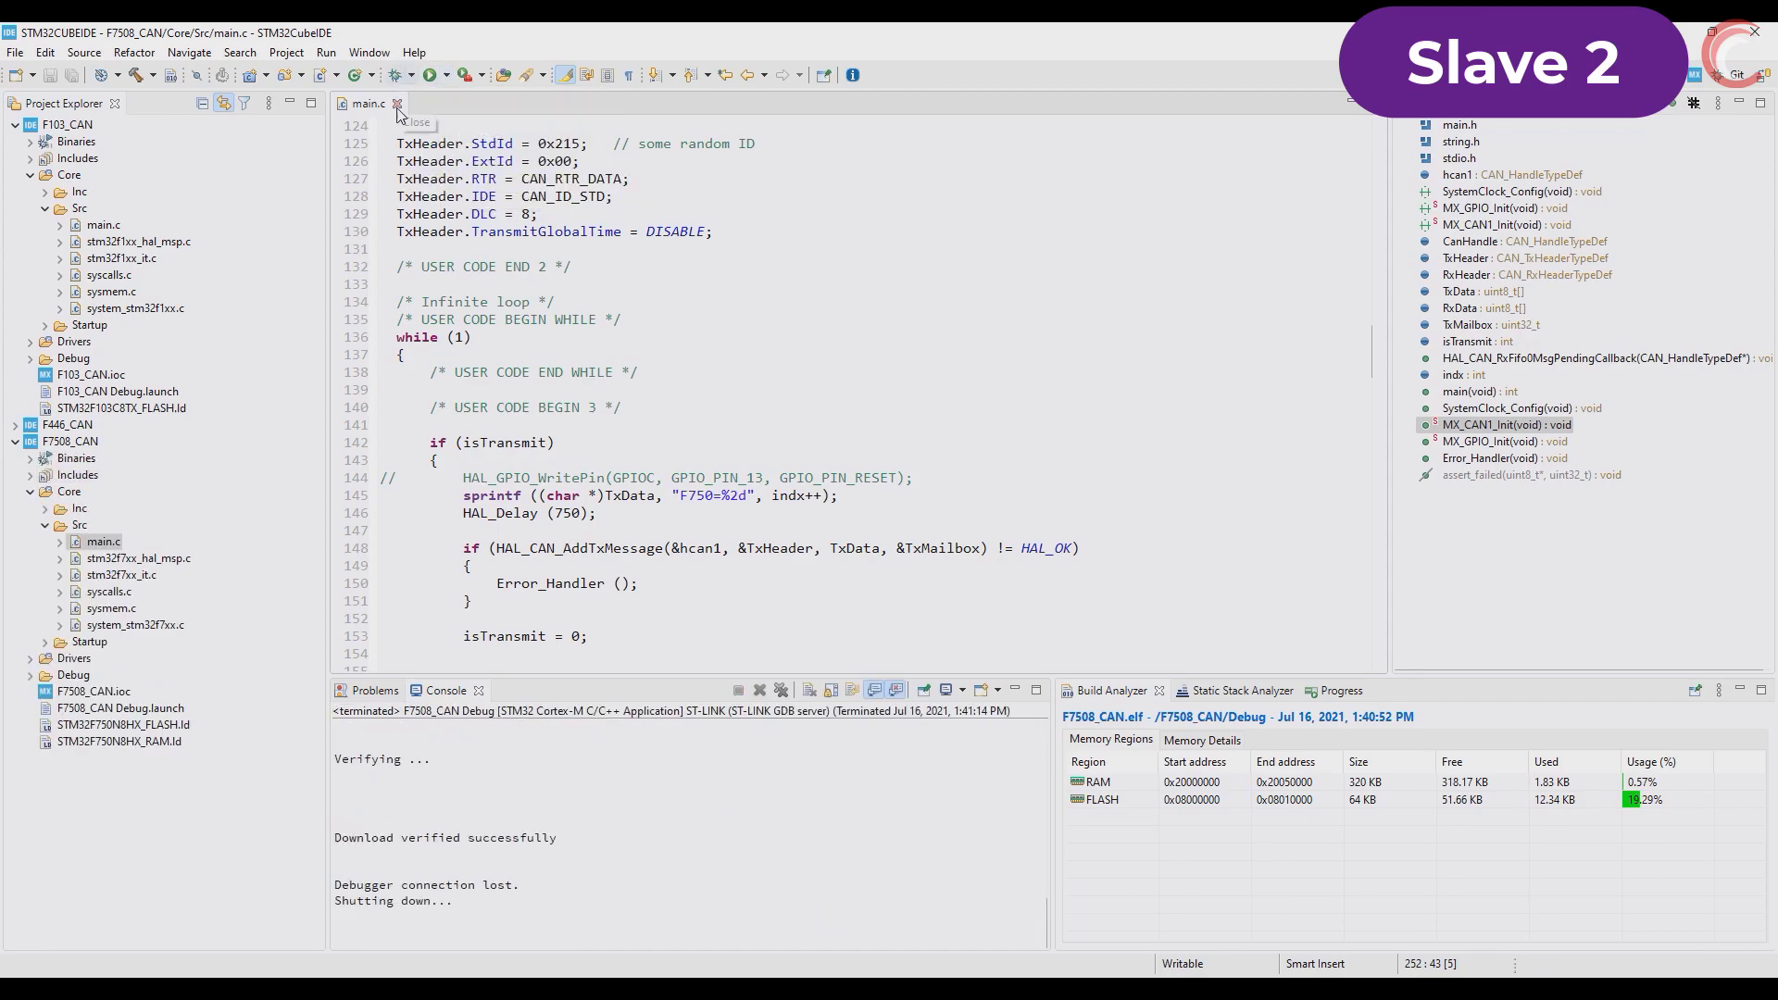
# - Close the F7508 slave source and load the F446 master's Core/Src/main.c
pyautogui.click(398, 104)
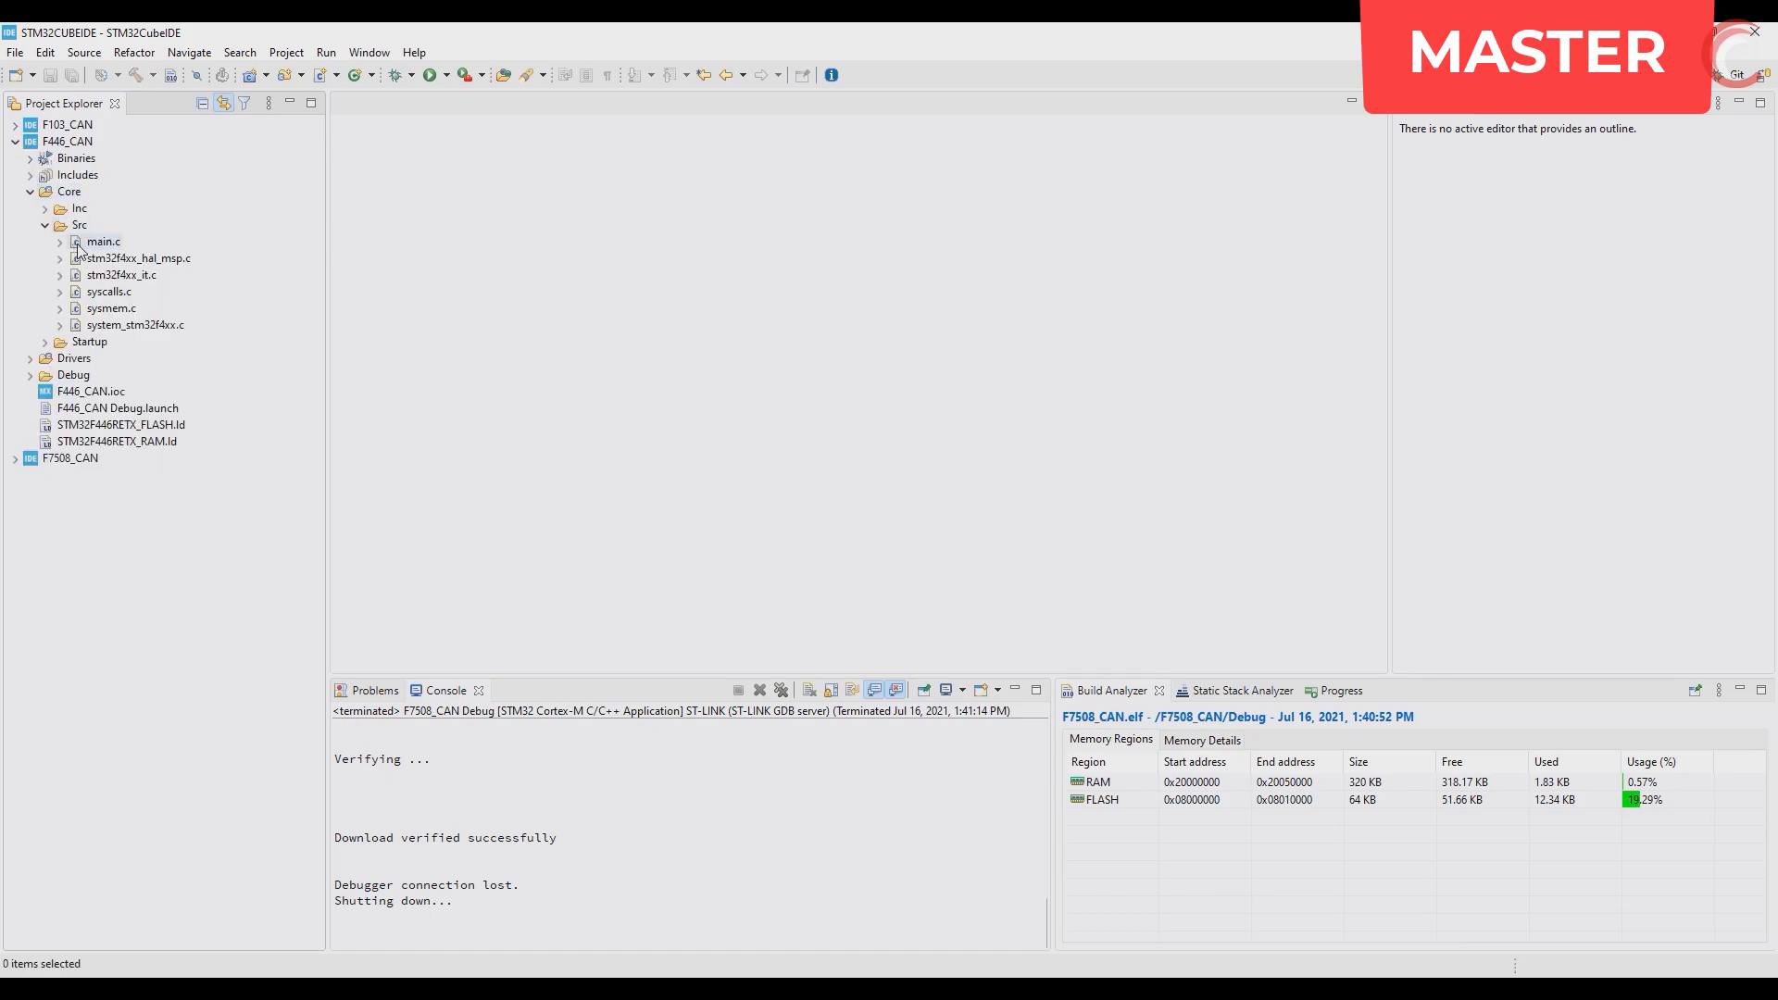
pyautogui.doubleClick(103, 241)
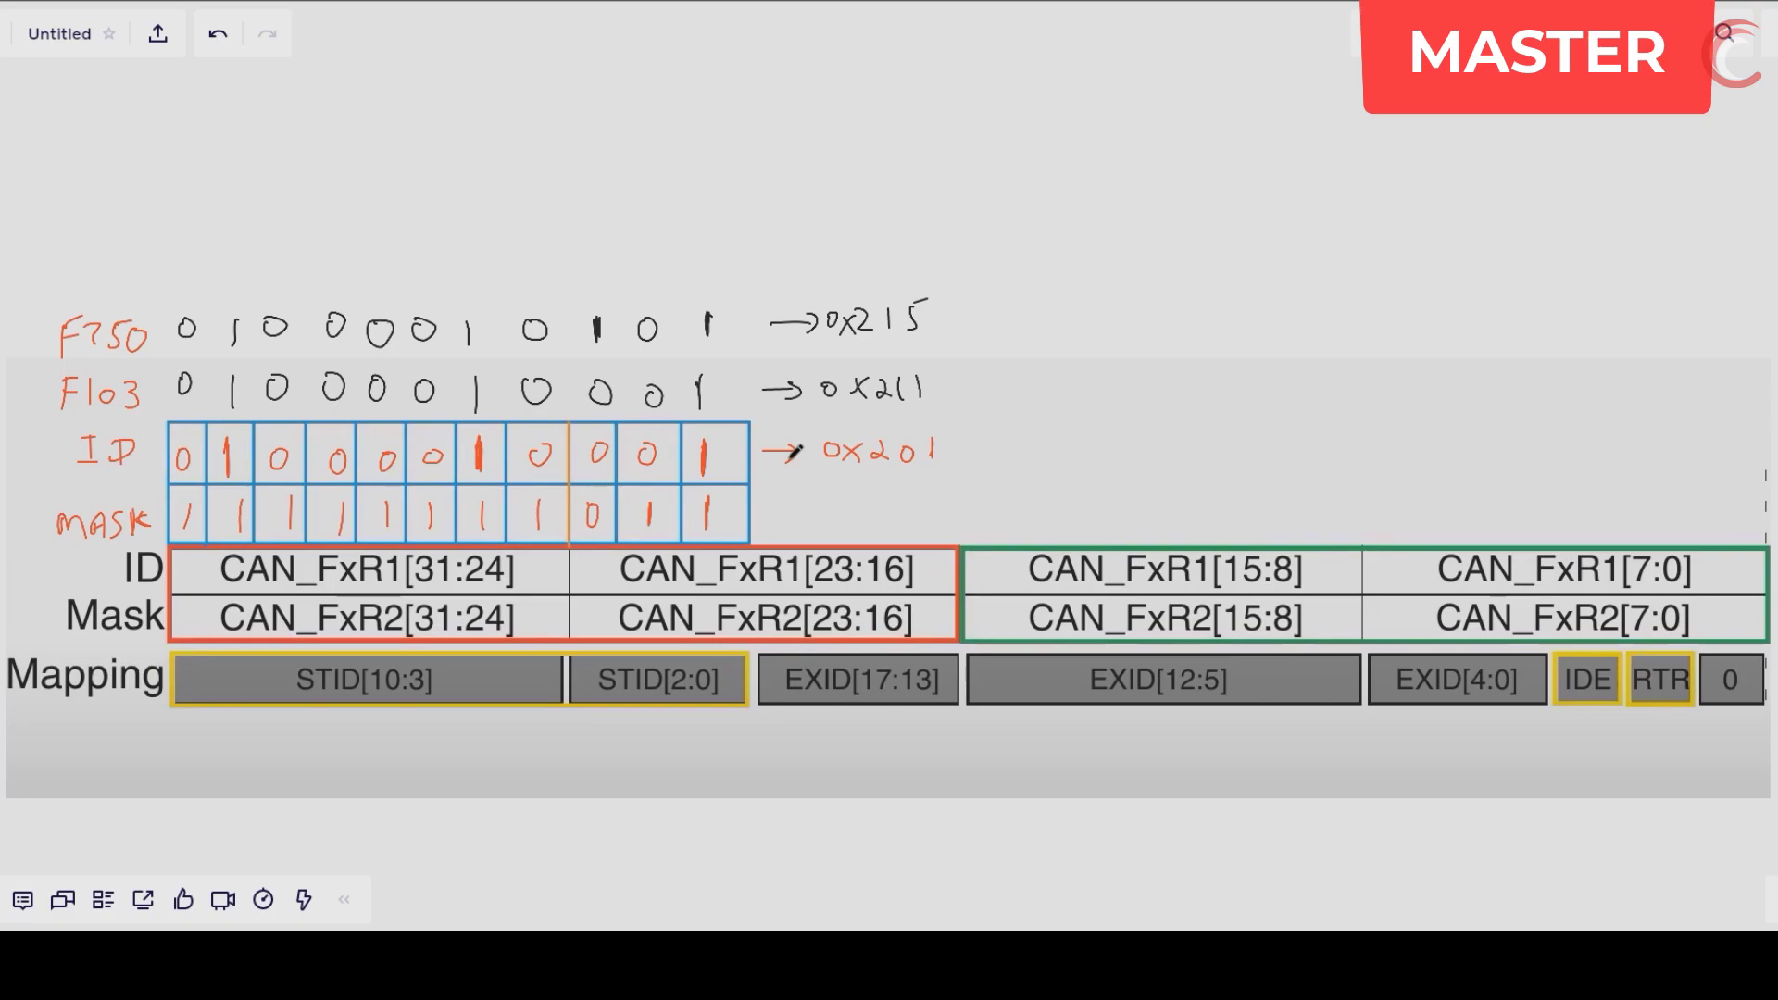
# - Circle the matching 1 bits in the sketched filter ID and mask rows for 0x215 and 0x211
pyautogui.click(712, 512)
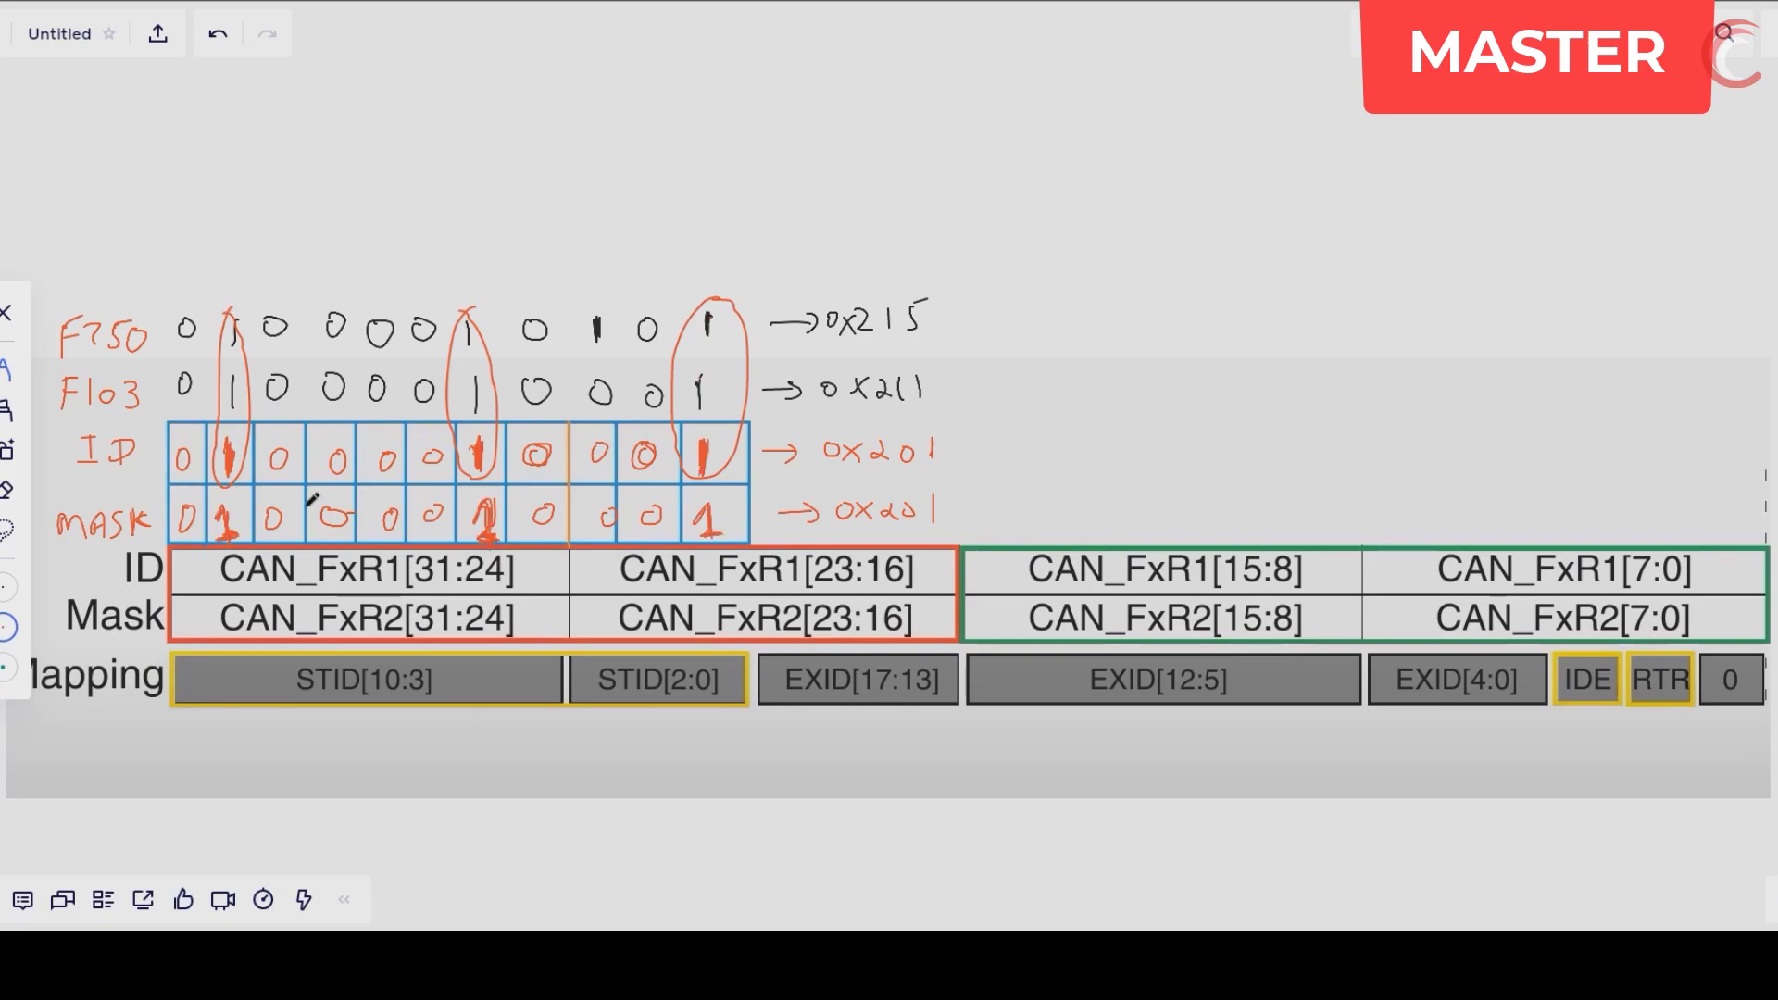
pyautogui.moveTo(267, 437); pyautogui.dragTo(295, 482)
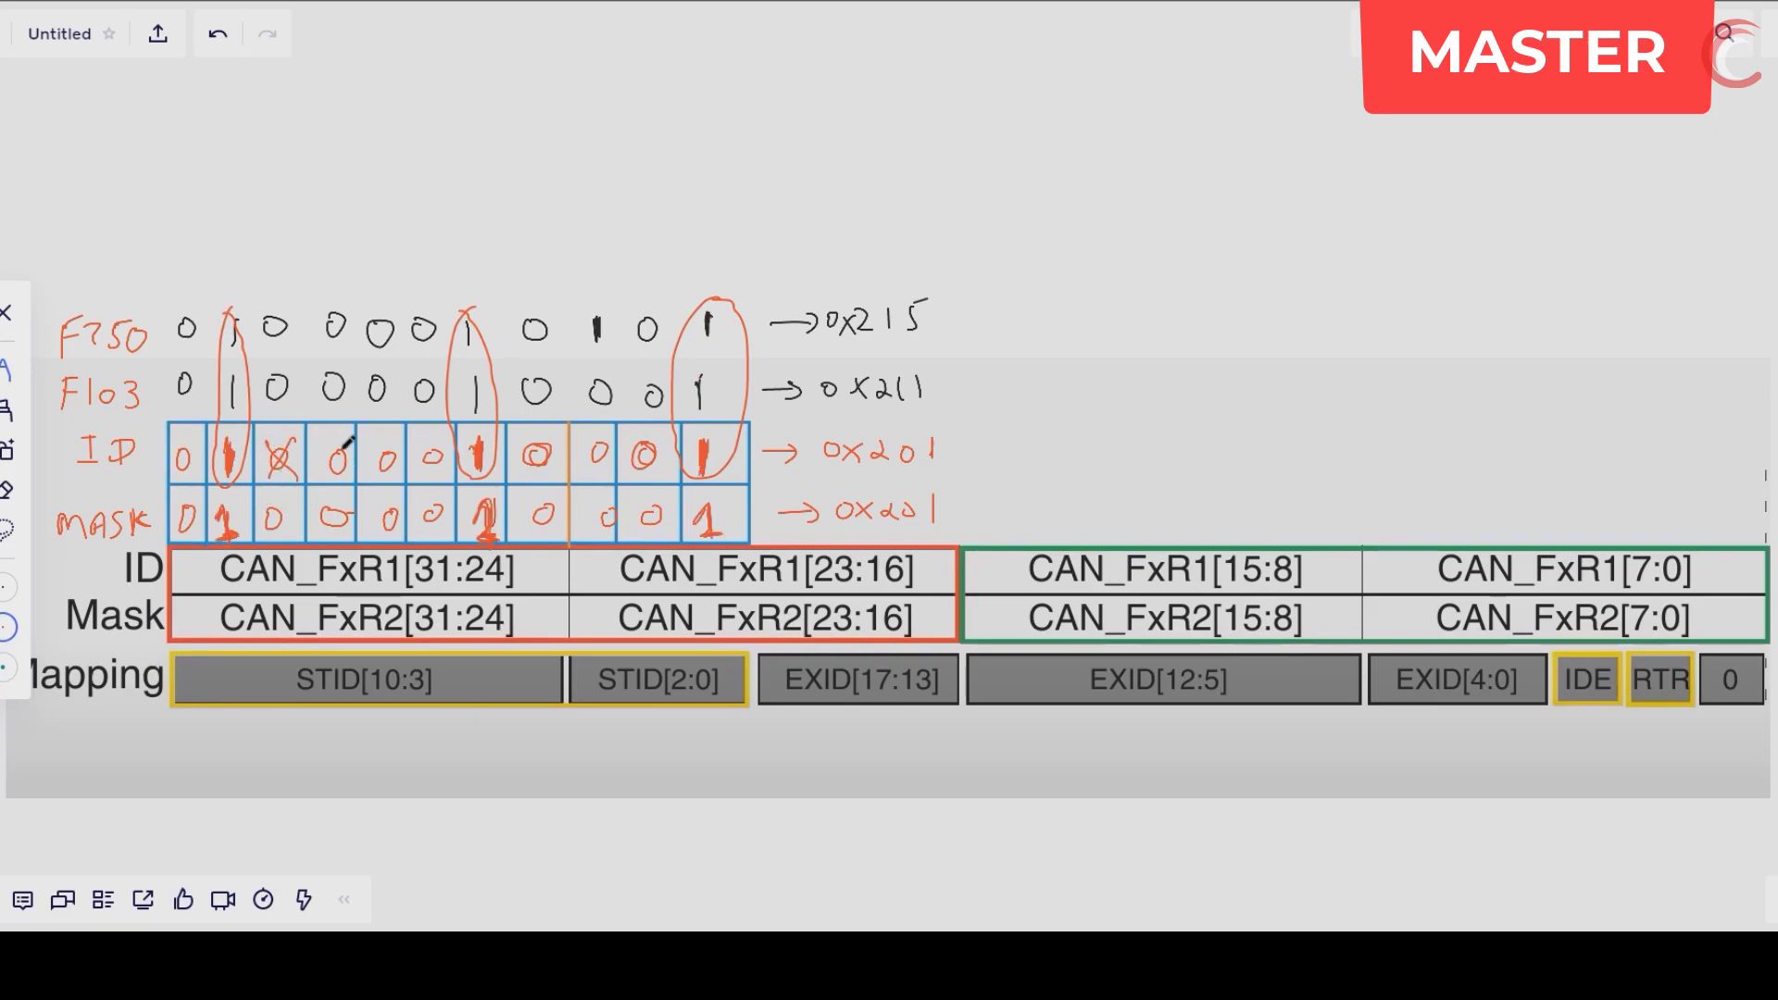
pyautogui.moveTo(330, 454); pyautogui.dragTo(431, 465)
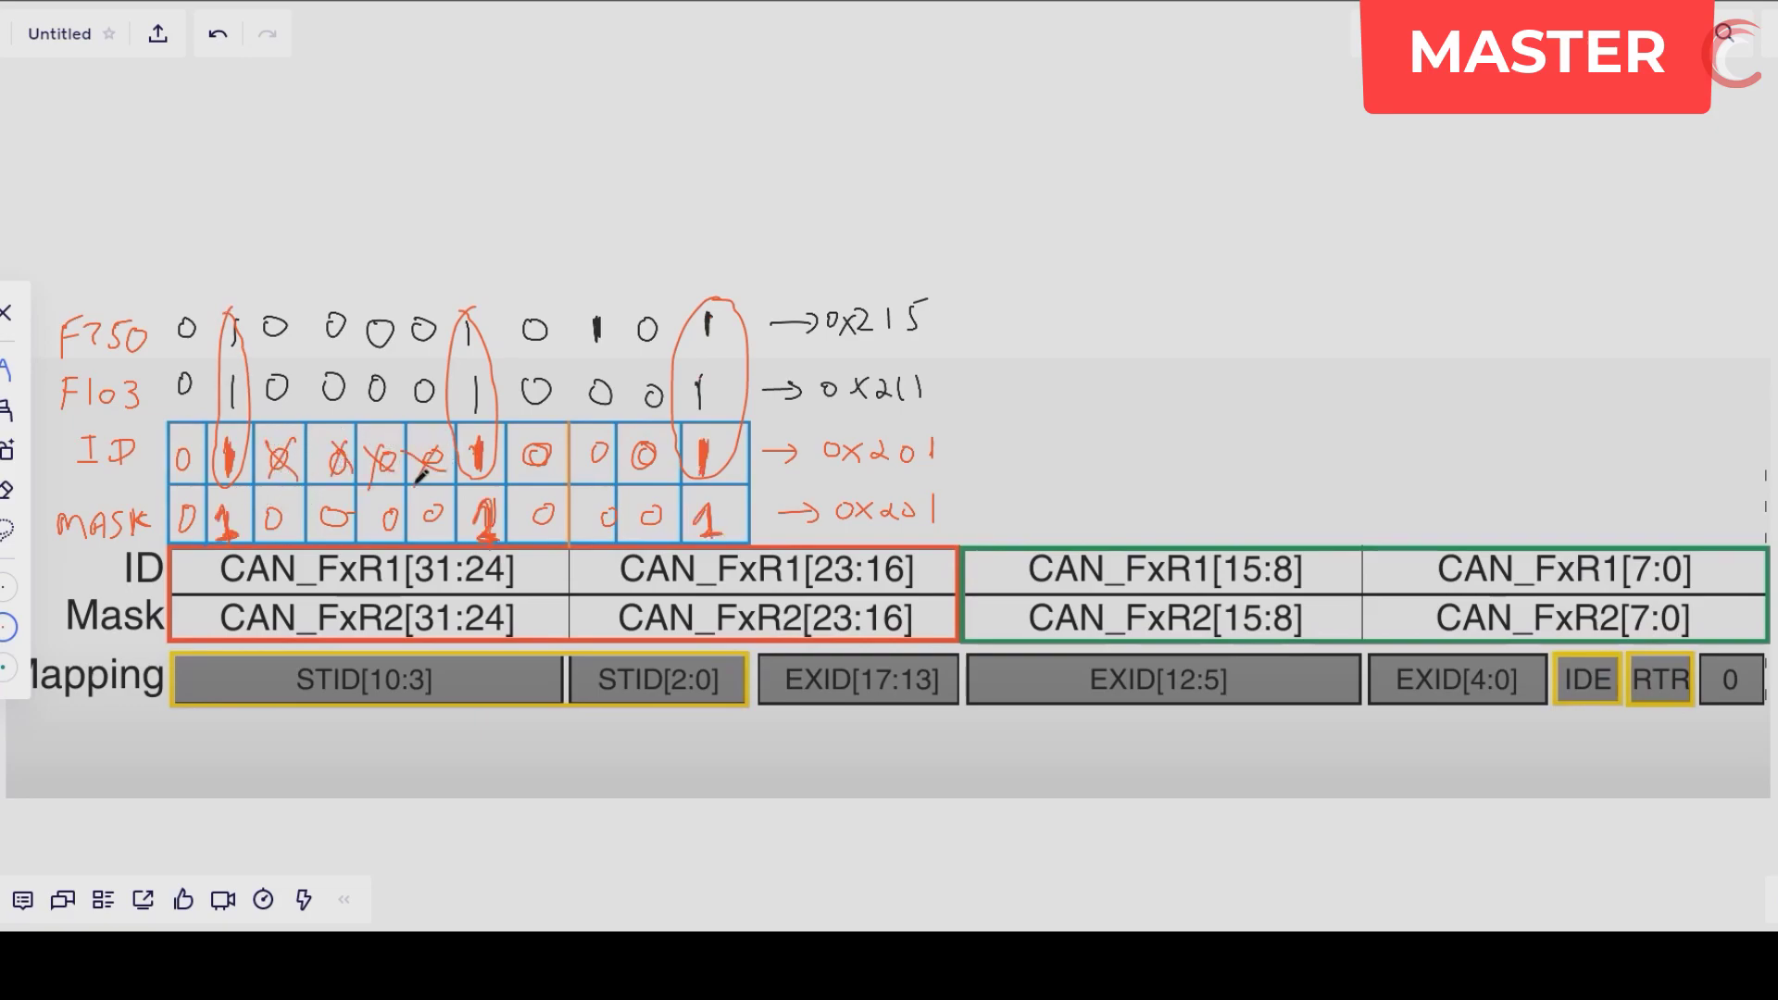
pyautogui.moveTo(512, 454); pyautogui.dragTo(641, 459)
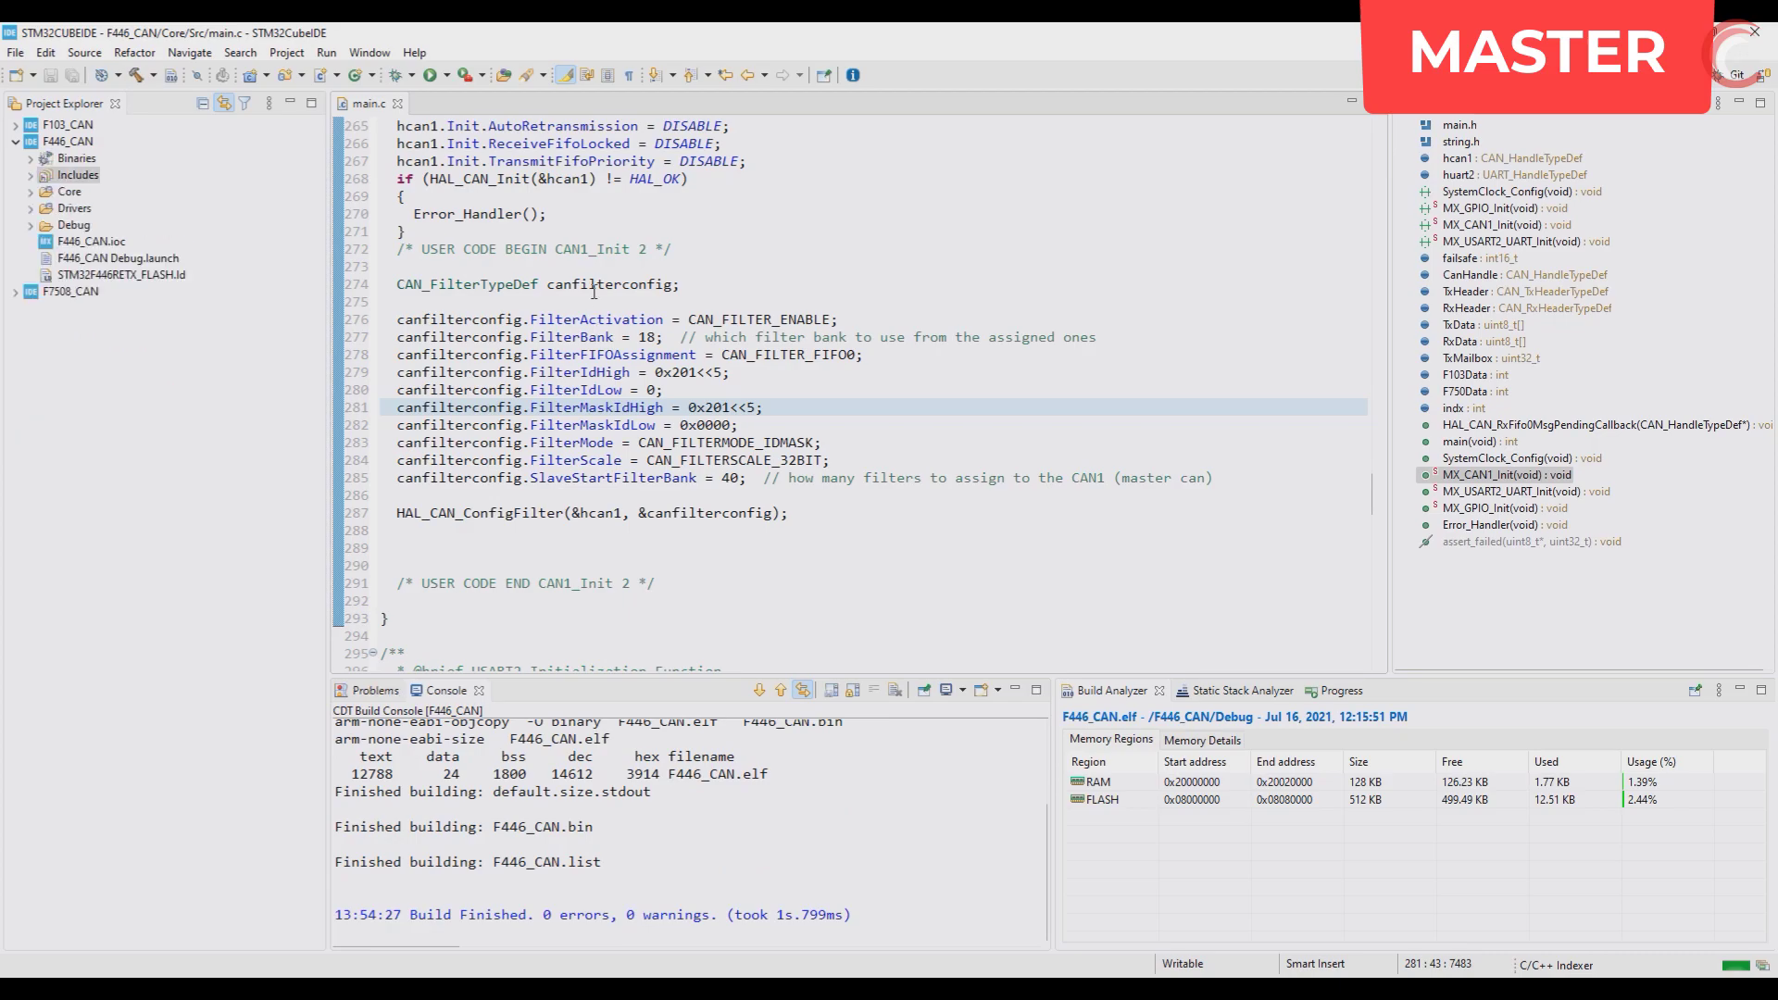
# - Launch the F446_CAN Debug configuration so the ST-LINK GDB server starts connecting
pyautogui.click(465, 74)
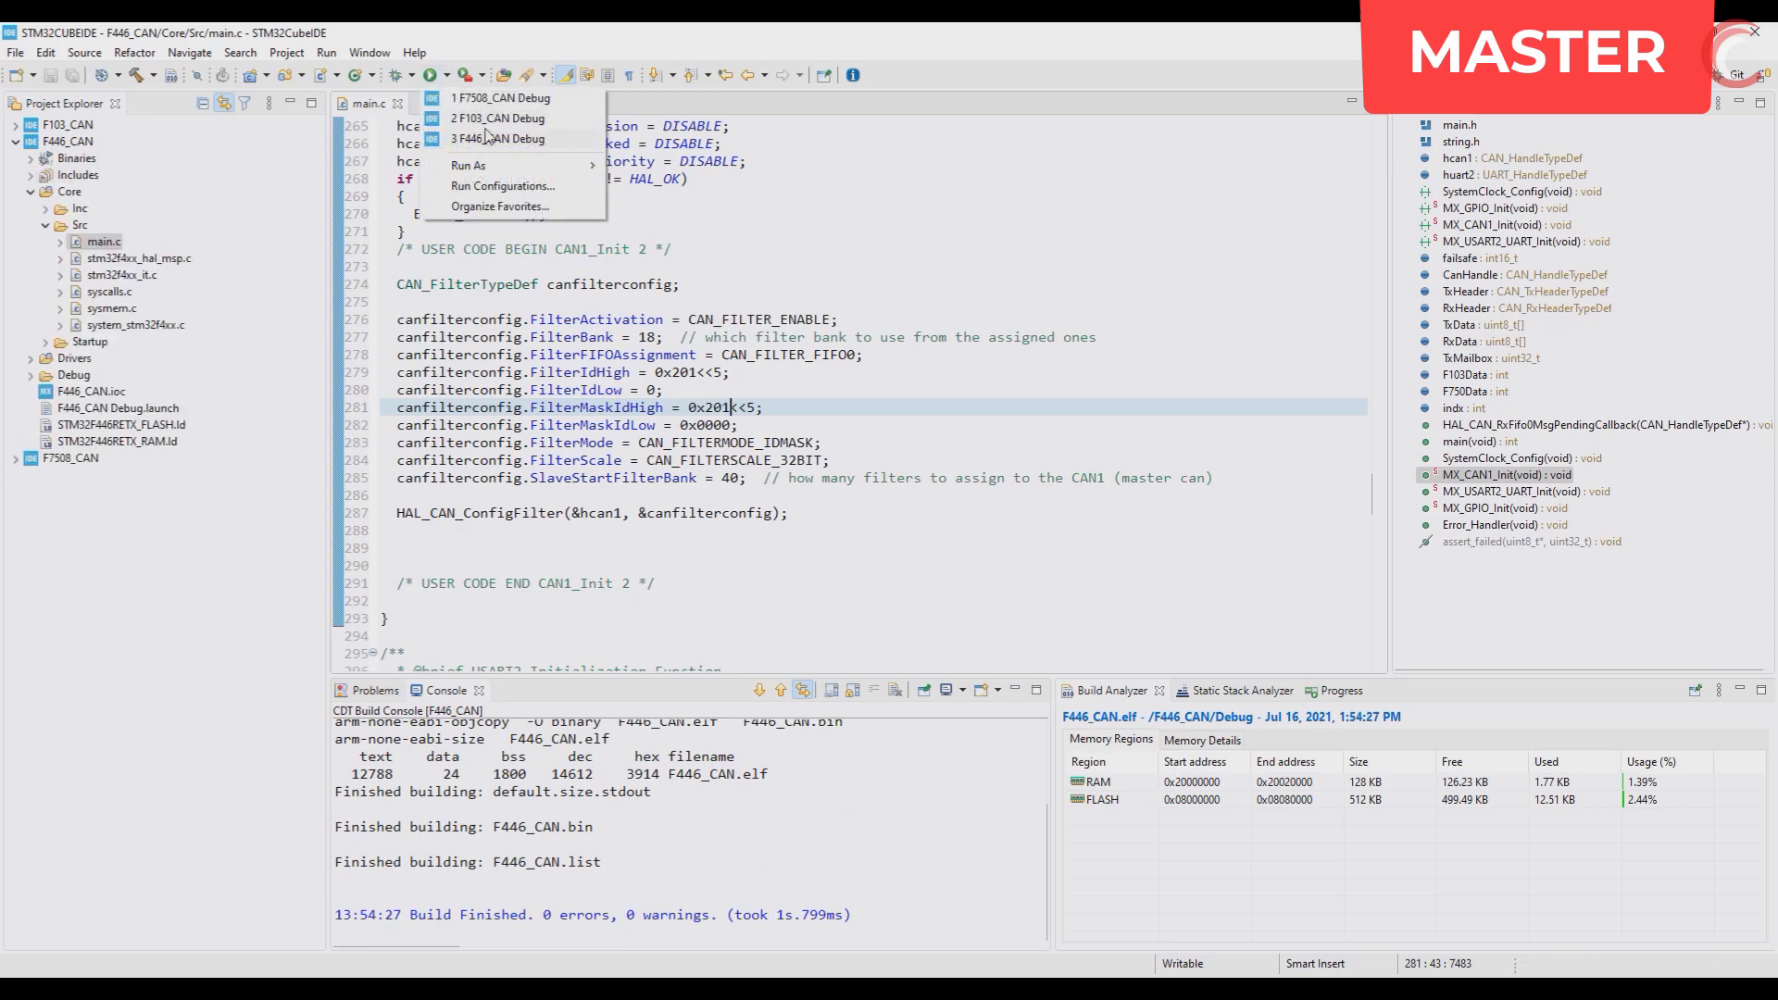
pyautogui.click(498, 139)
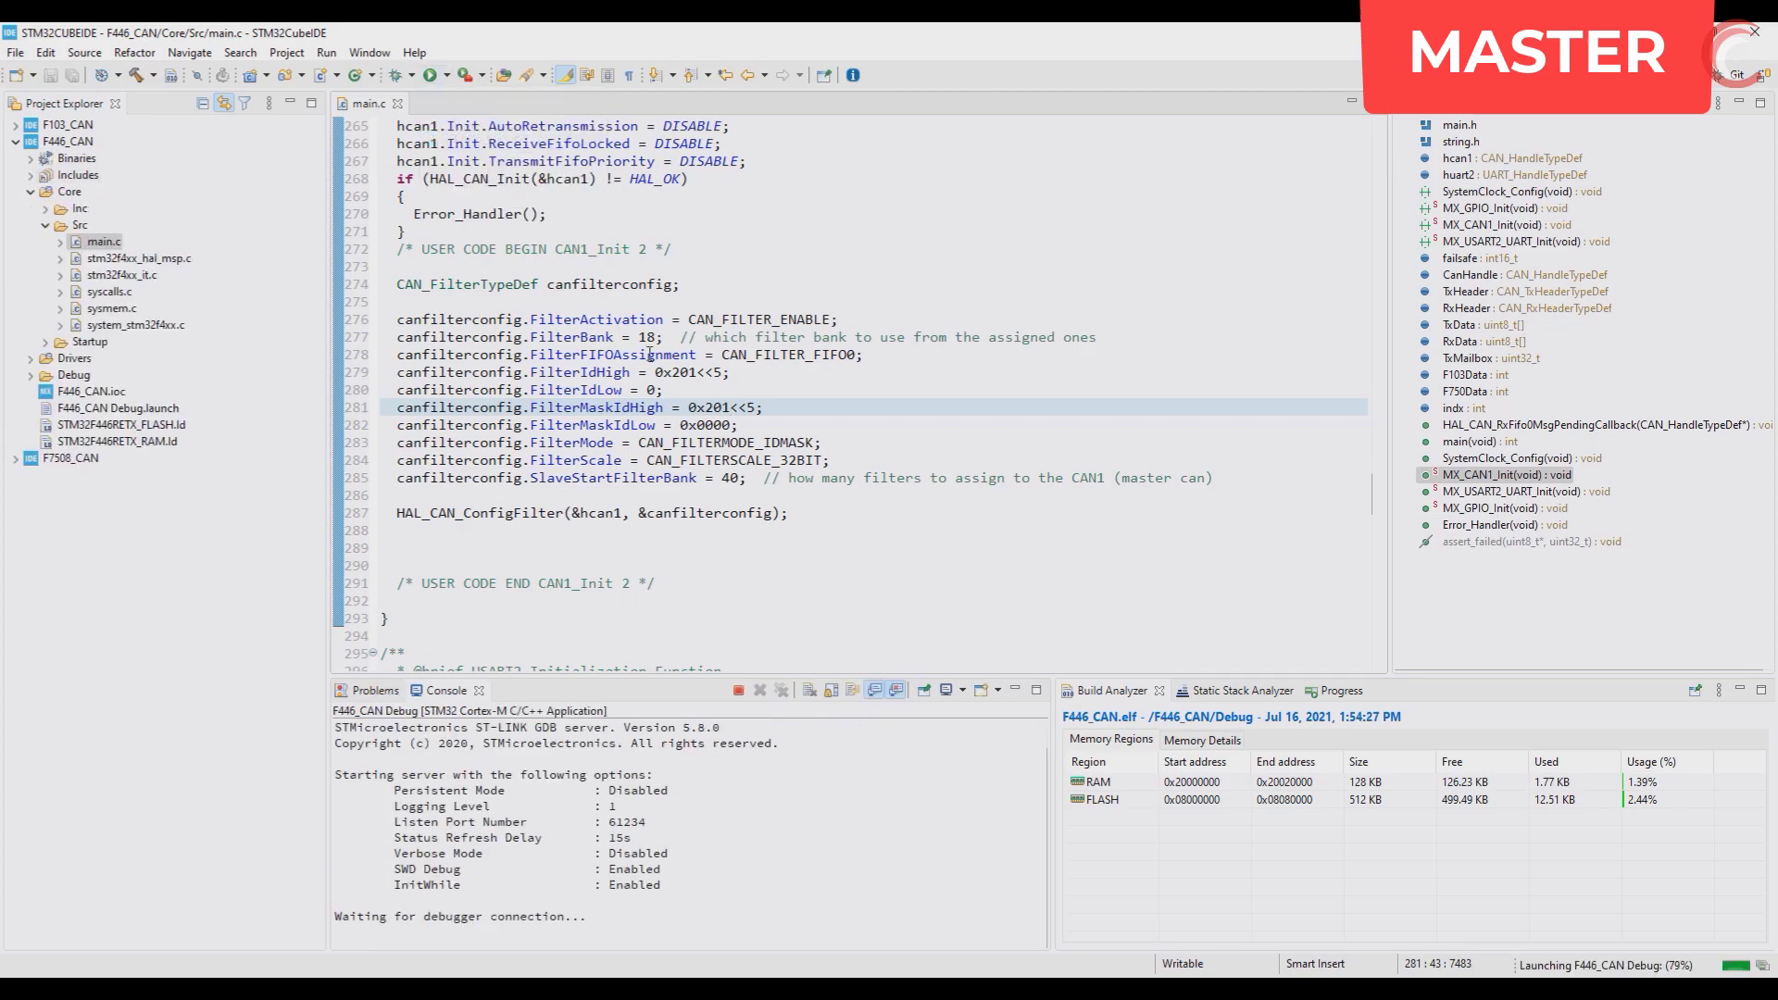
pyautogui.moveTo(609, 354)
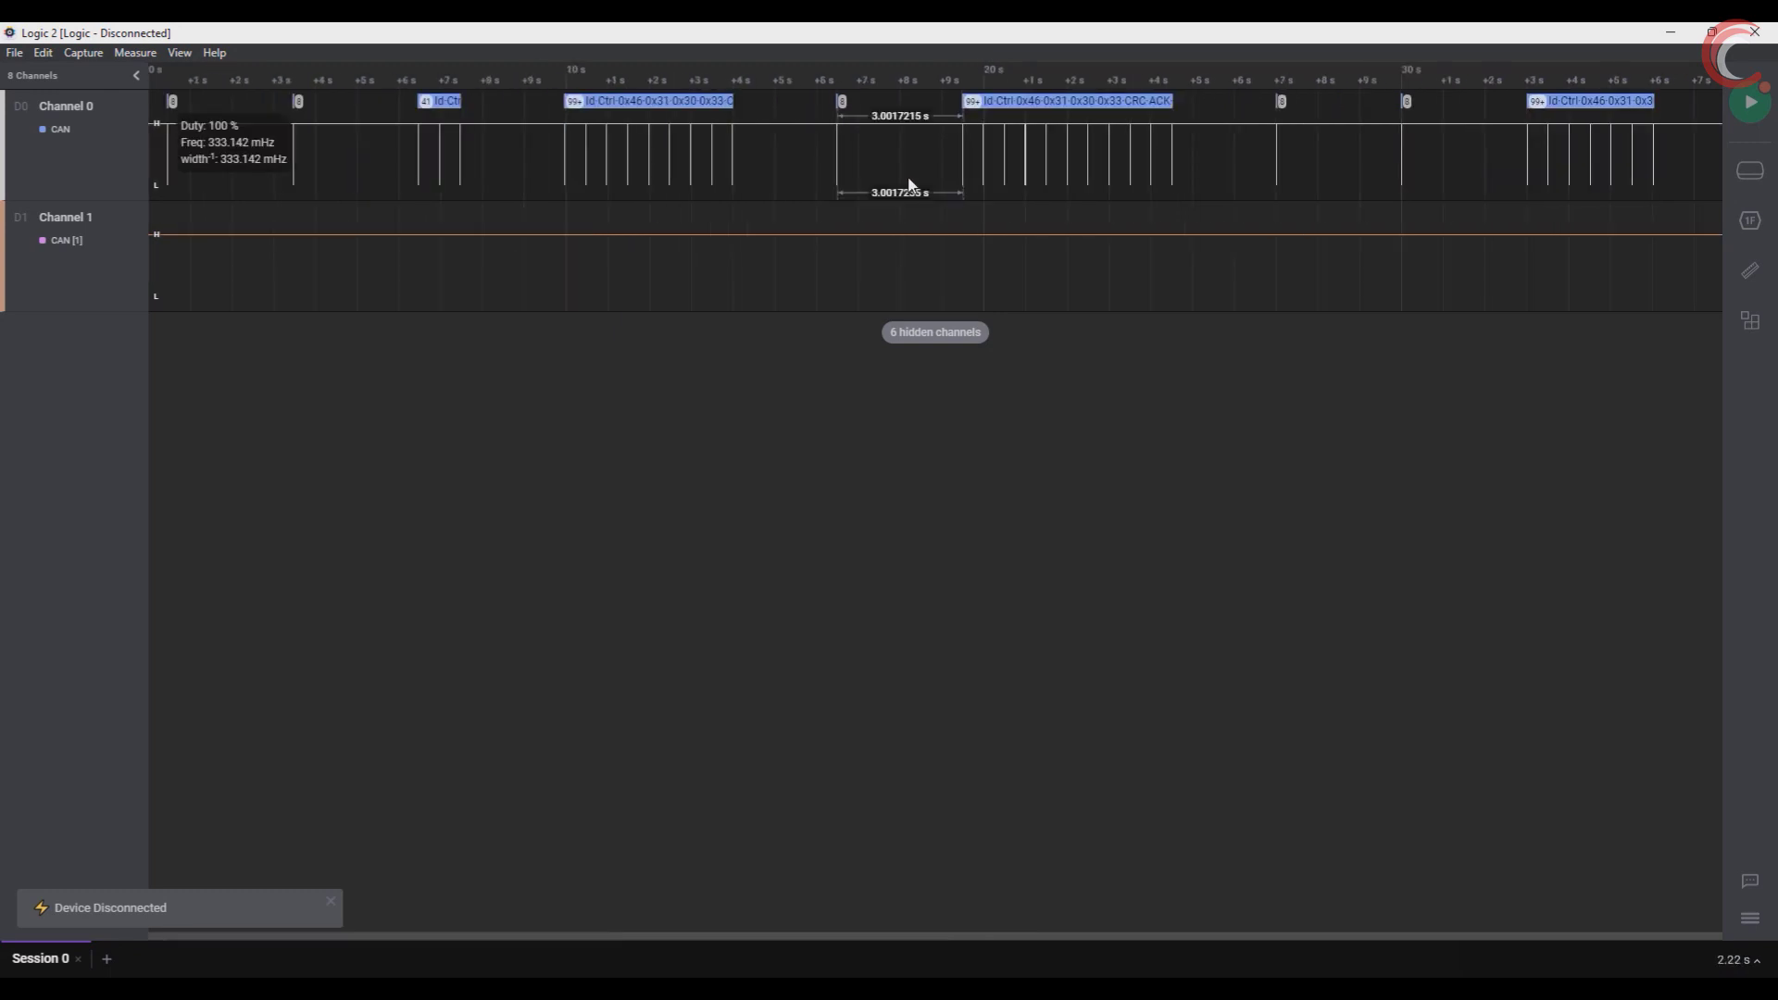
pyautogui.moveTo(566, 553)
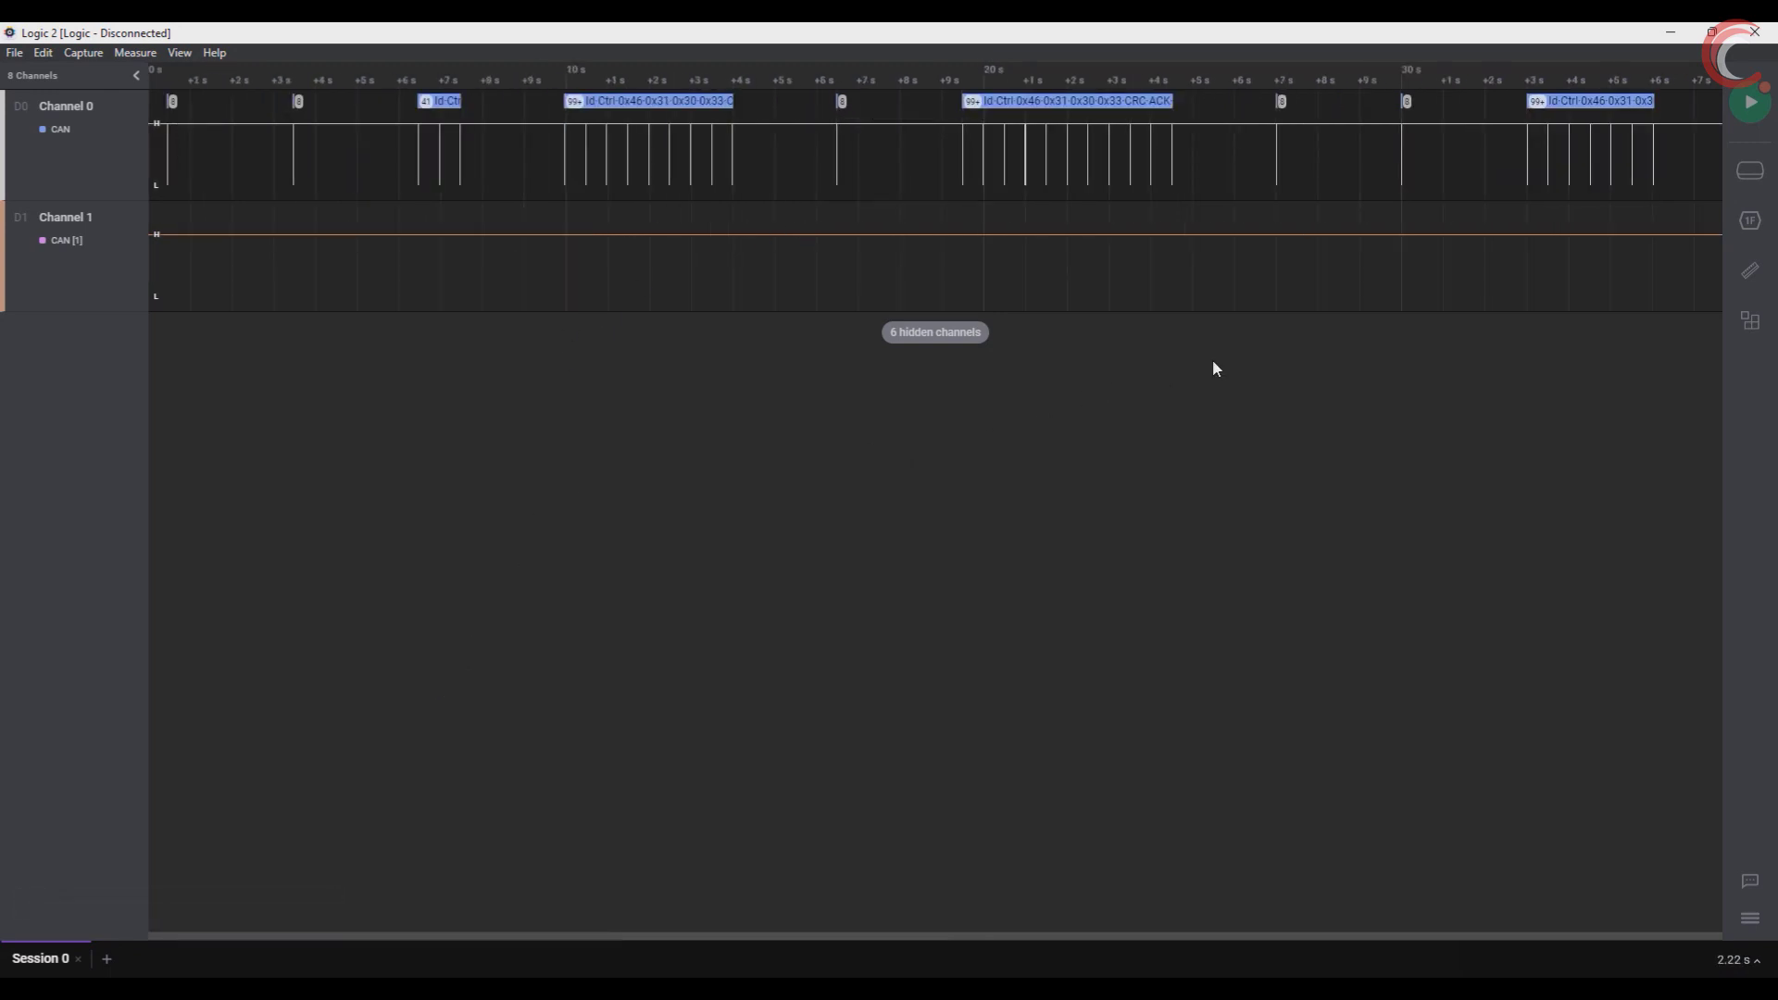
# - Start a new Logic 2 capture session and connect Hercules to the COM5 serial port
pyautogui.click(198, 957)
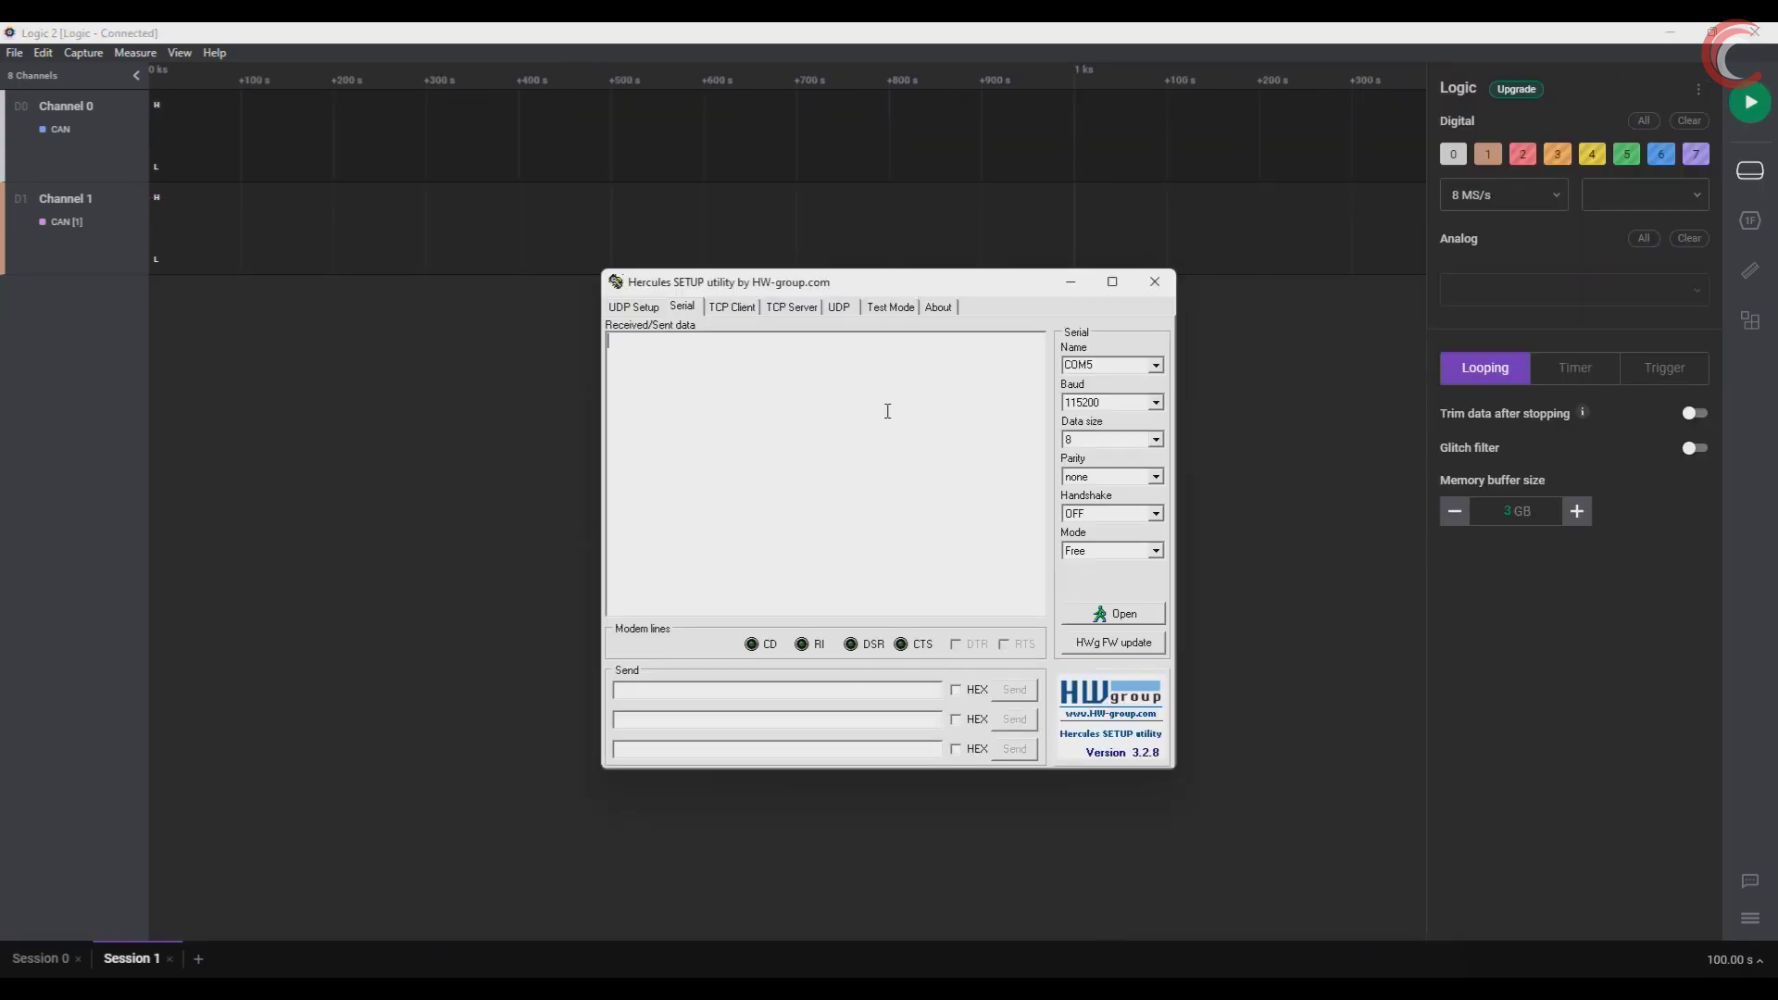
pyautogui.moveTo(898, 413)
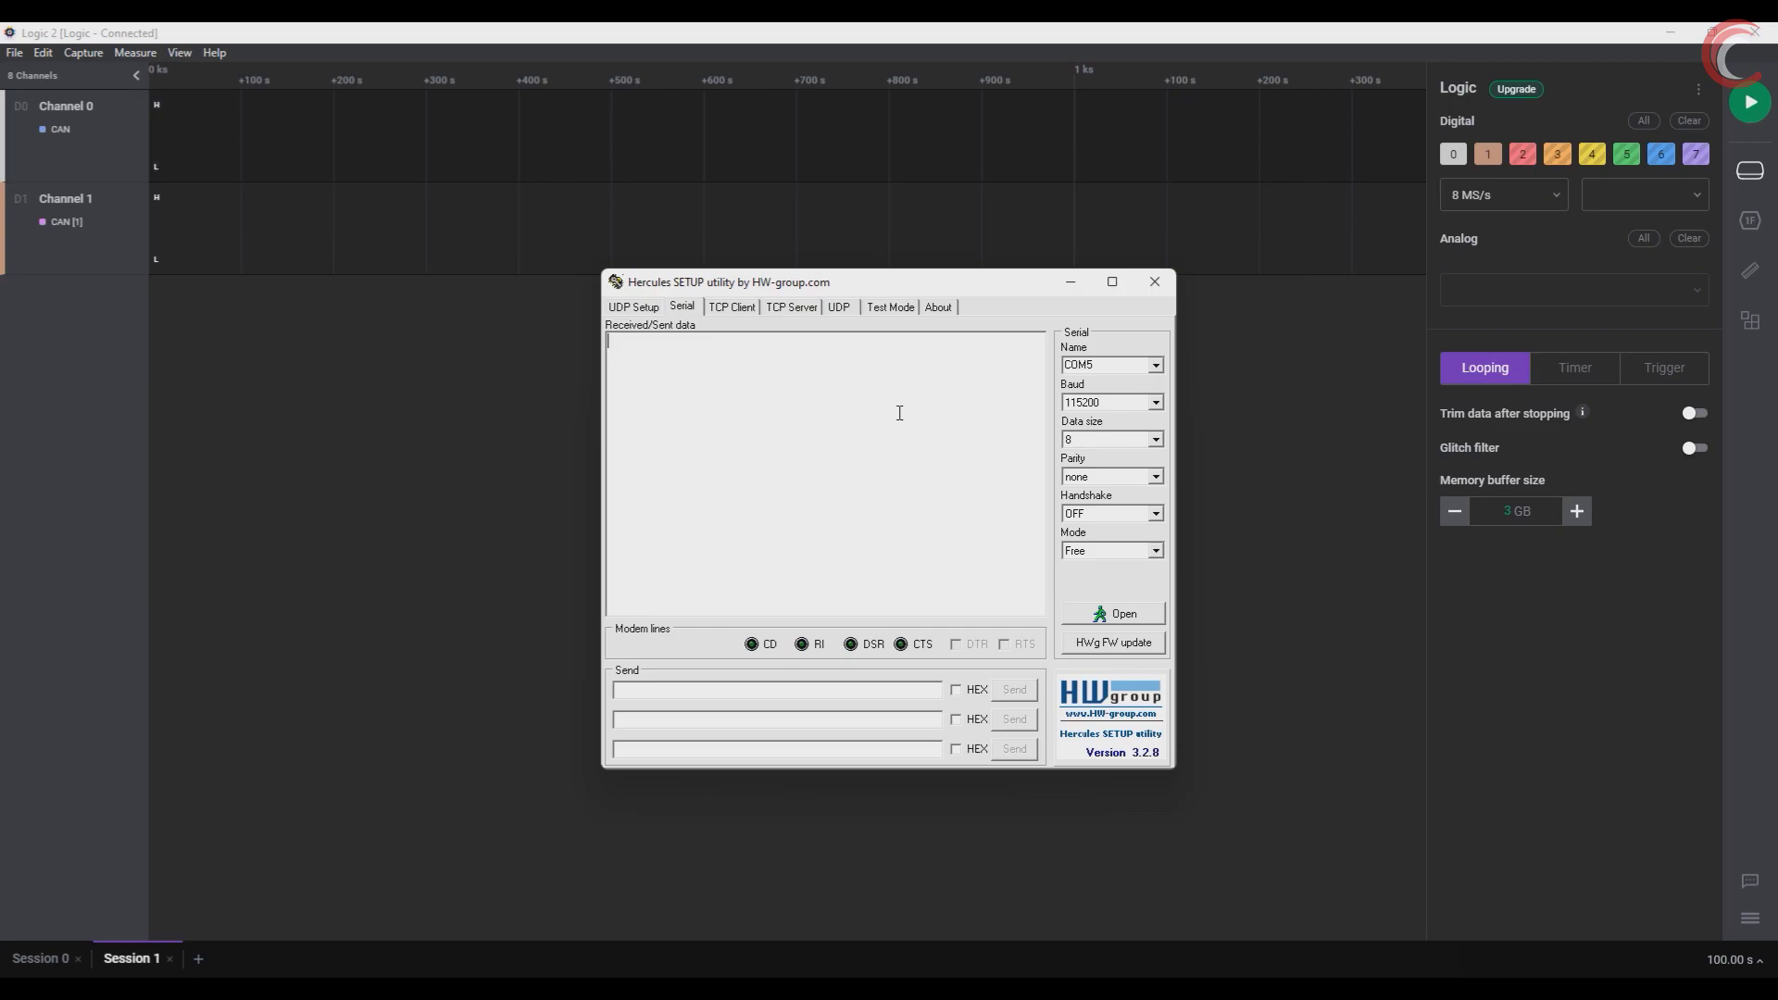
pyautogui.click(1113, 613)
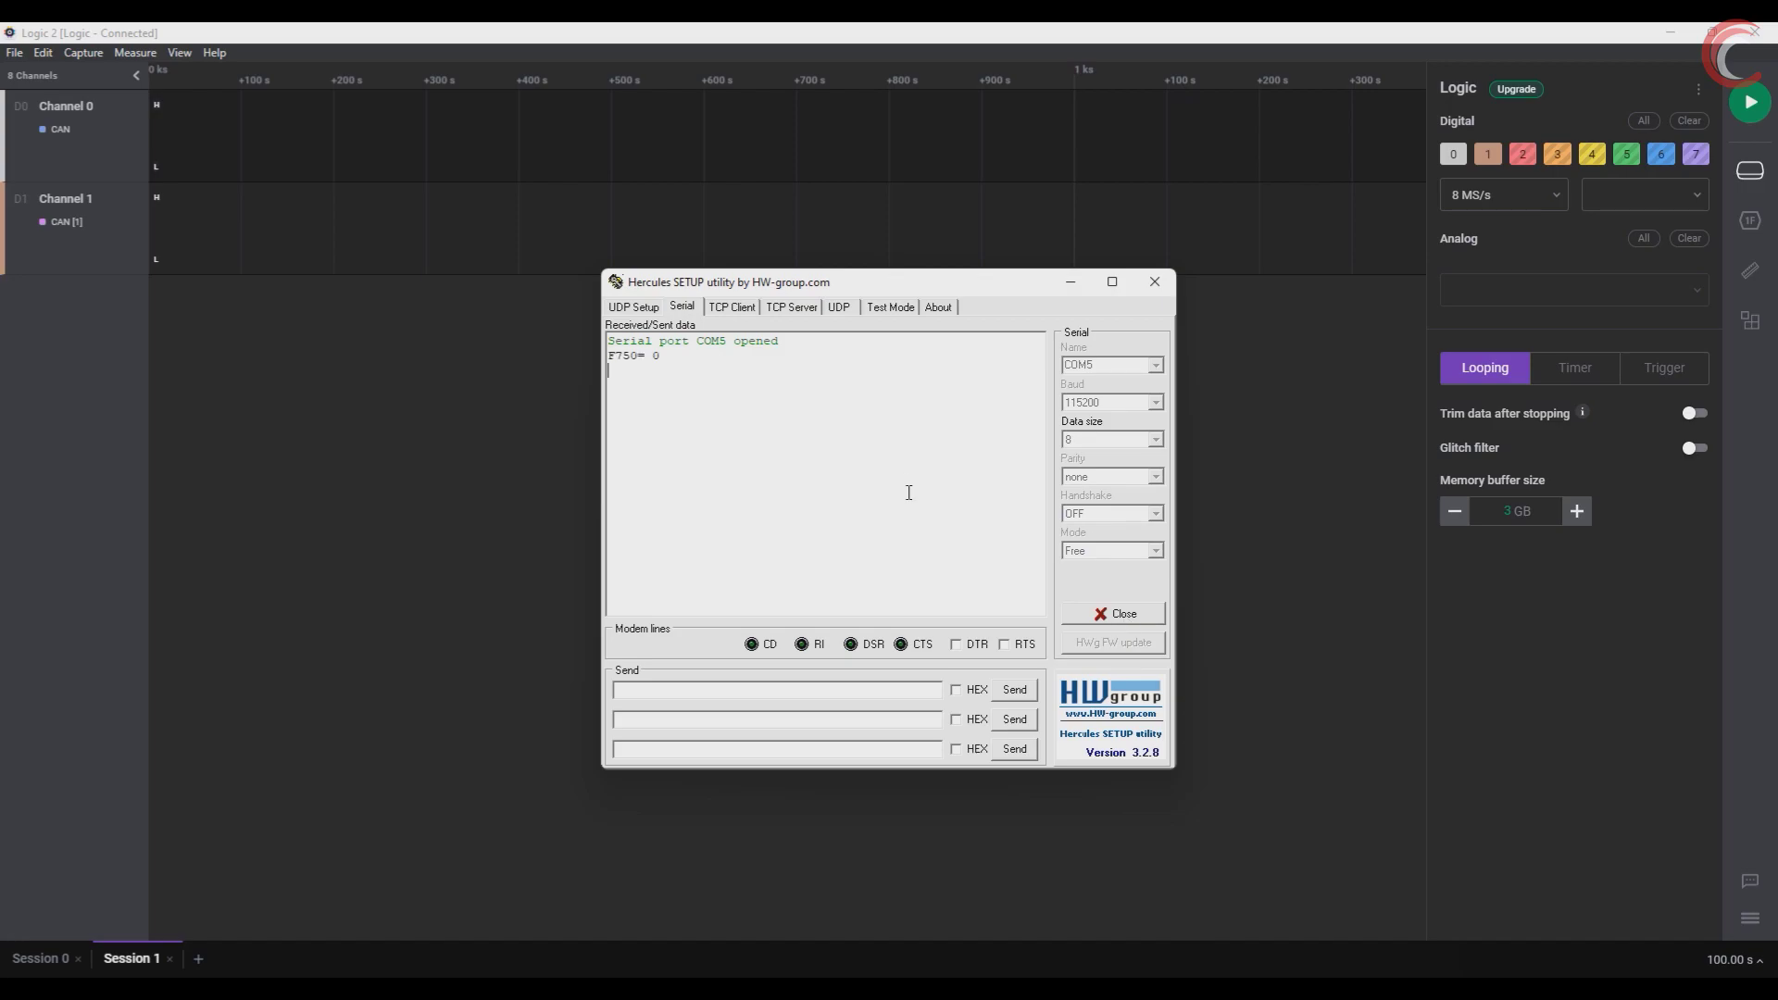
pyautogui.moveTo(1656, 176)
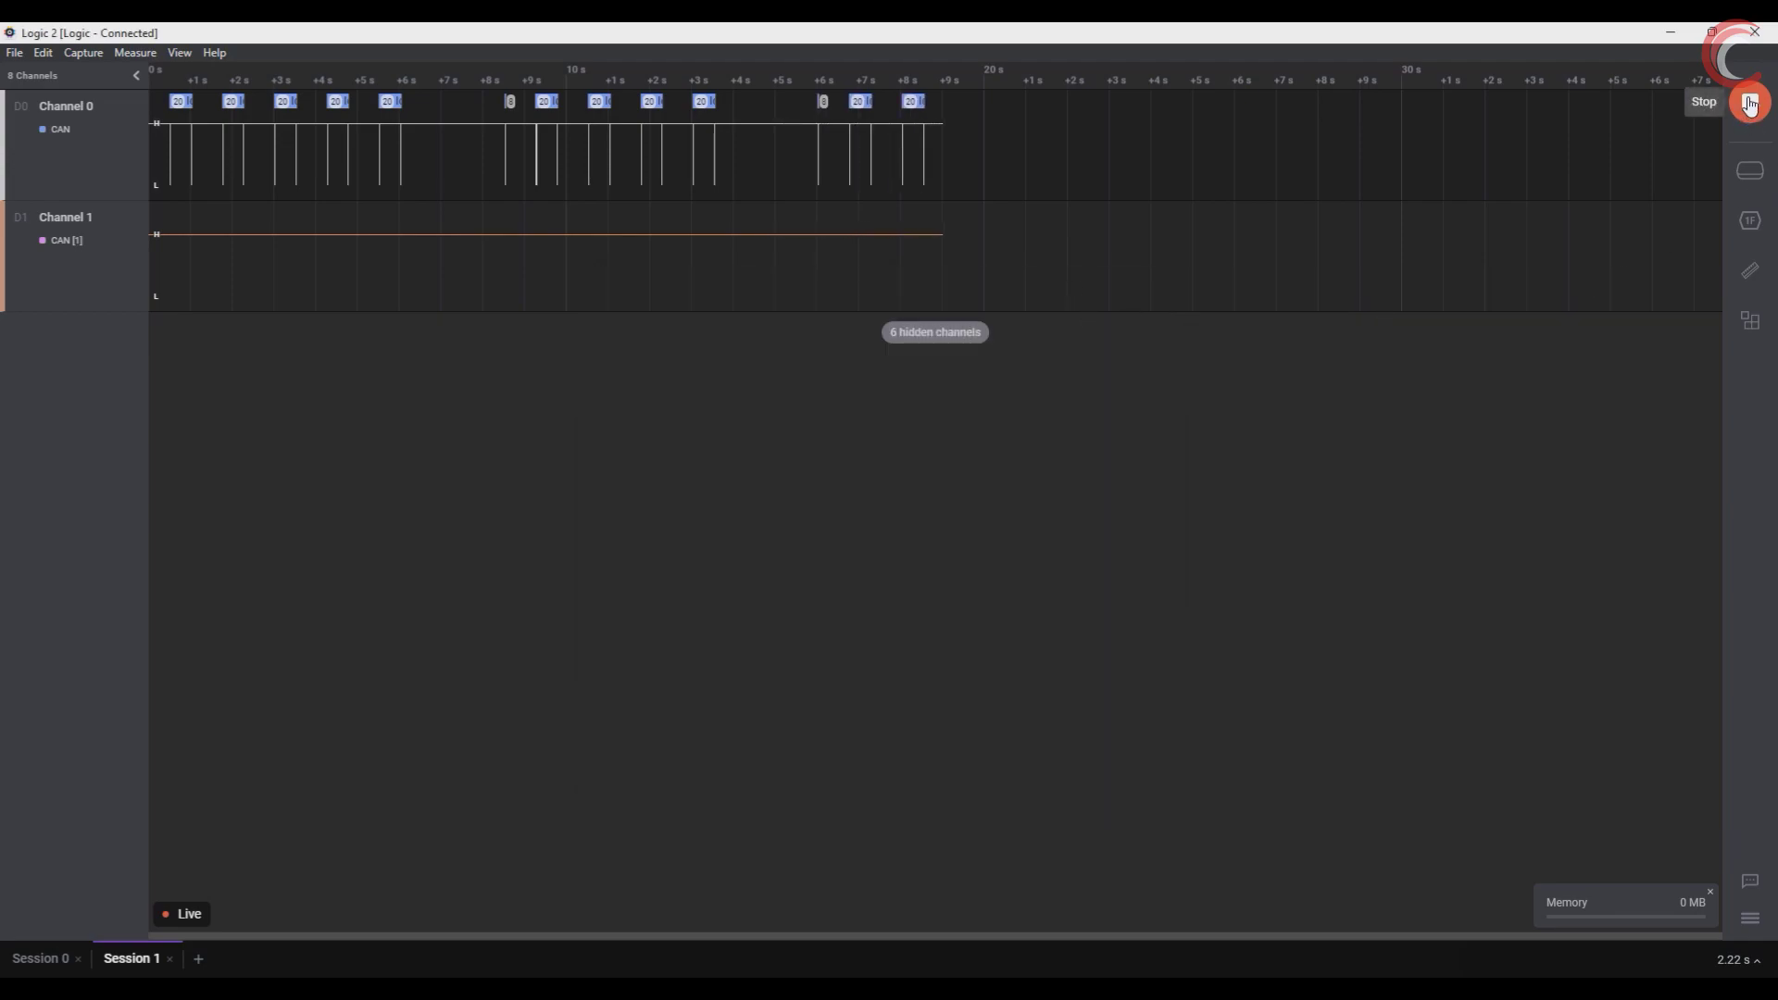
# - Stop the live capture and show the decoded CAN data bytes as ASCII characters
pyautogui.click(1748, 102)
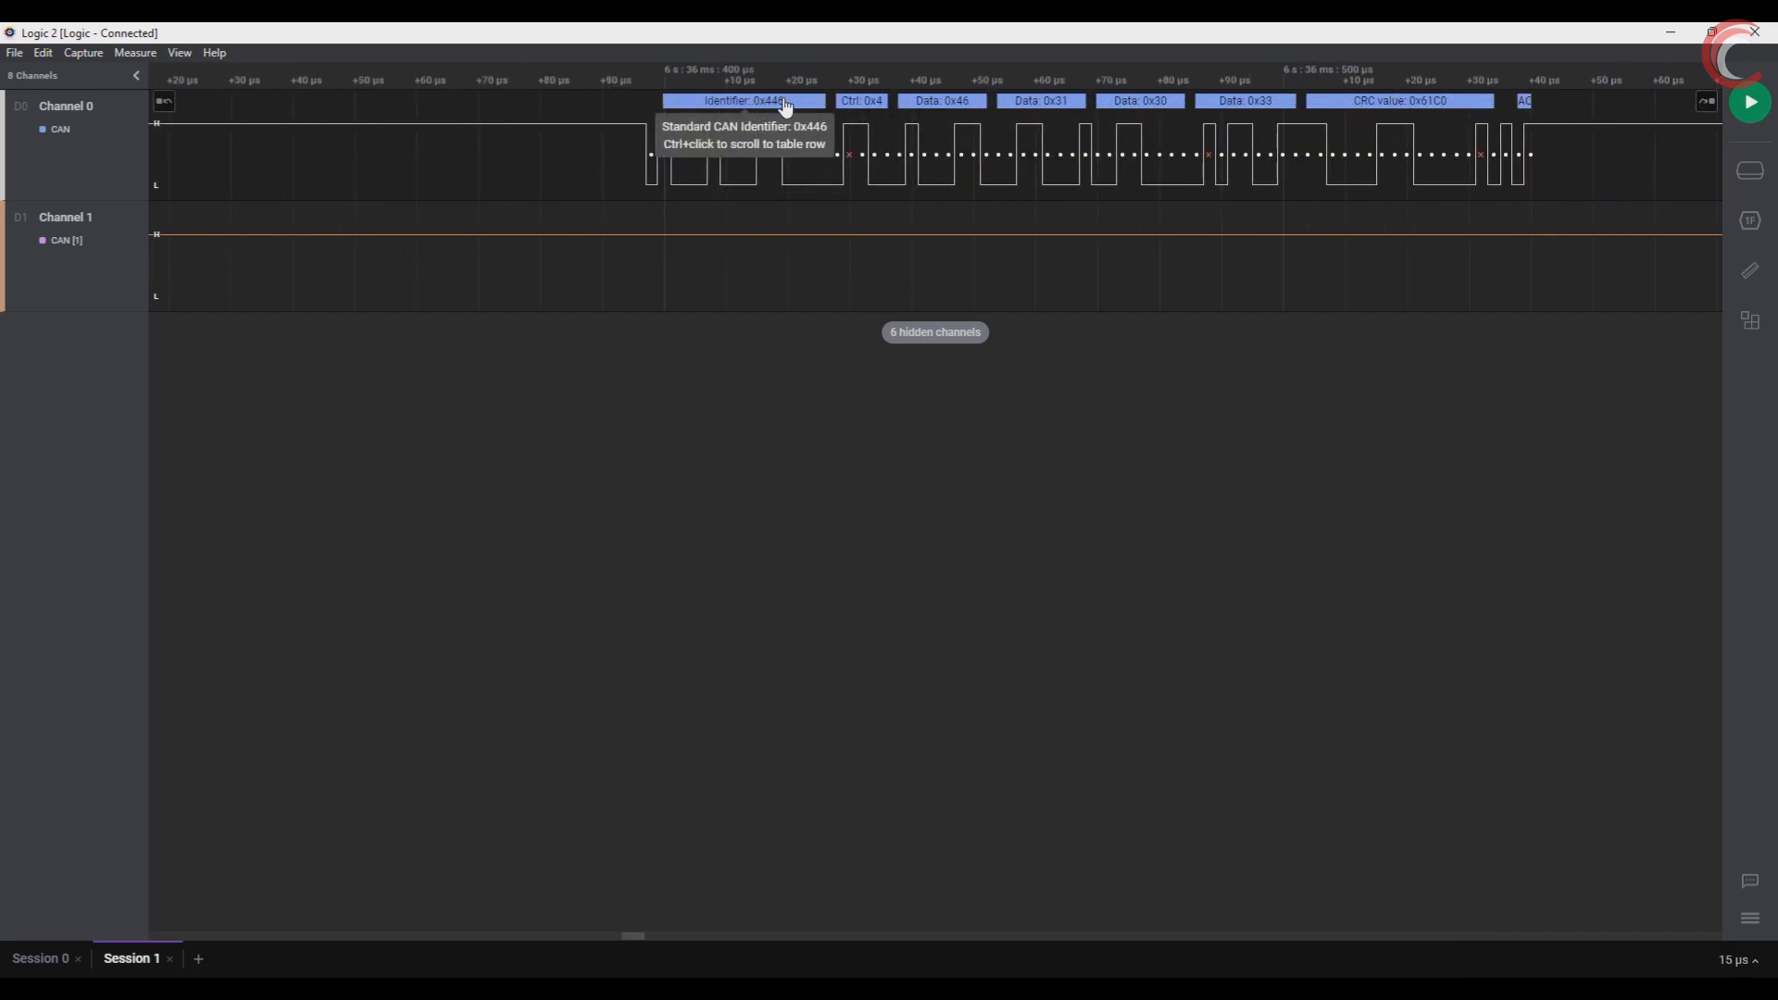
pyautogui.click(744, 100)
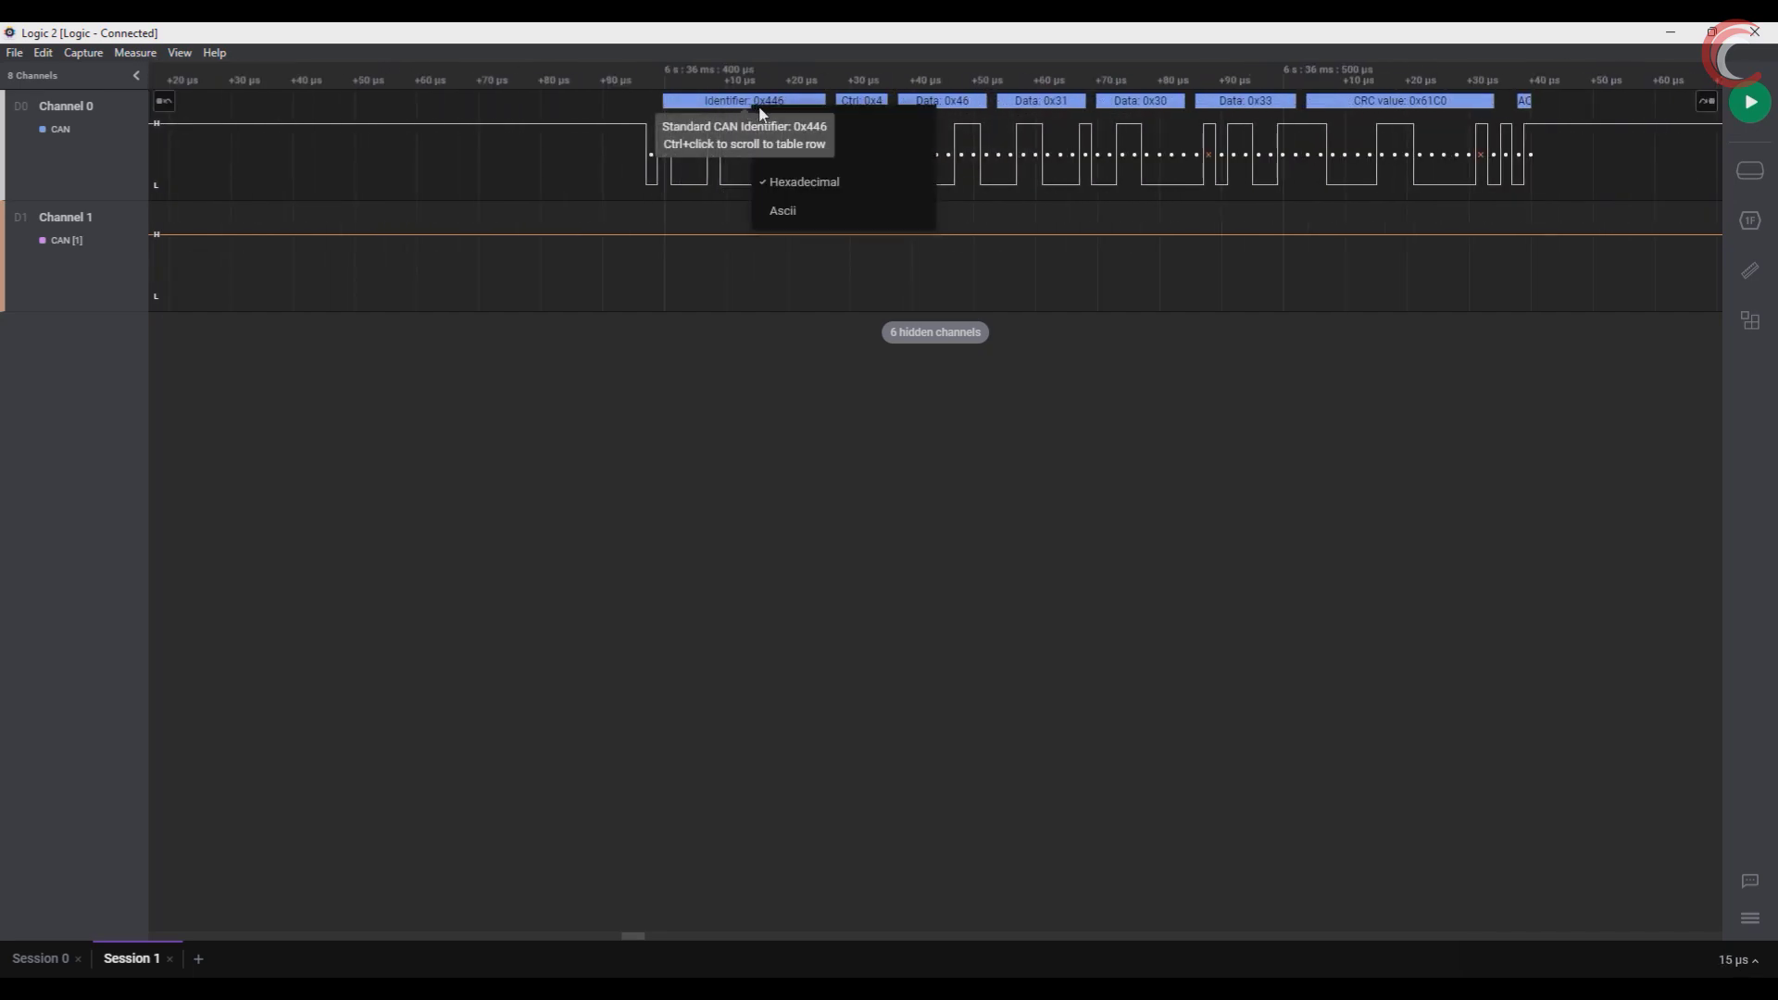
pyautogui.click(782, 209)
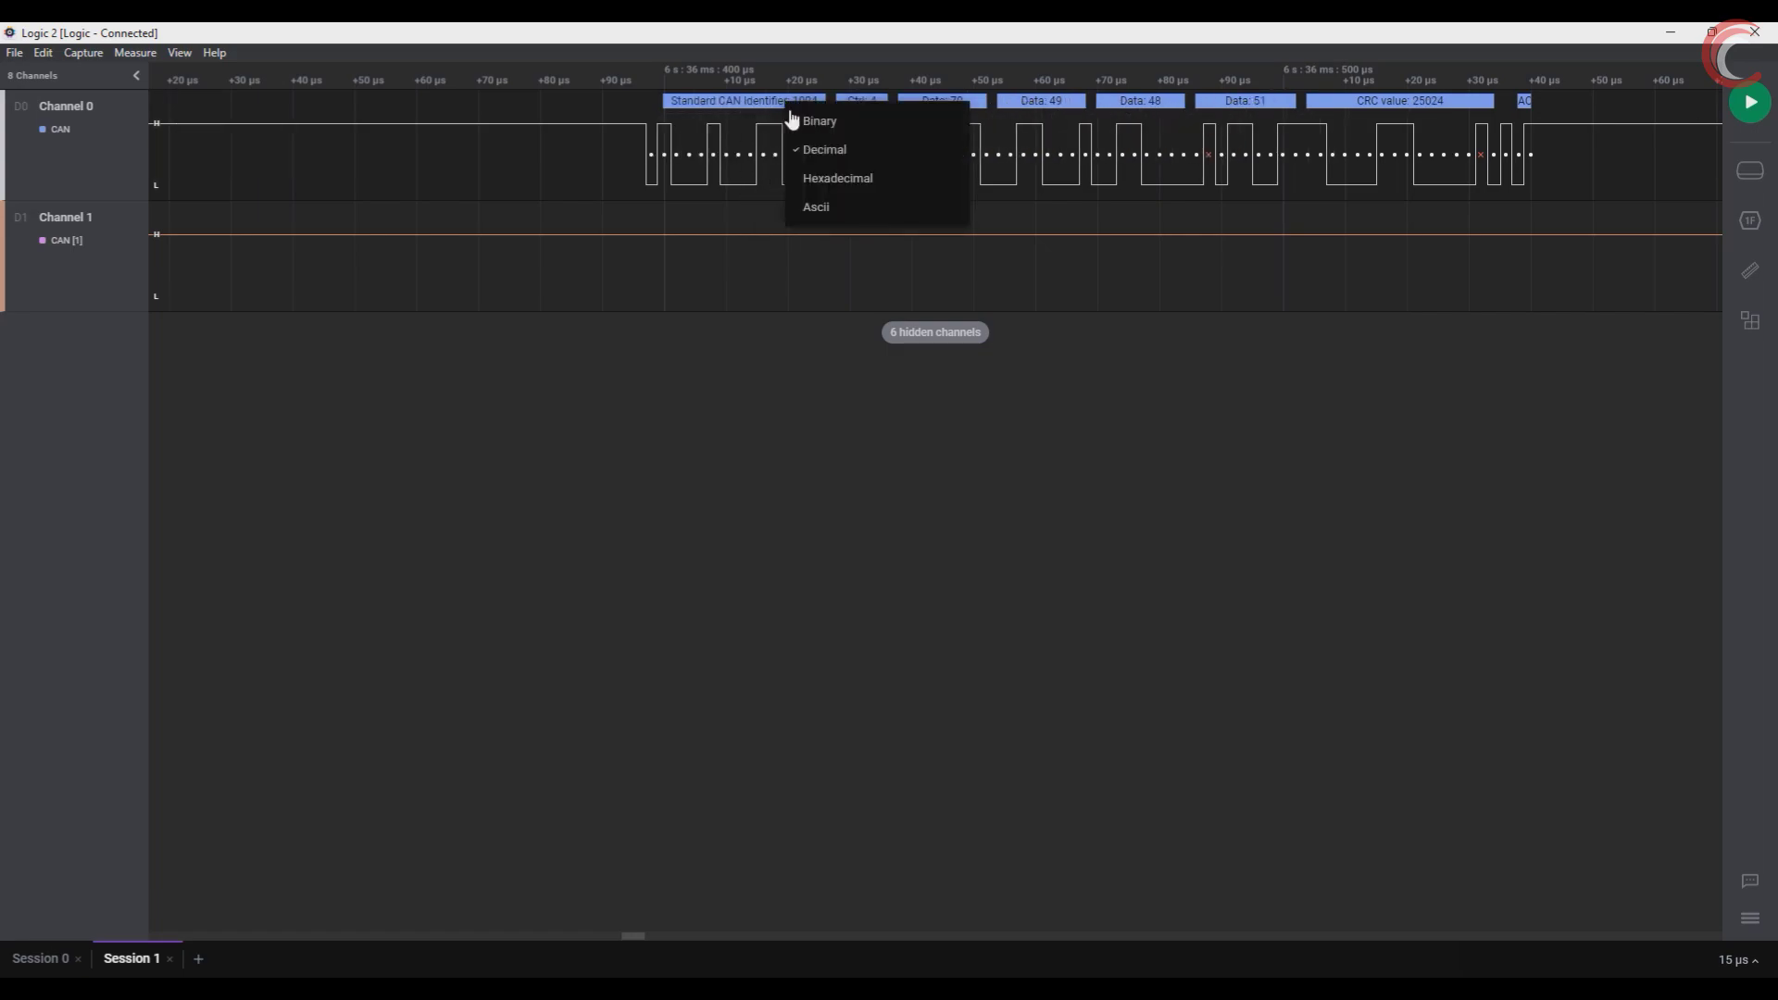
pyautogui.click(837, 177)
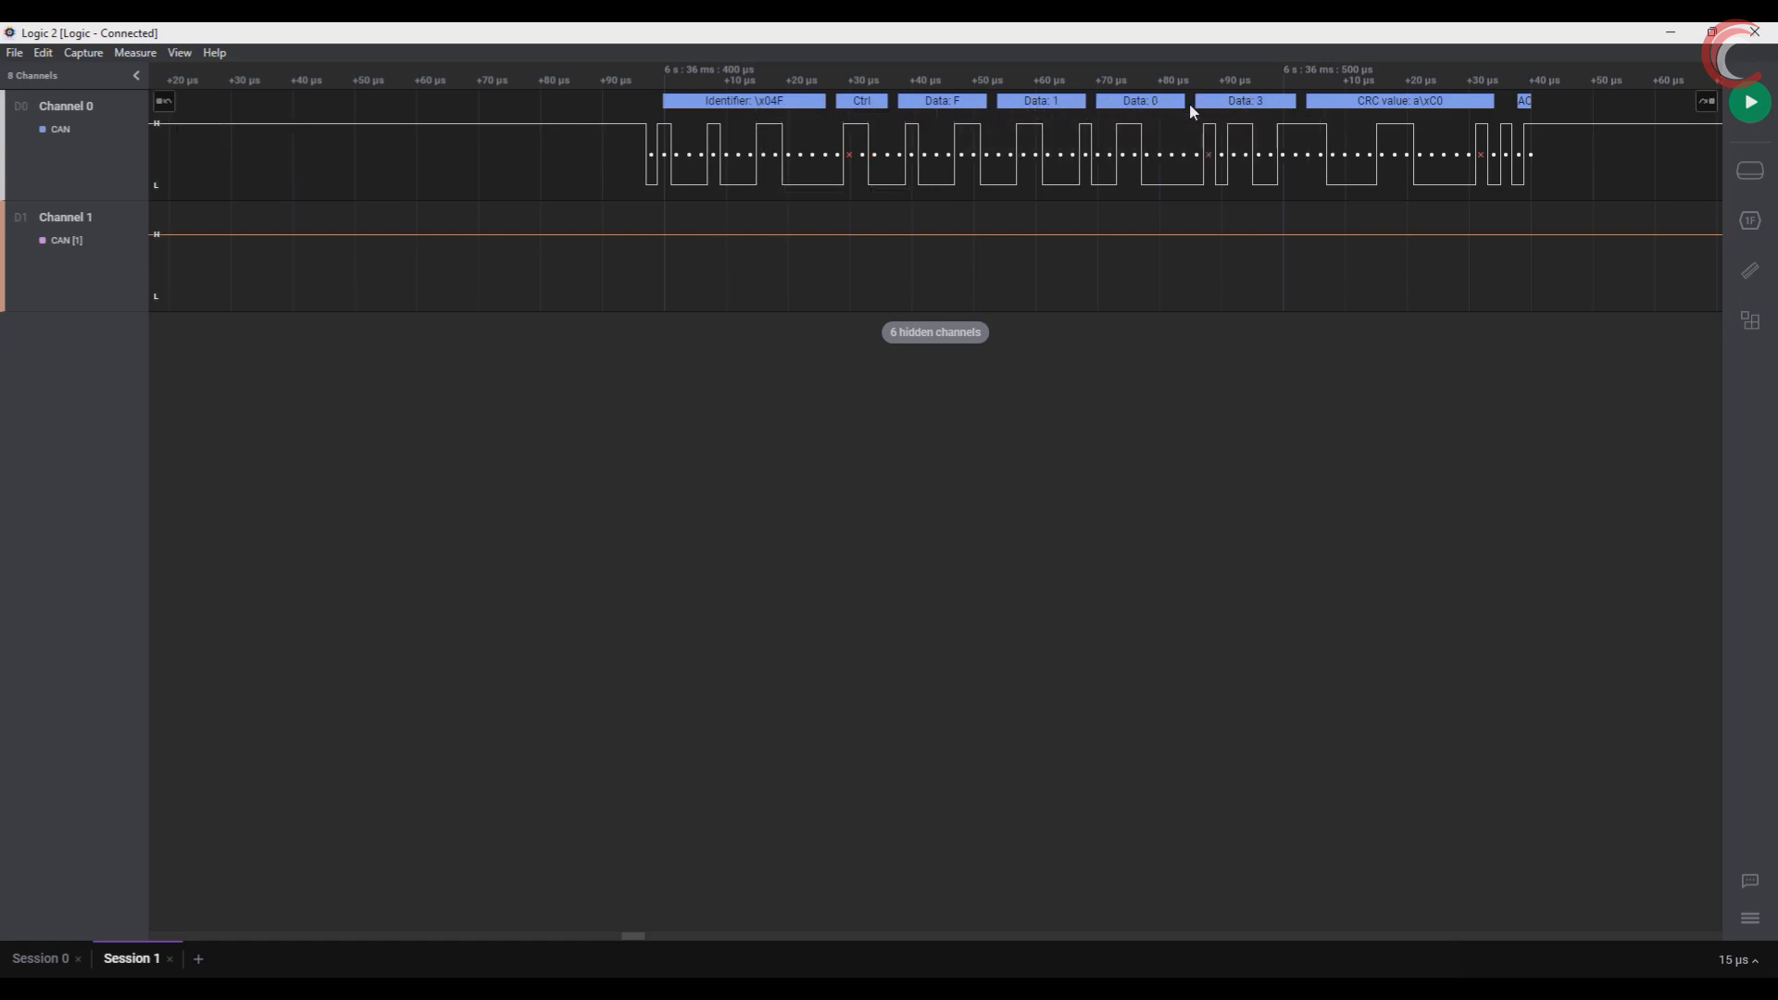
# - Step ahead with Next Edge to the following CAN frames reading F, 1, 0, 3
pyautogui.click(1706, 155)
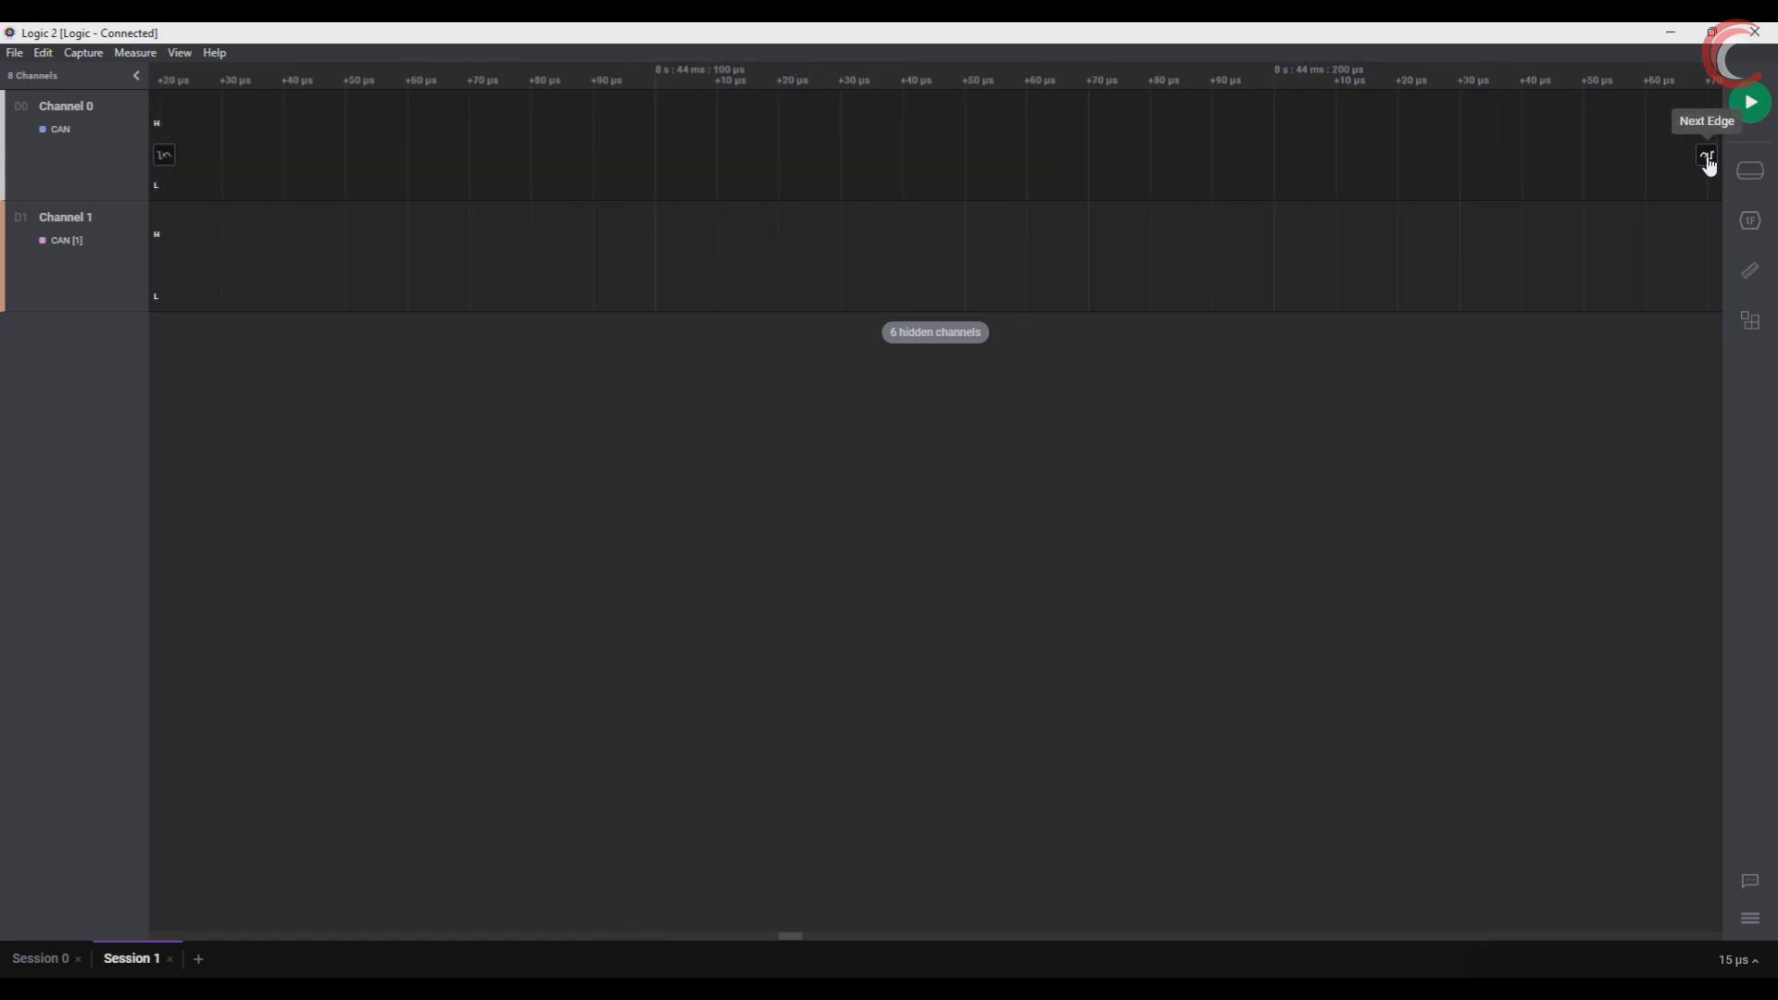
pyautogui.click(1706, 155)
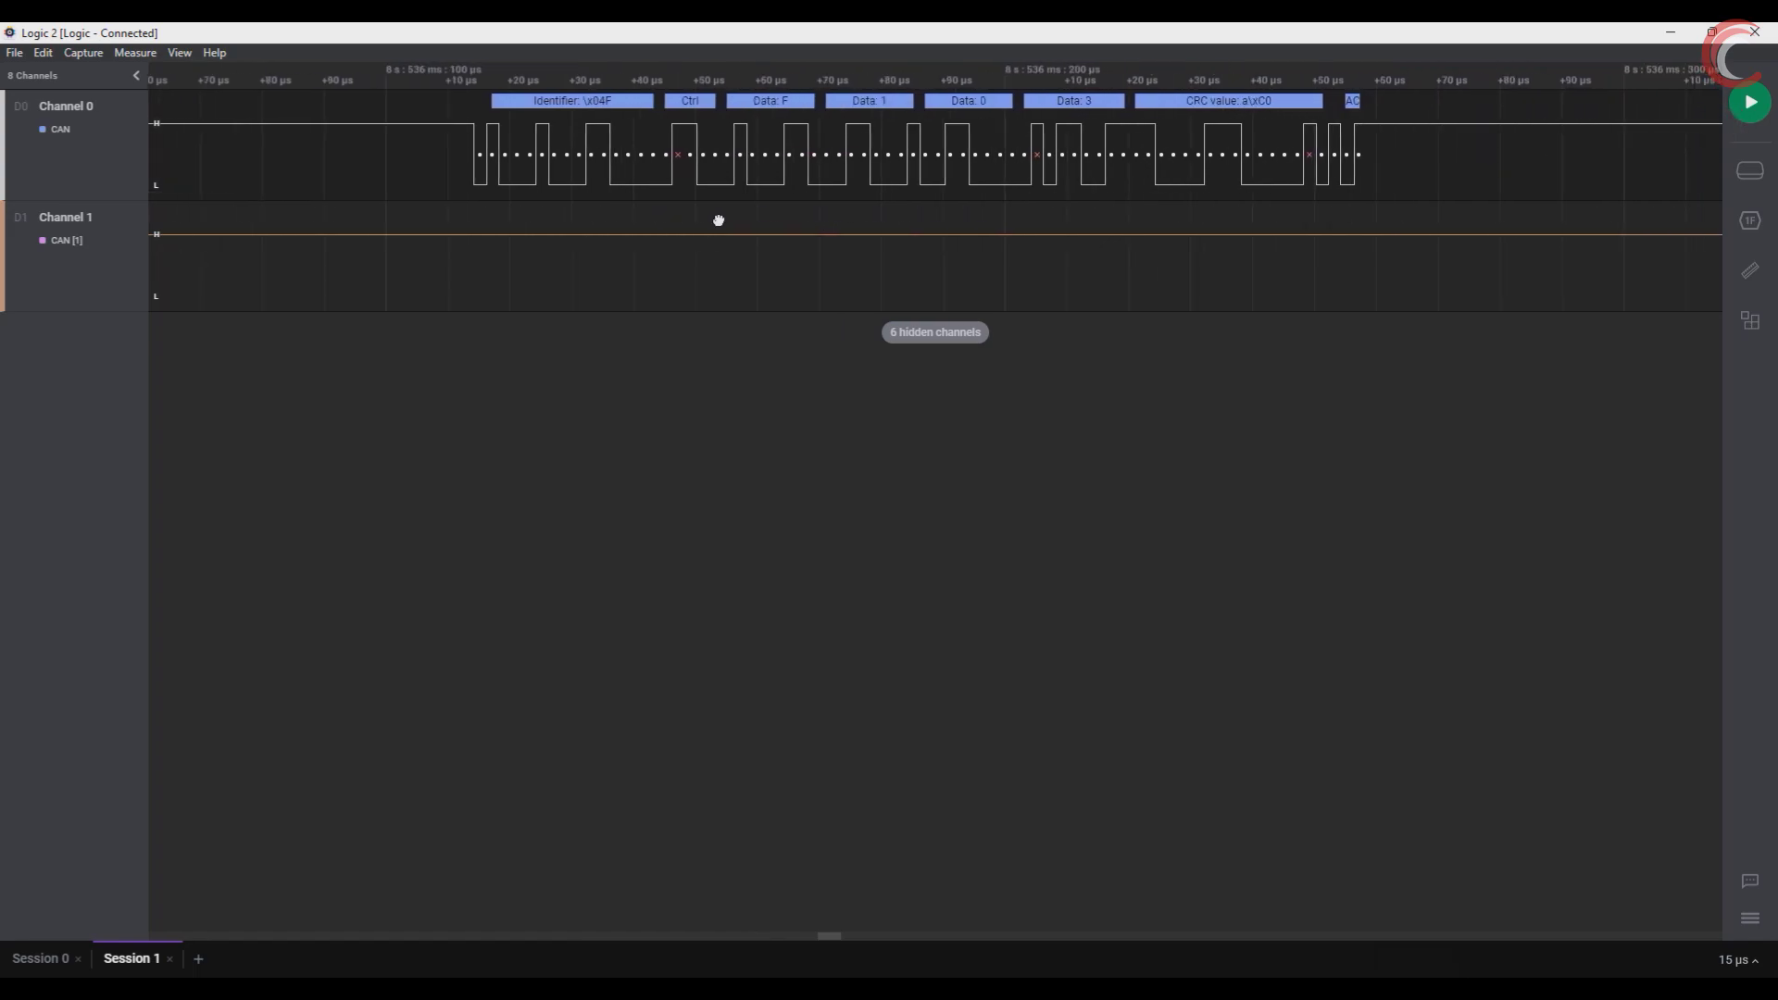
pyautogui.scroll(-3)
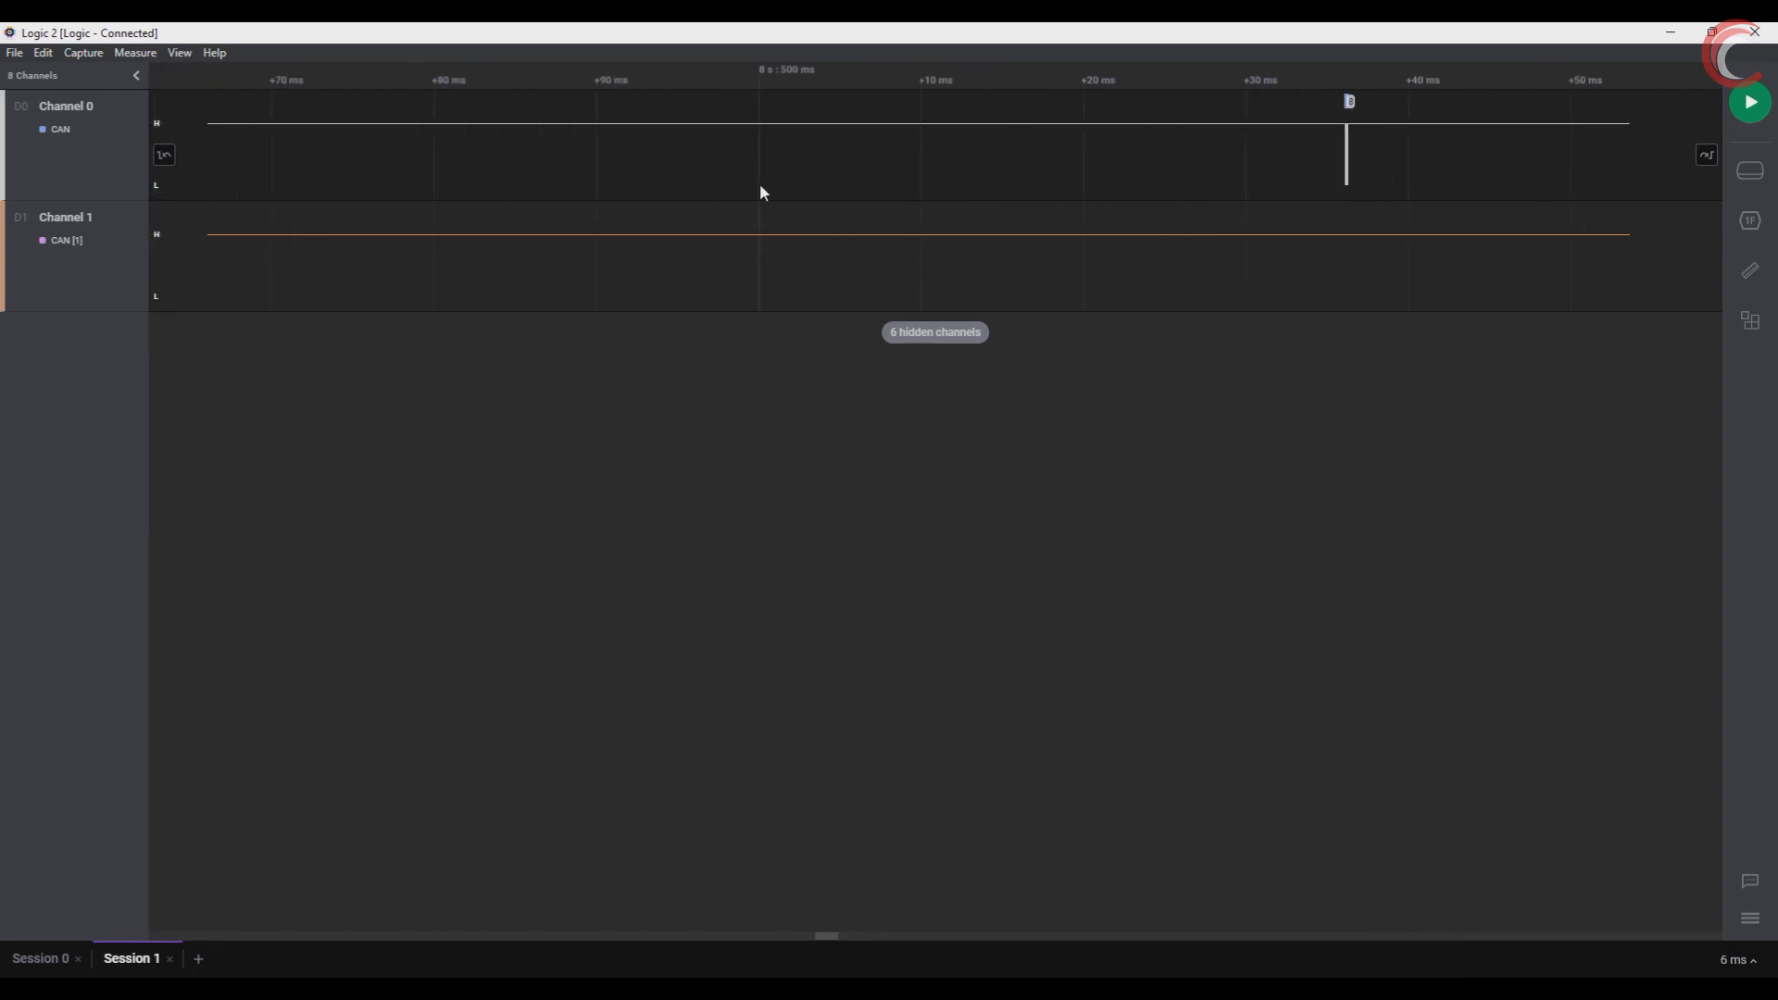
# - Switch decoded values back to hexadecimal and zoom out to show all repeating CAN frame bursts
pyautogui.scroll(-3)
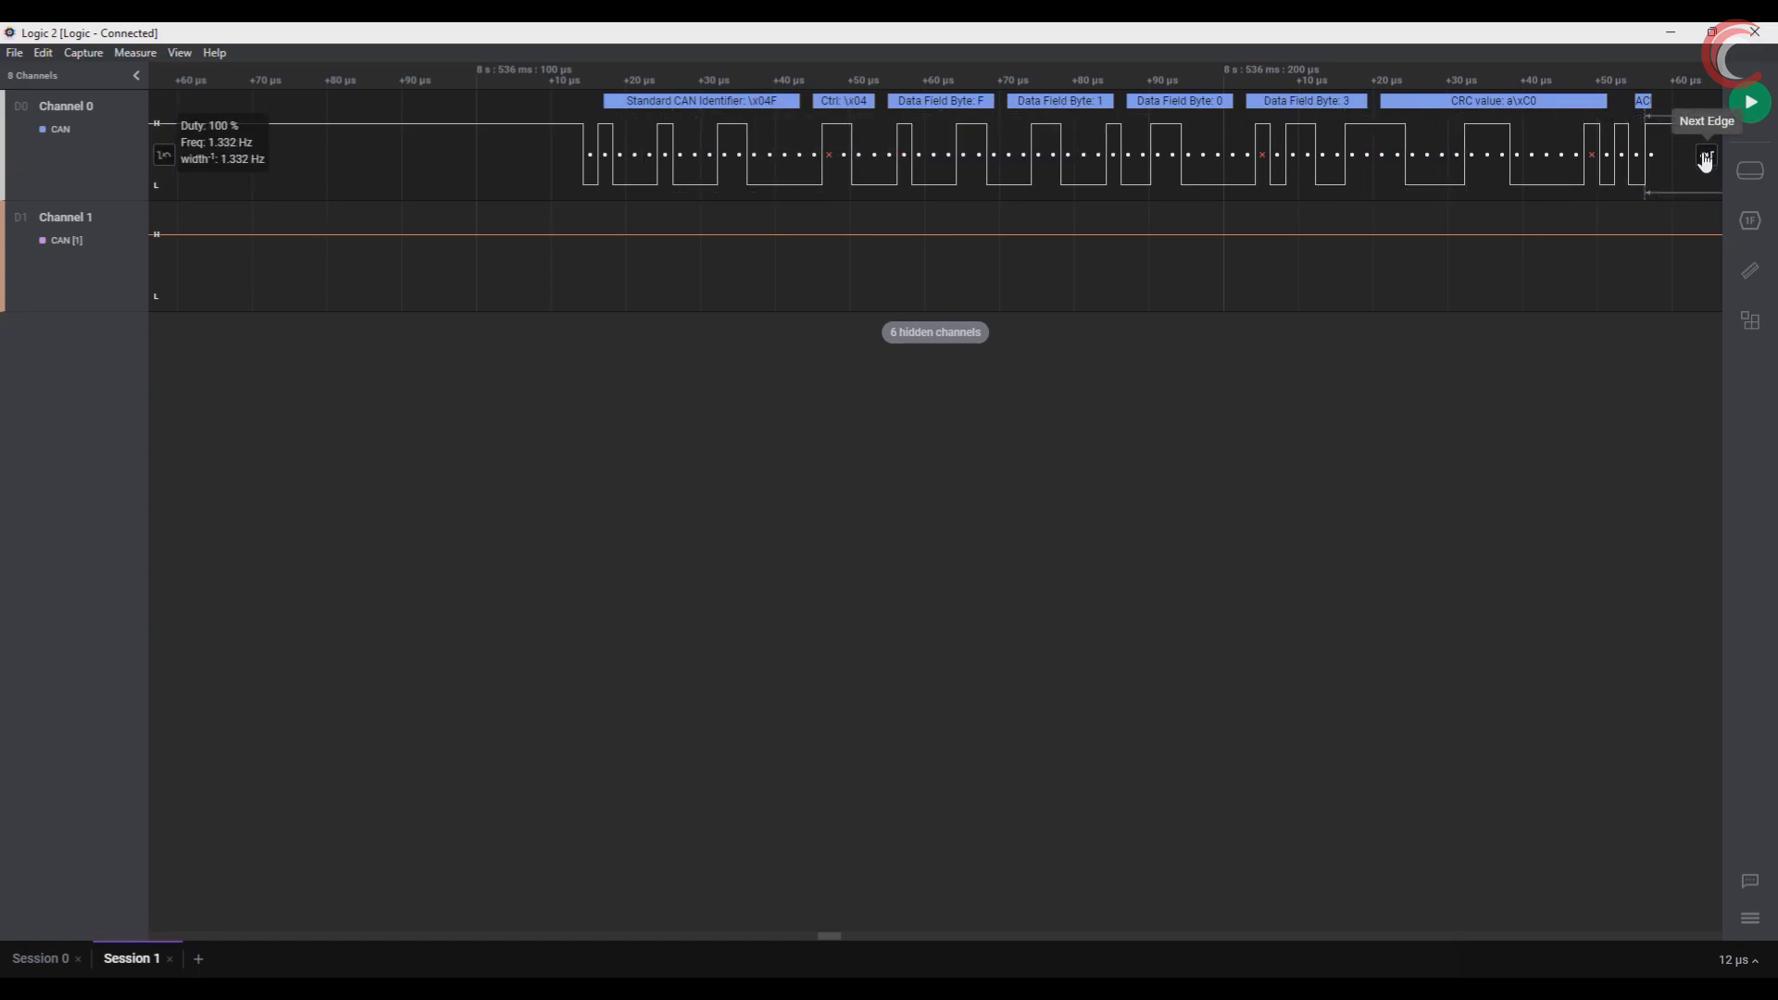
pyautogui.click(1704, 158)
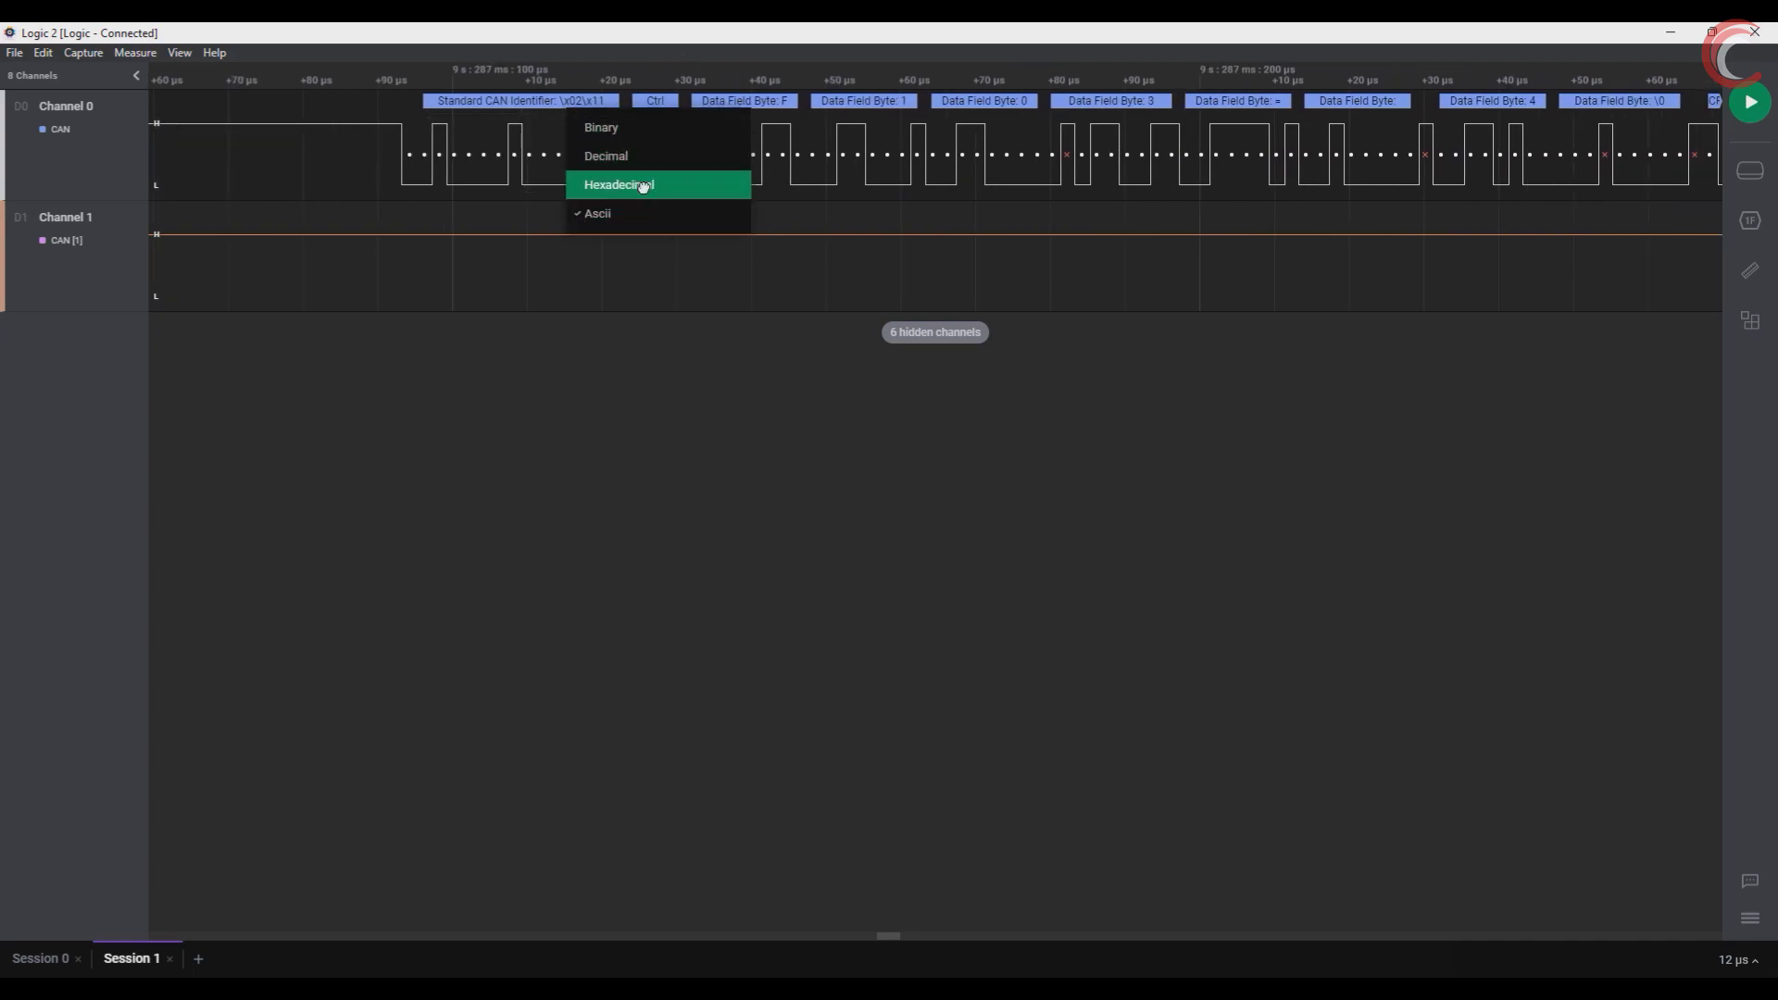
pyautogui.click(618, 183)
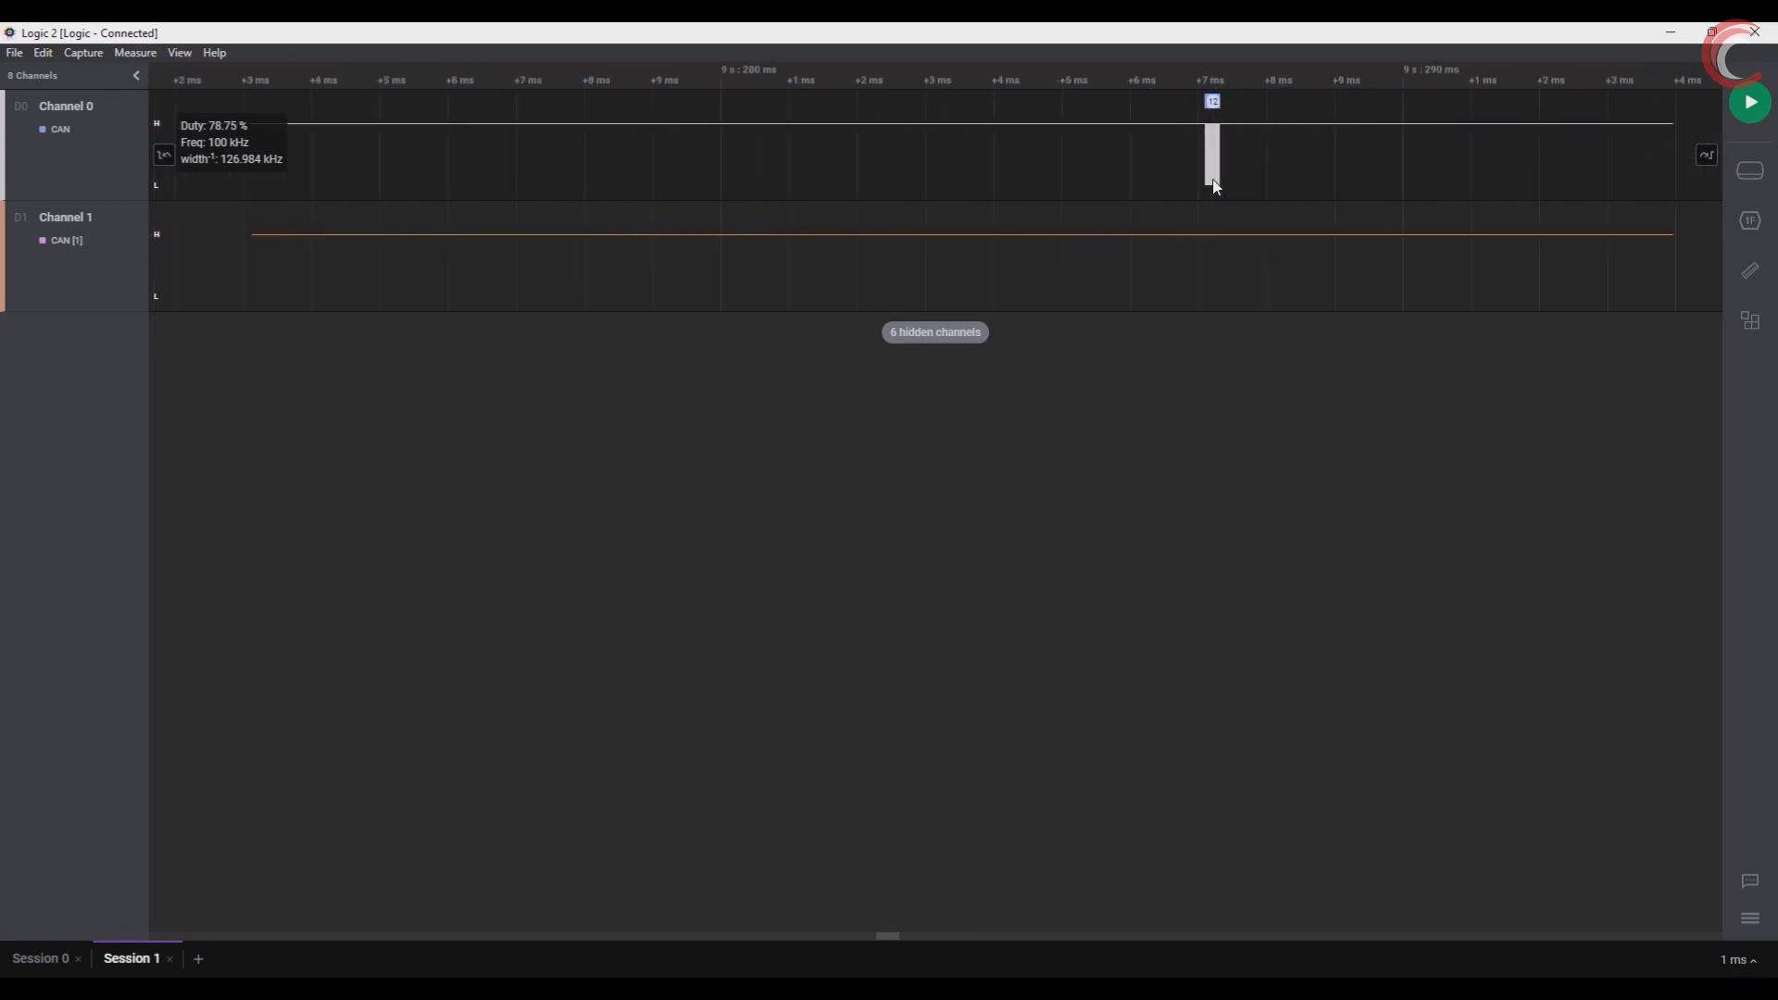
pyautogui.scroll(-3)
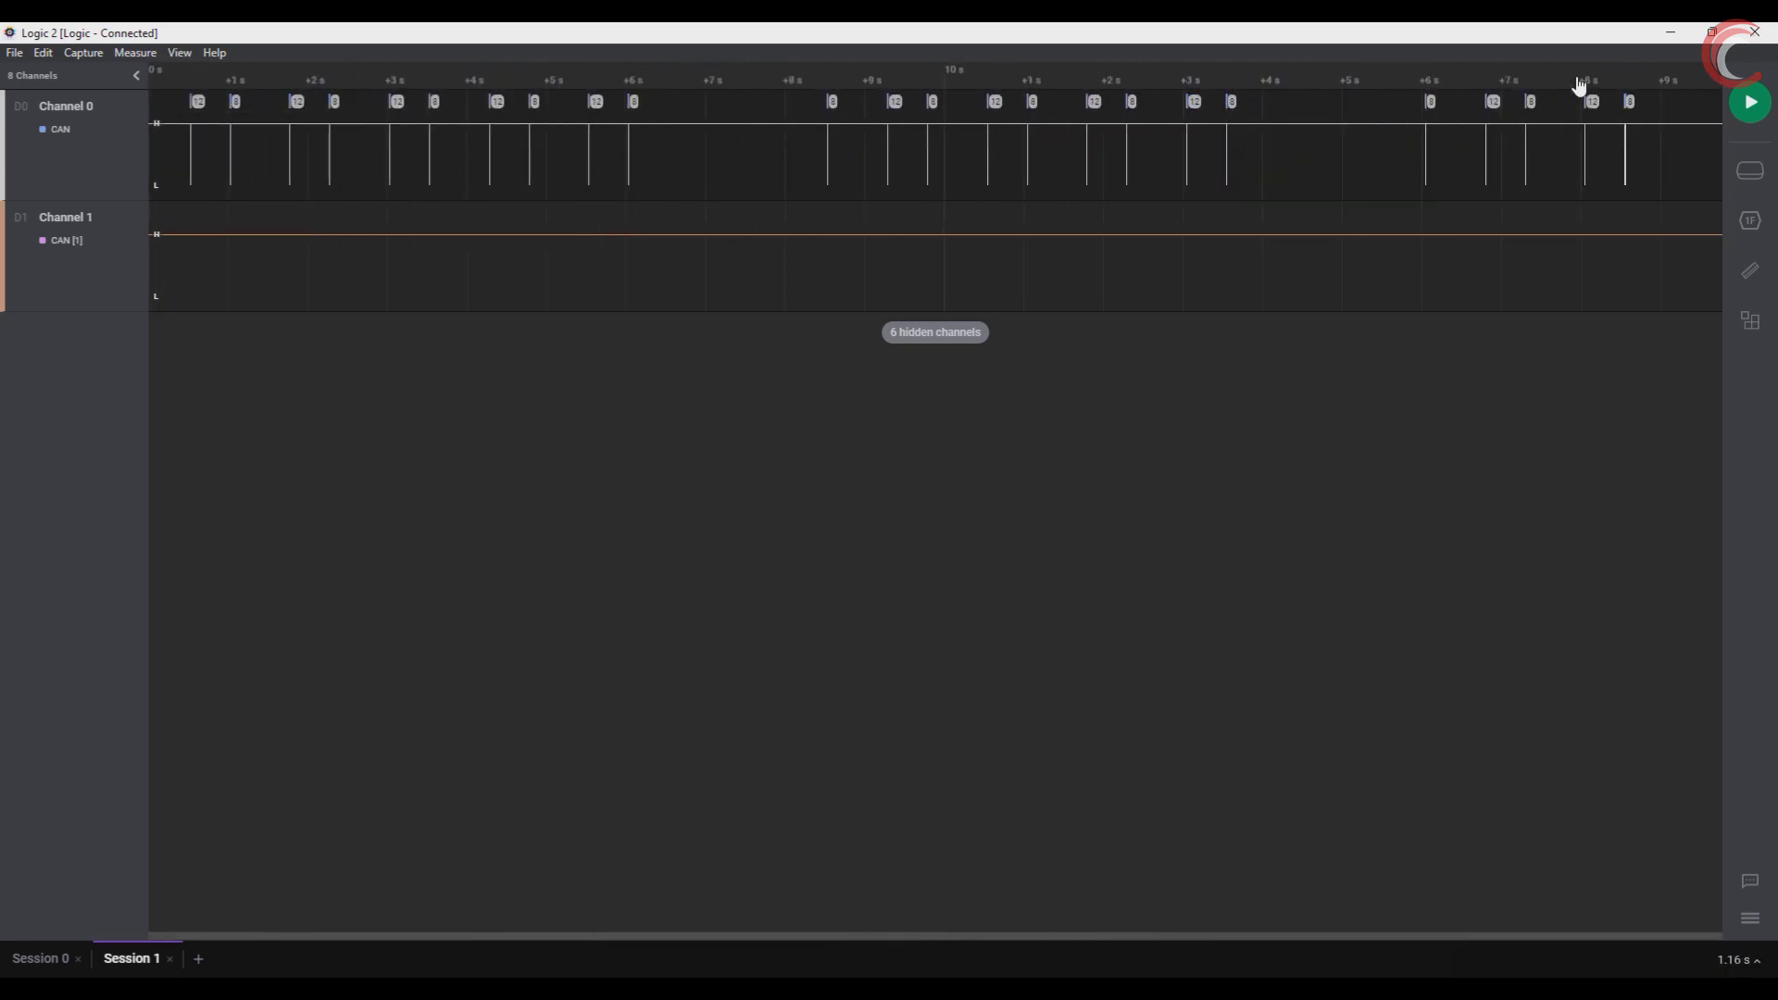
# - Bring Hercules forward to review the alternating F103= and F750= counter lines on COM5
pyautogui.click(1750, 102)
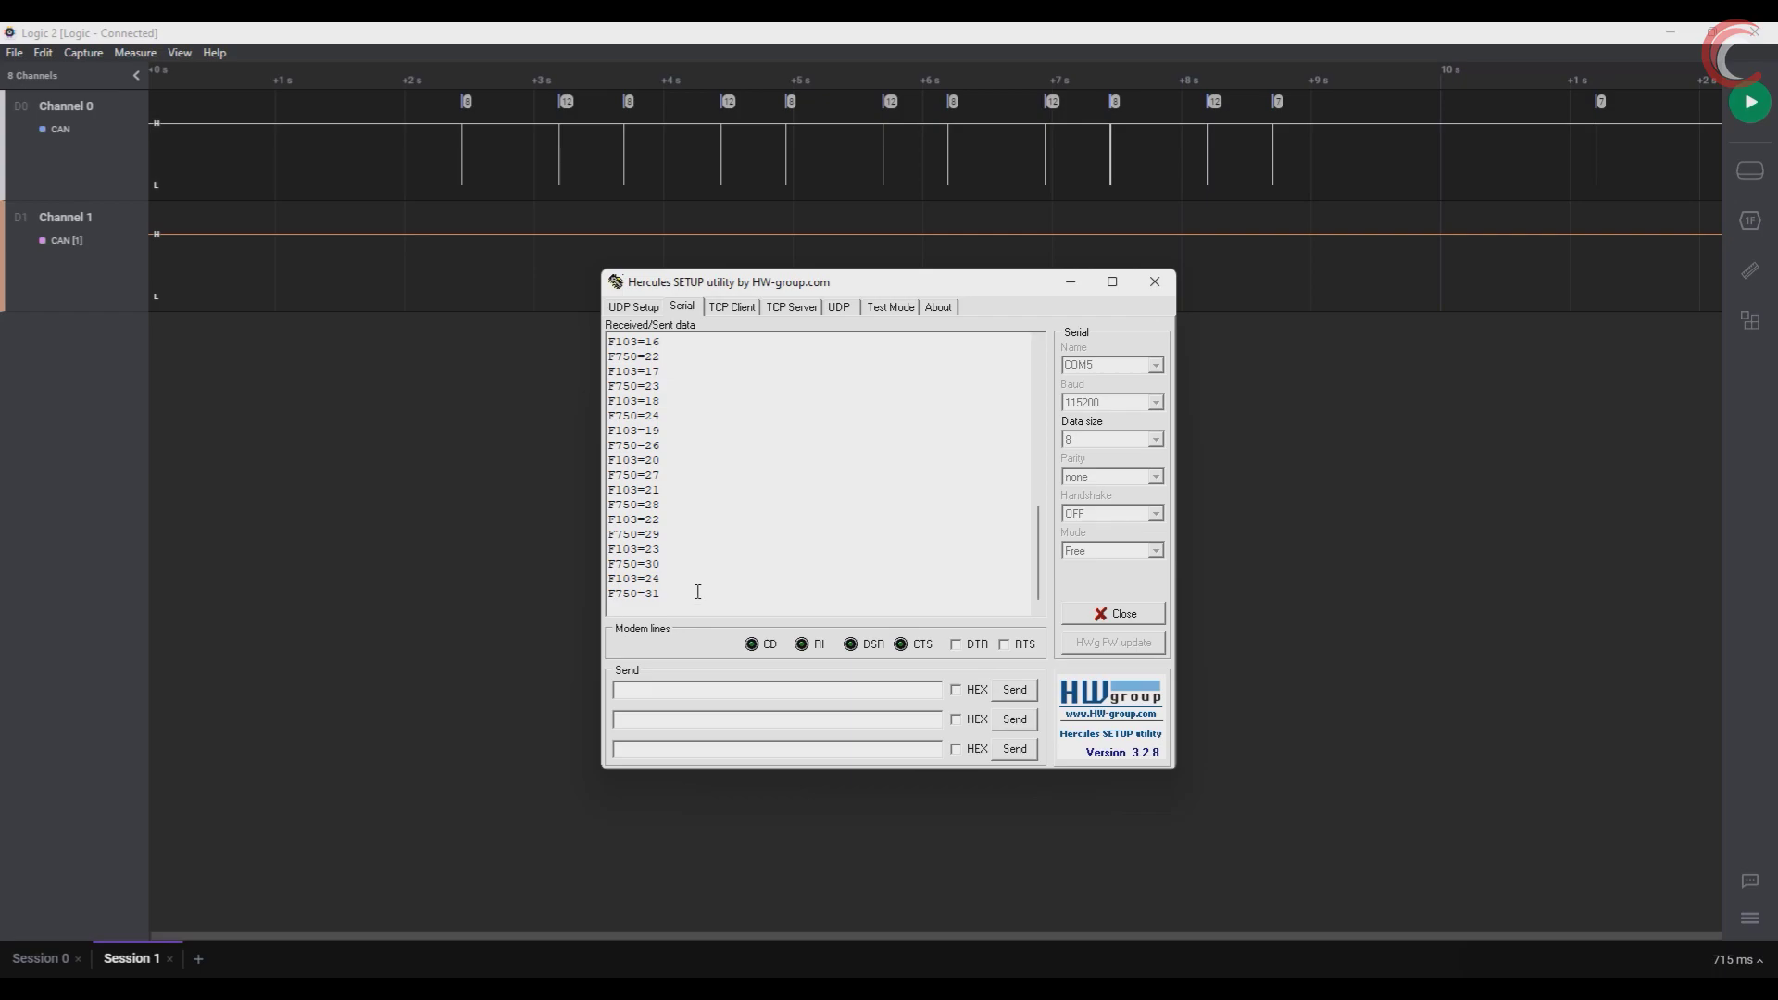
pyautogui.moveTo(633, 518); pyautogui.dragTo(661, 593)
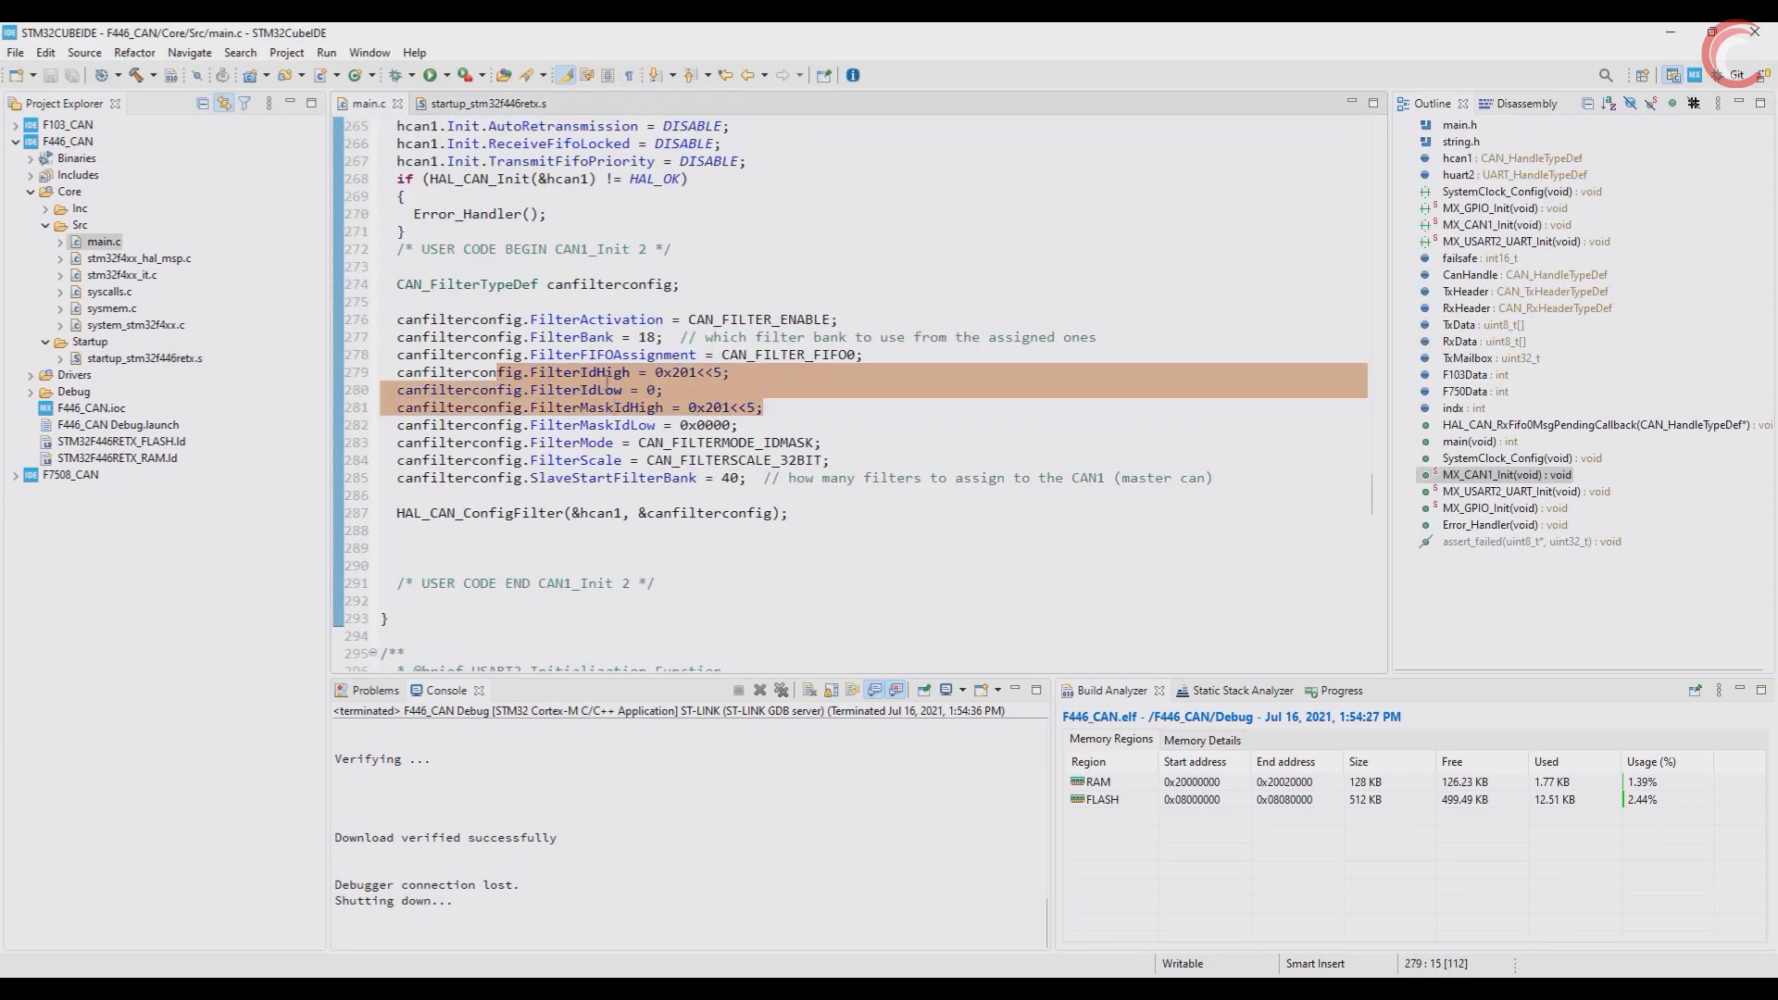
# - Return to main.c in STM32CubeIDE showing the master's CAN filter config set to 0x201<<5
pyautogui.click(665, 389)
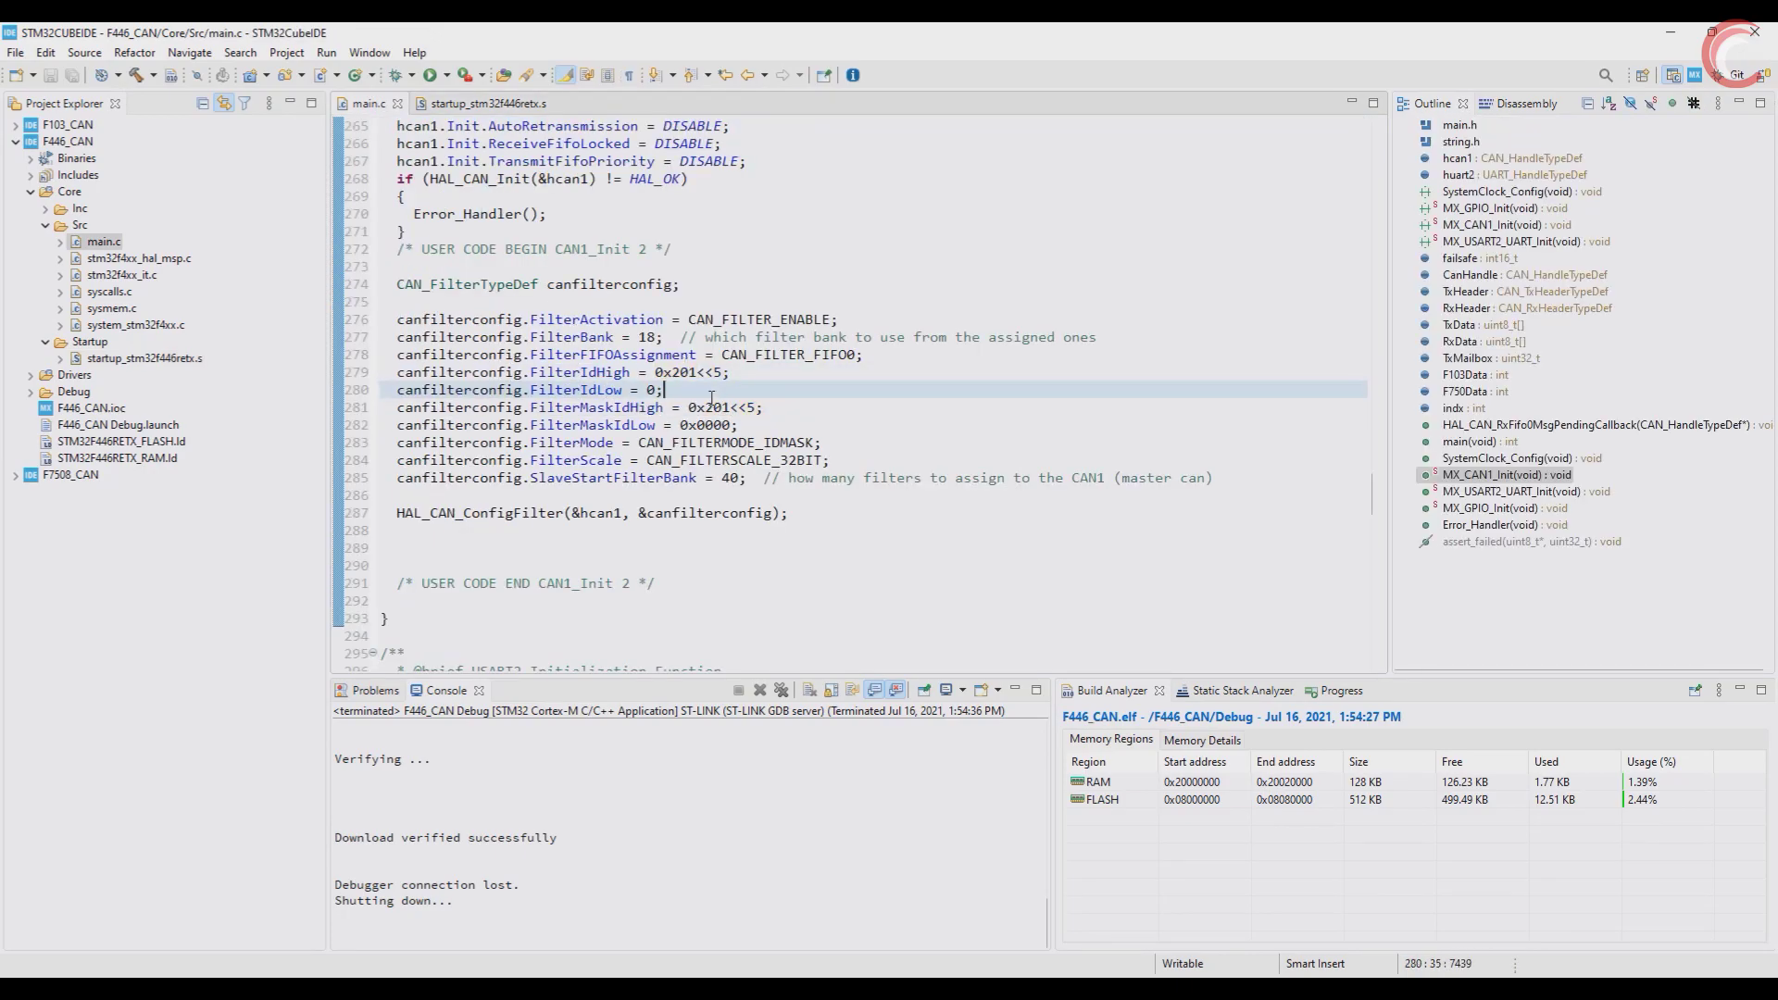